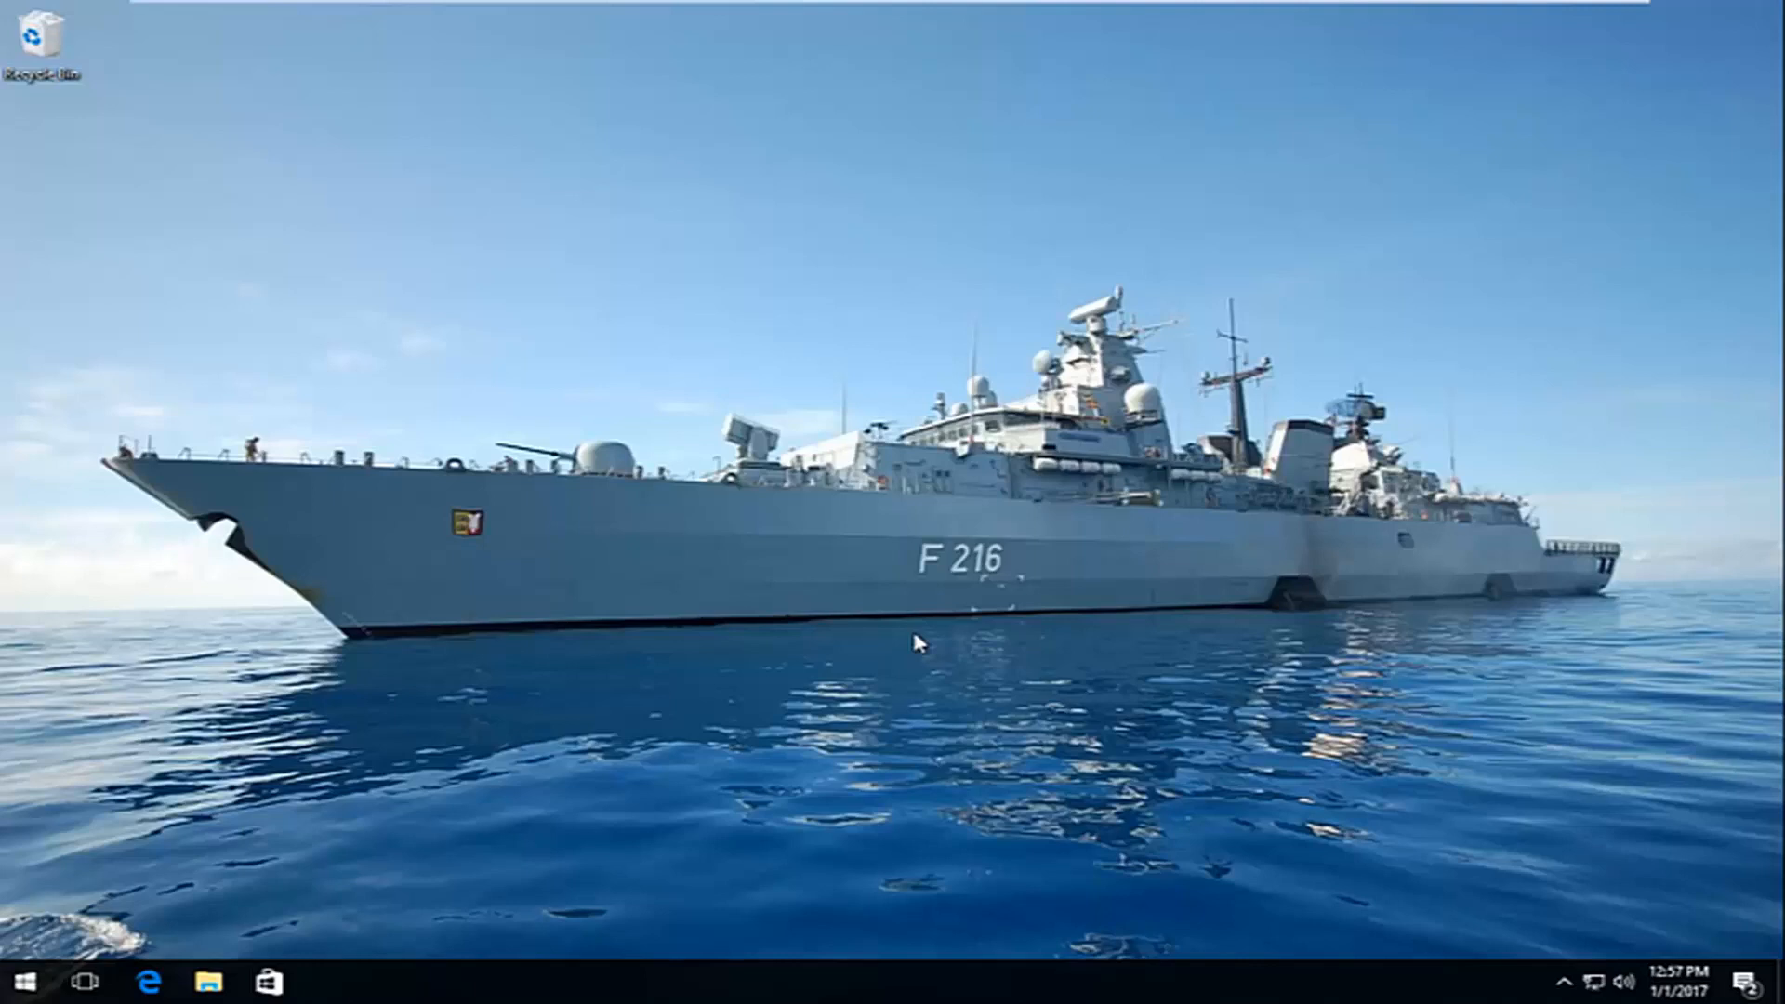
mouse_move(686, 673)
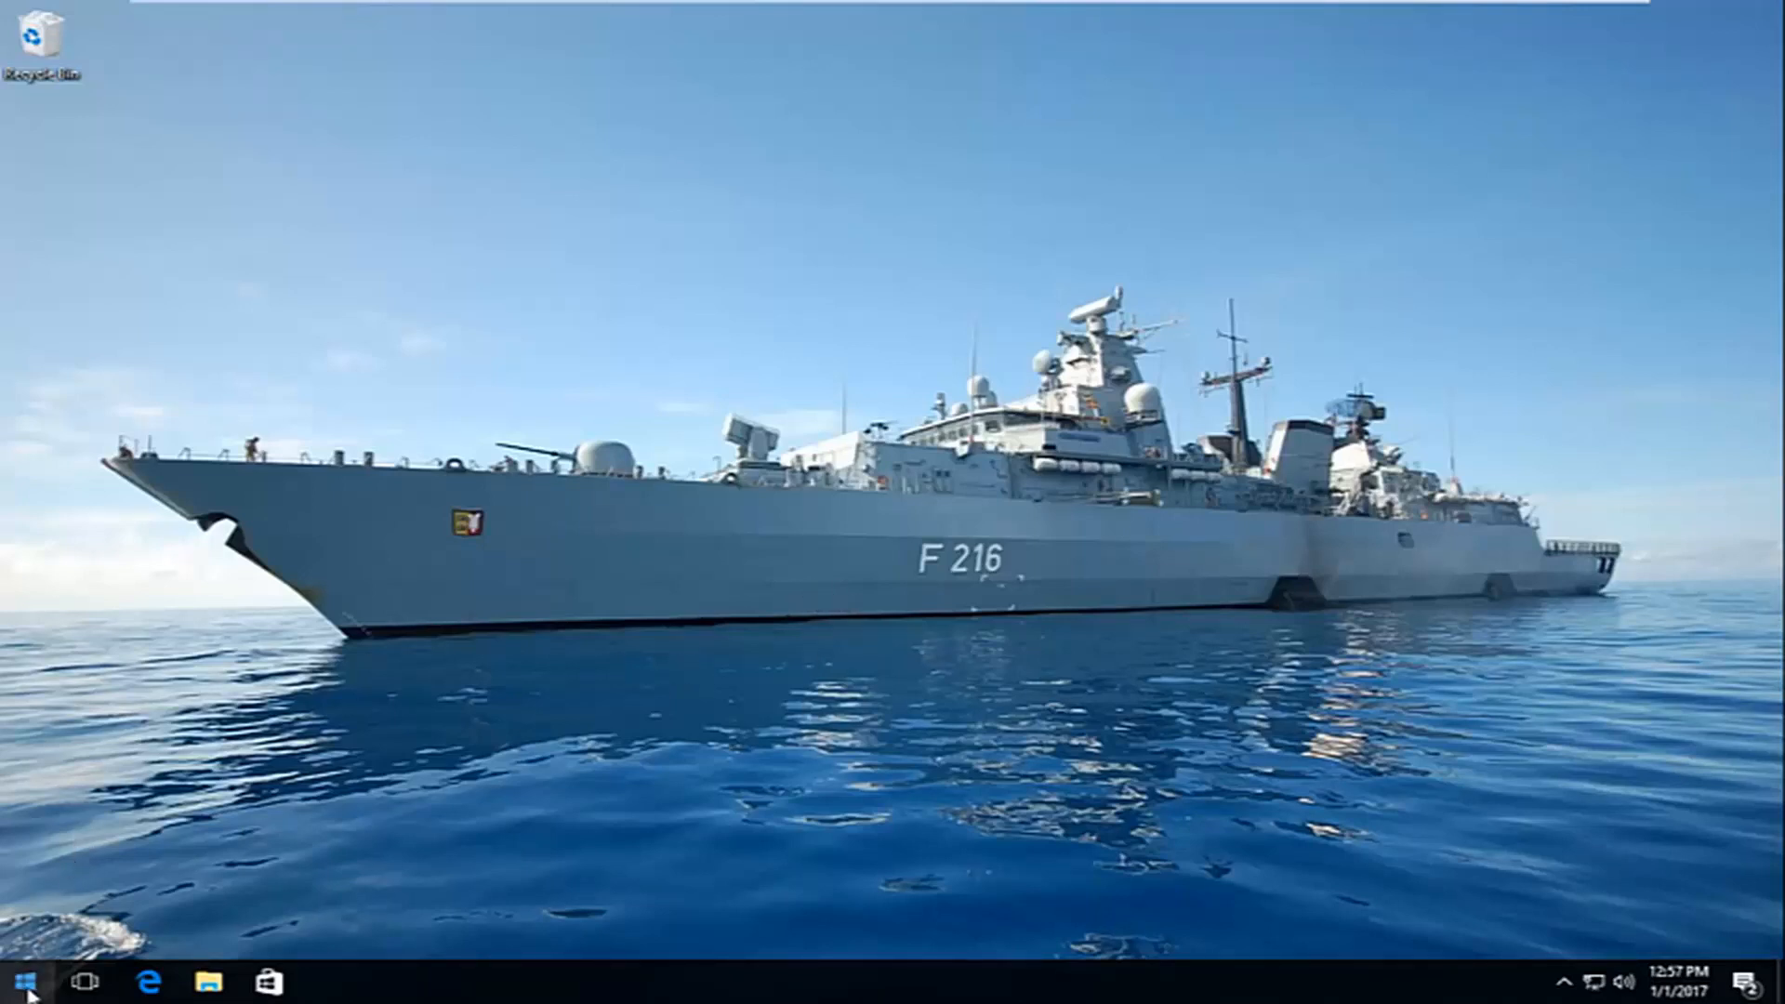
Launch regedit from the Run dialog, raising the UAC permission prompt
right_click(18, 980)
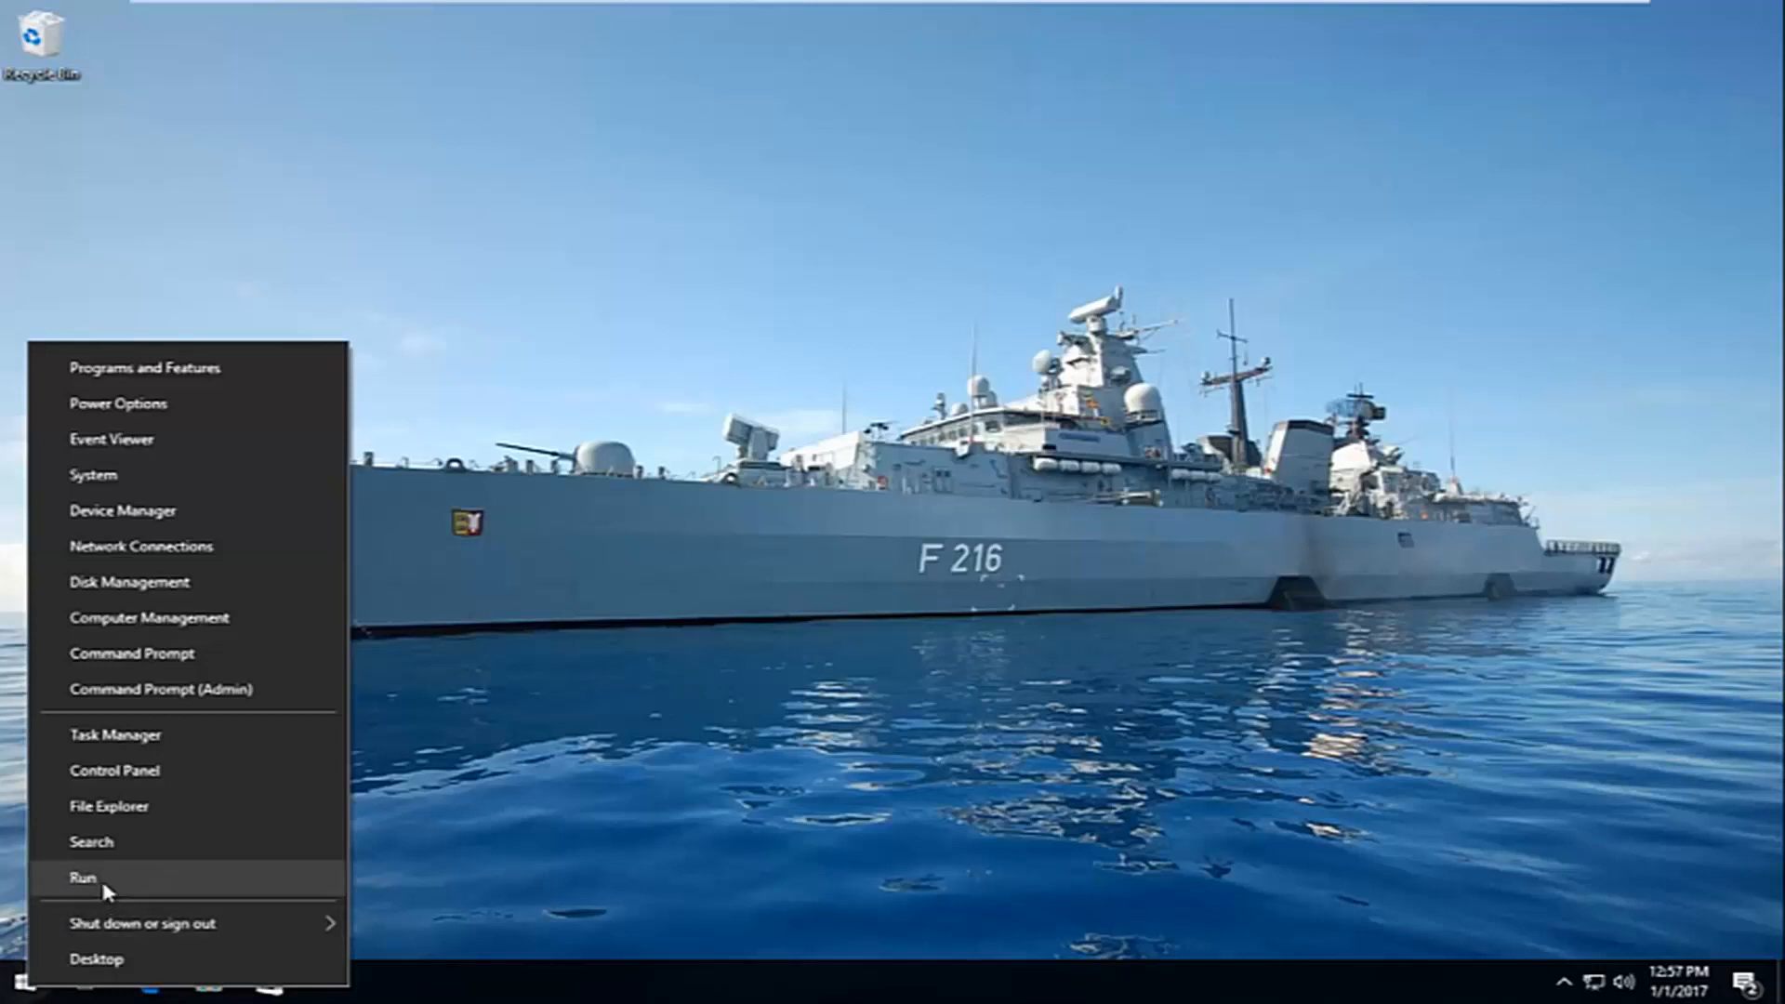
click(82, 876)
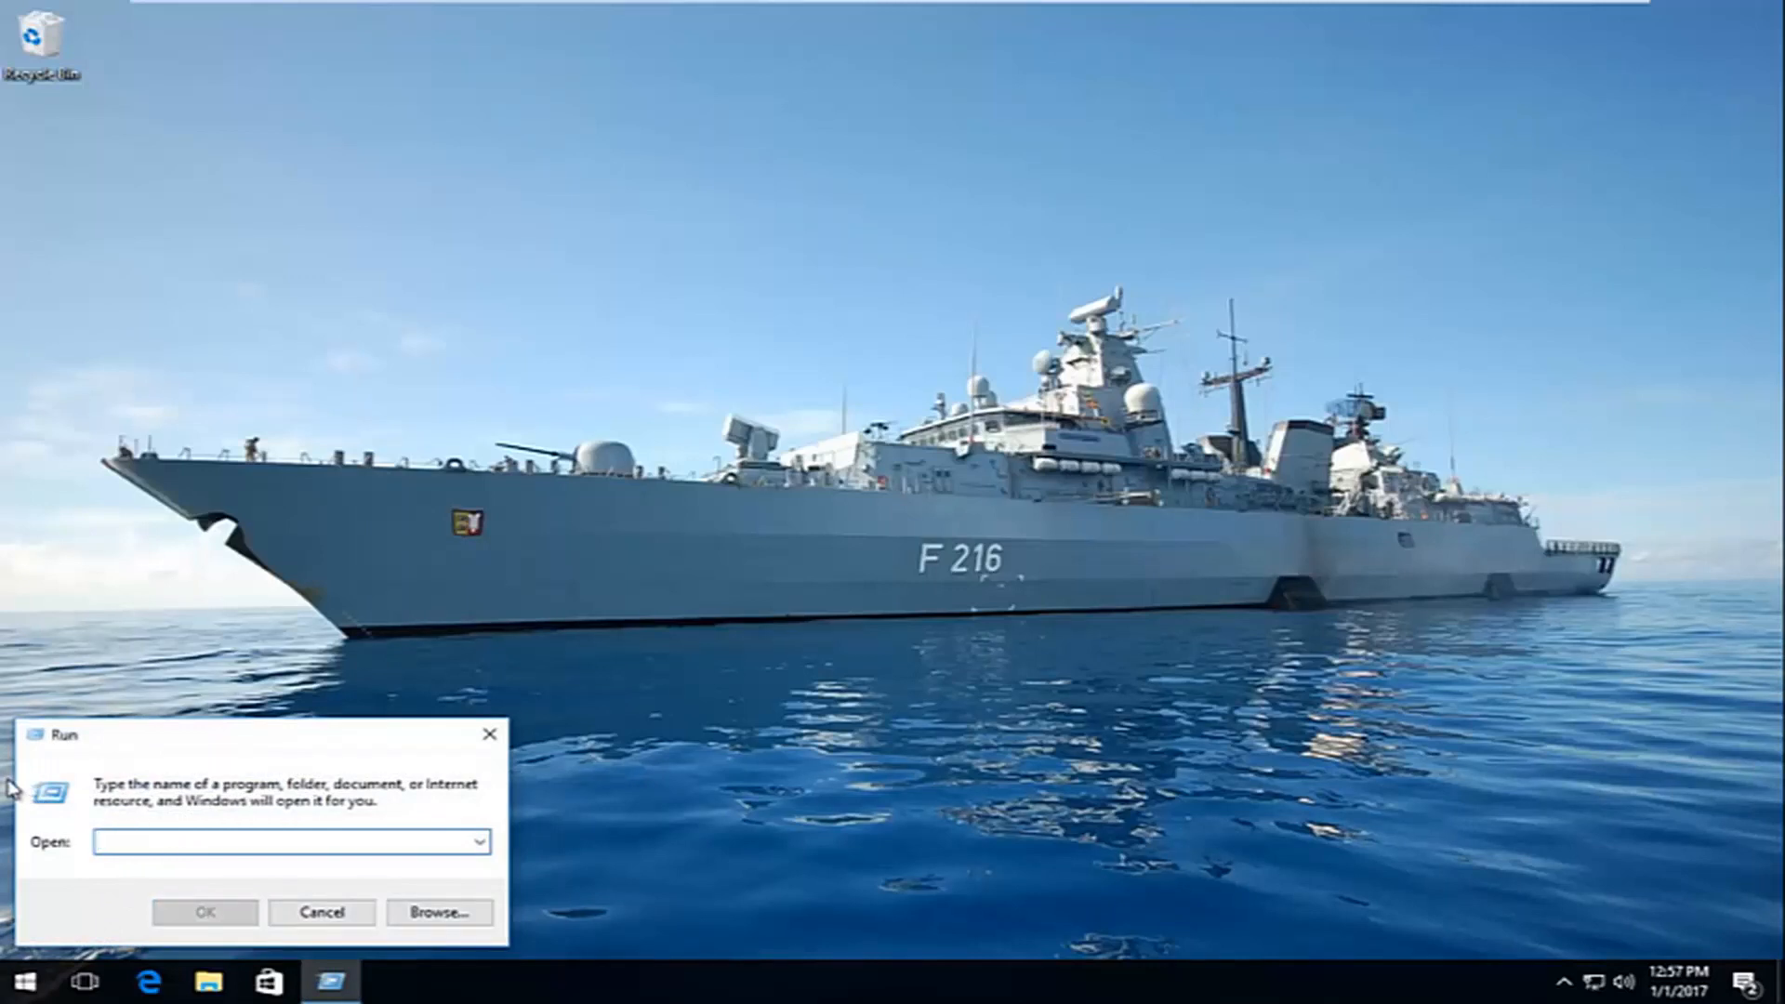
text(regedit)
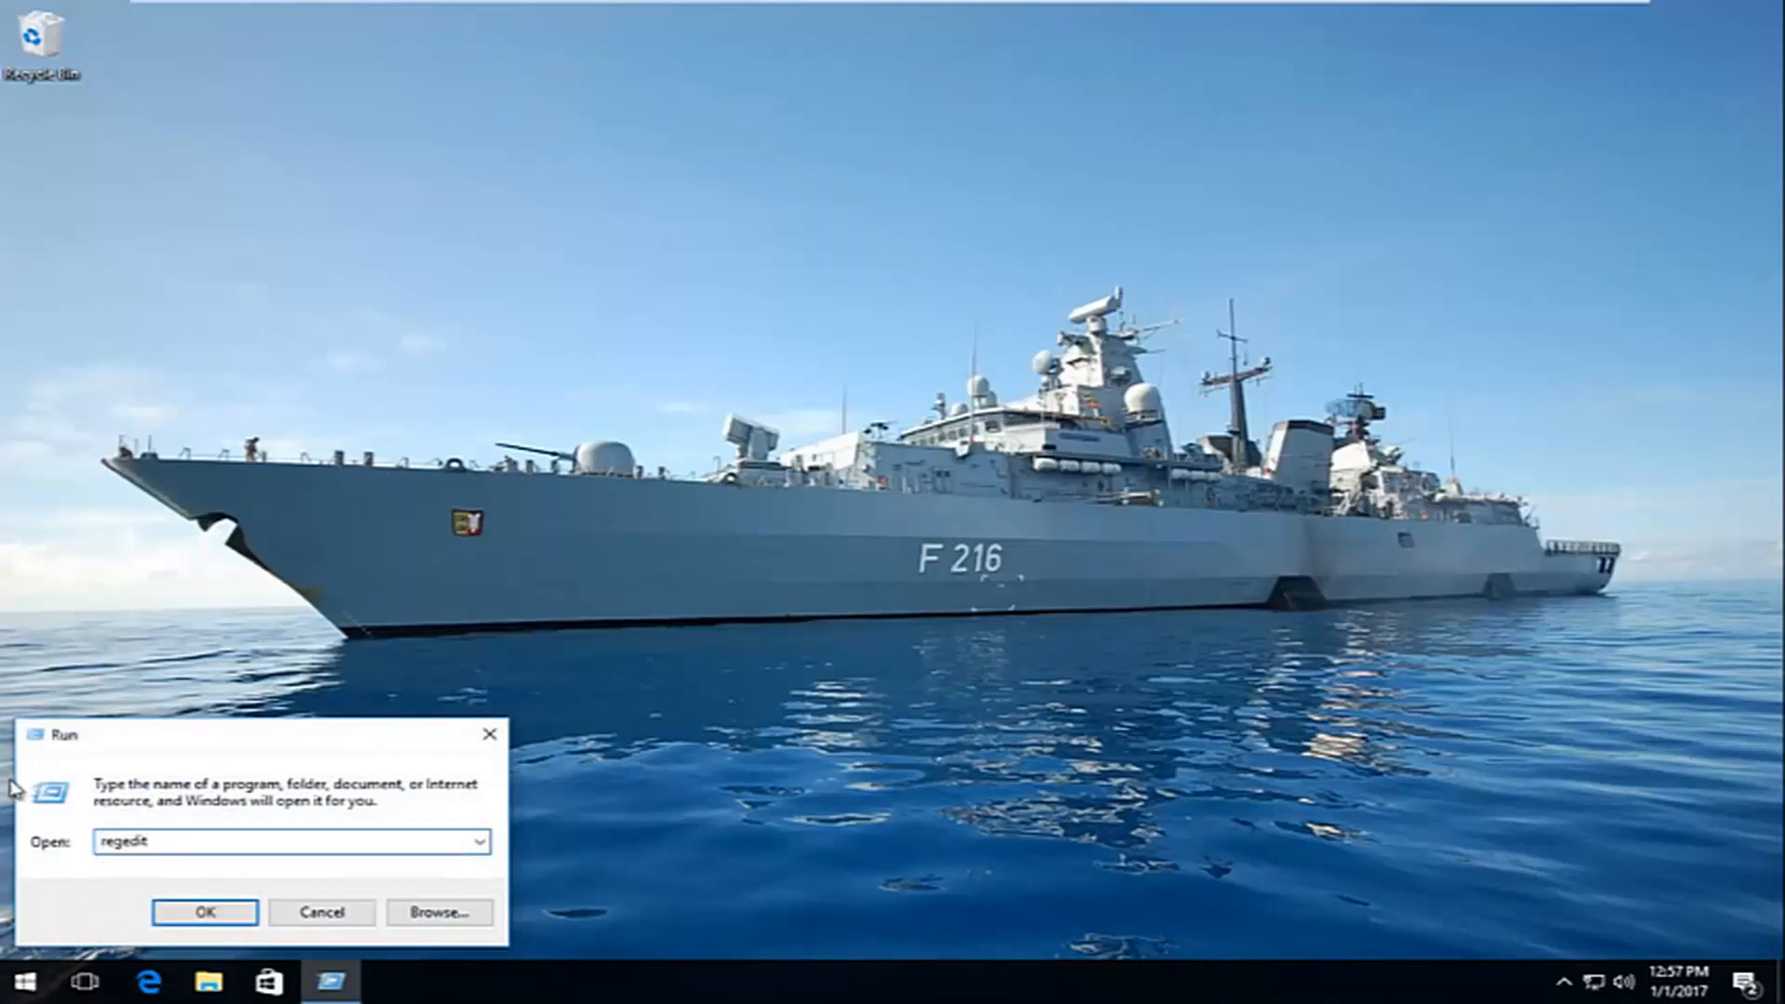
mouse_move(205, 911)
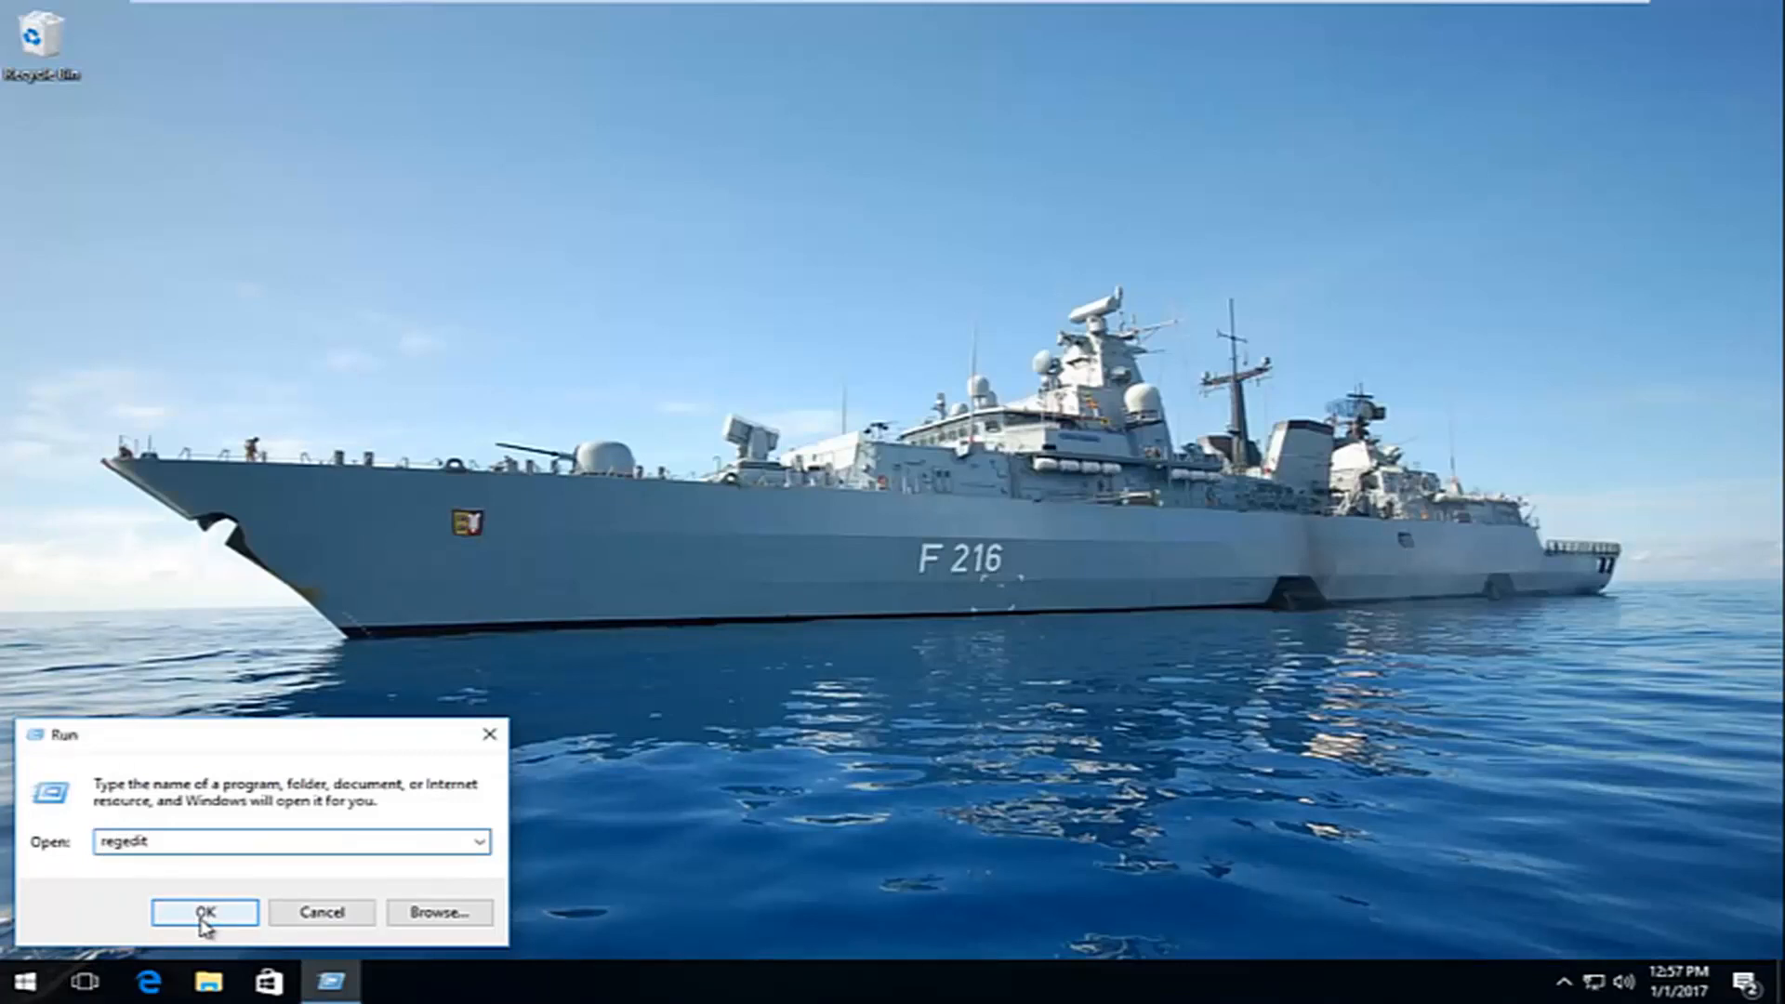
click(204, 911)
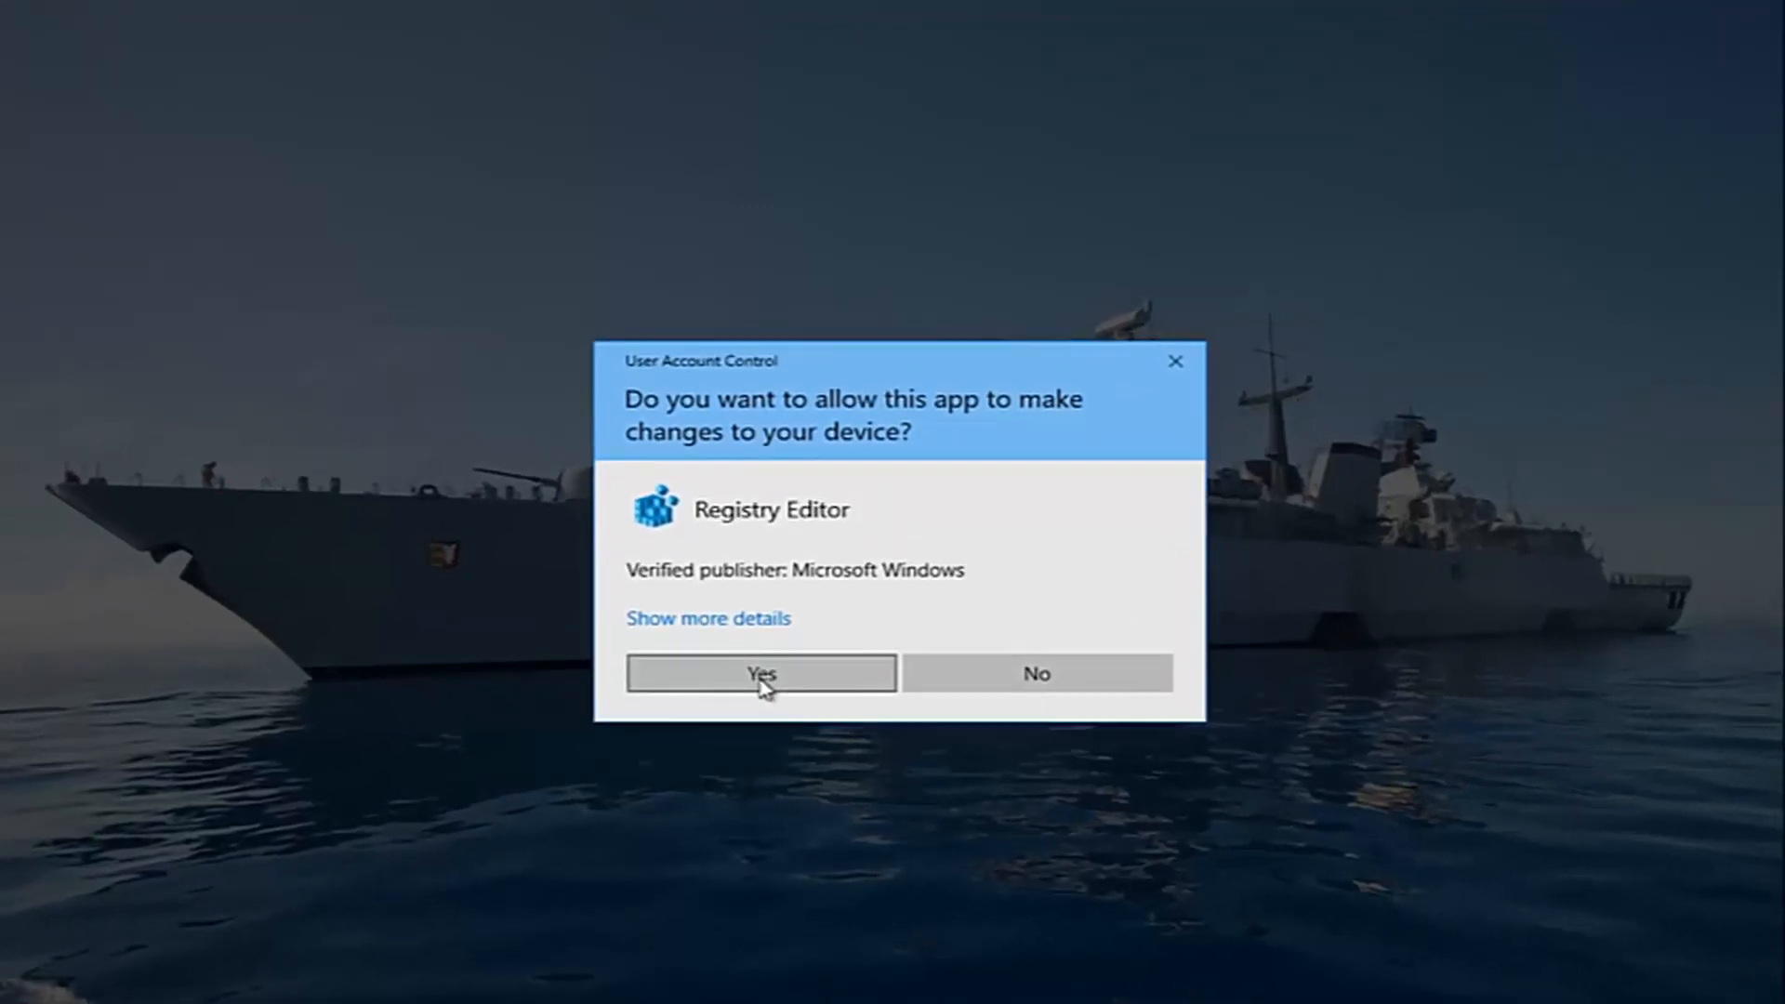
Approve the UAC prompt, collapse Microsoft and SOFTWARE, then re-expand HKEY_LOCAL_MACHINE
click(760, 673)
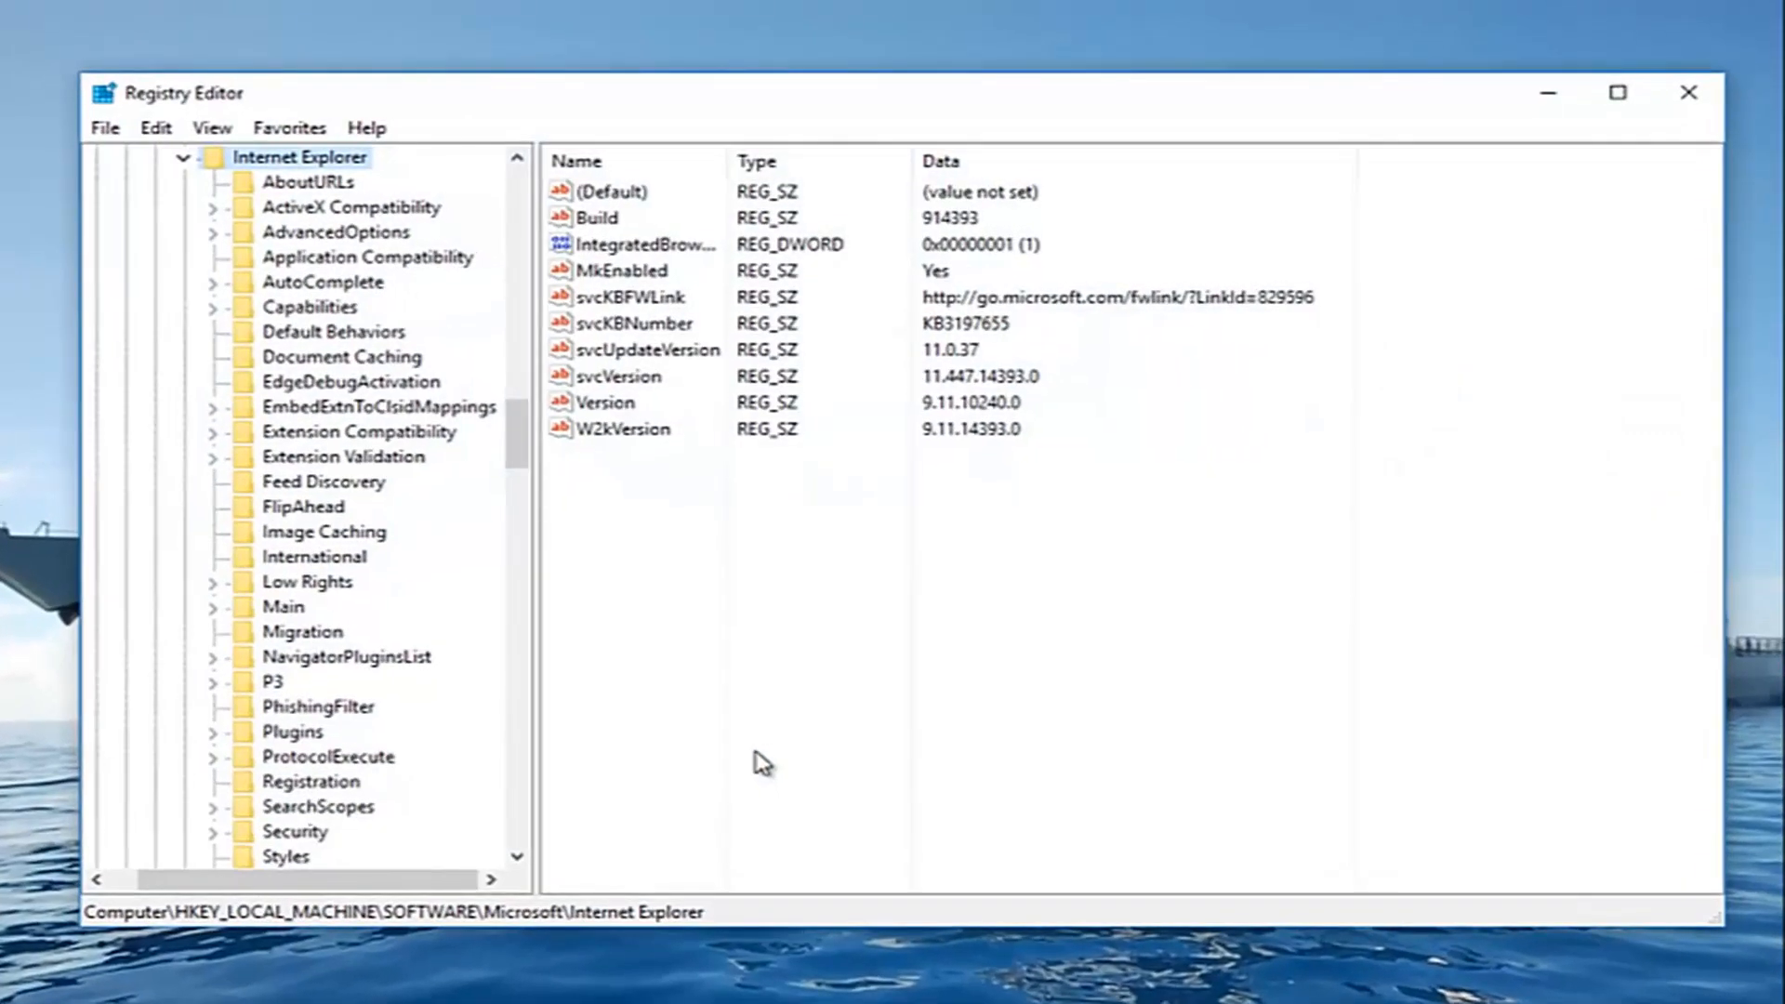
scroll(down, 3)
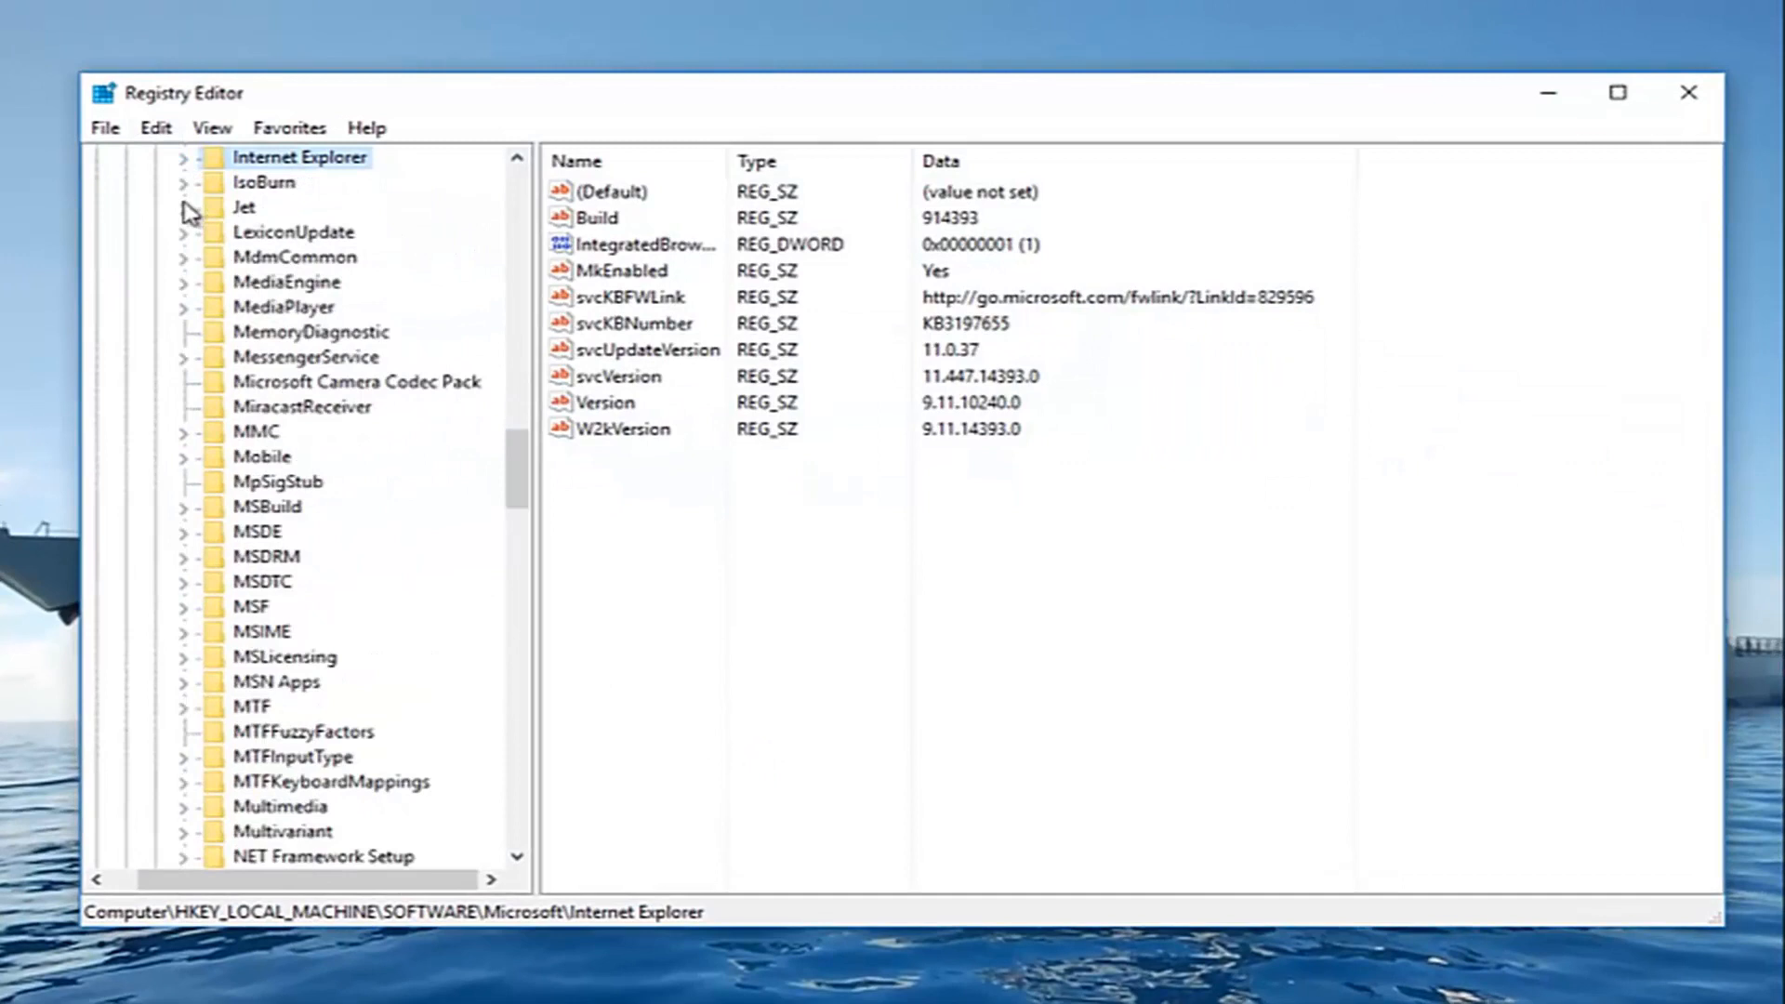
click(183, 207)
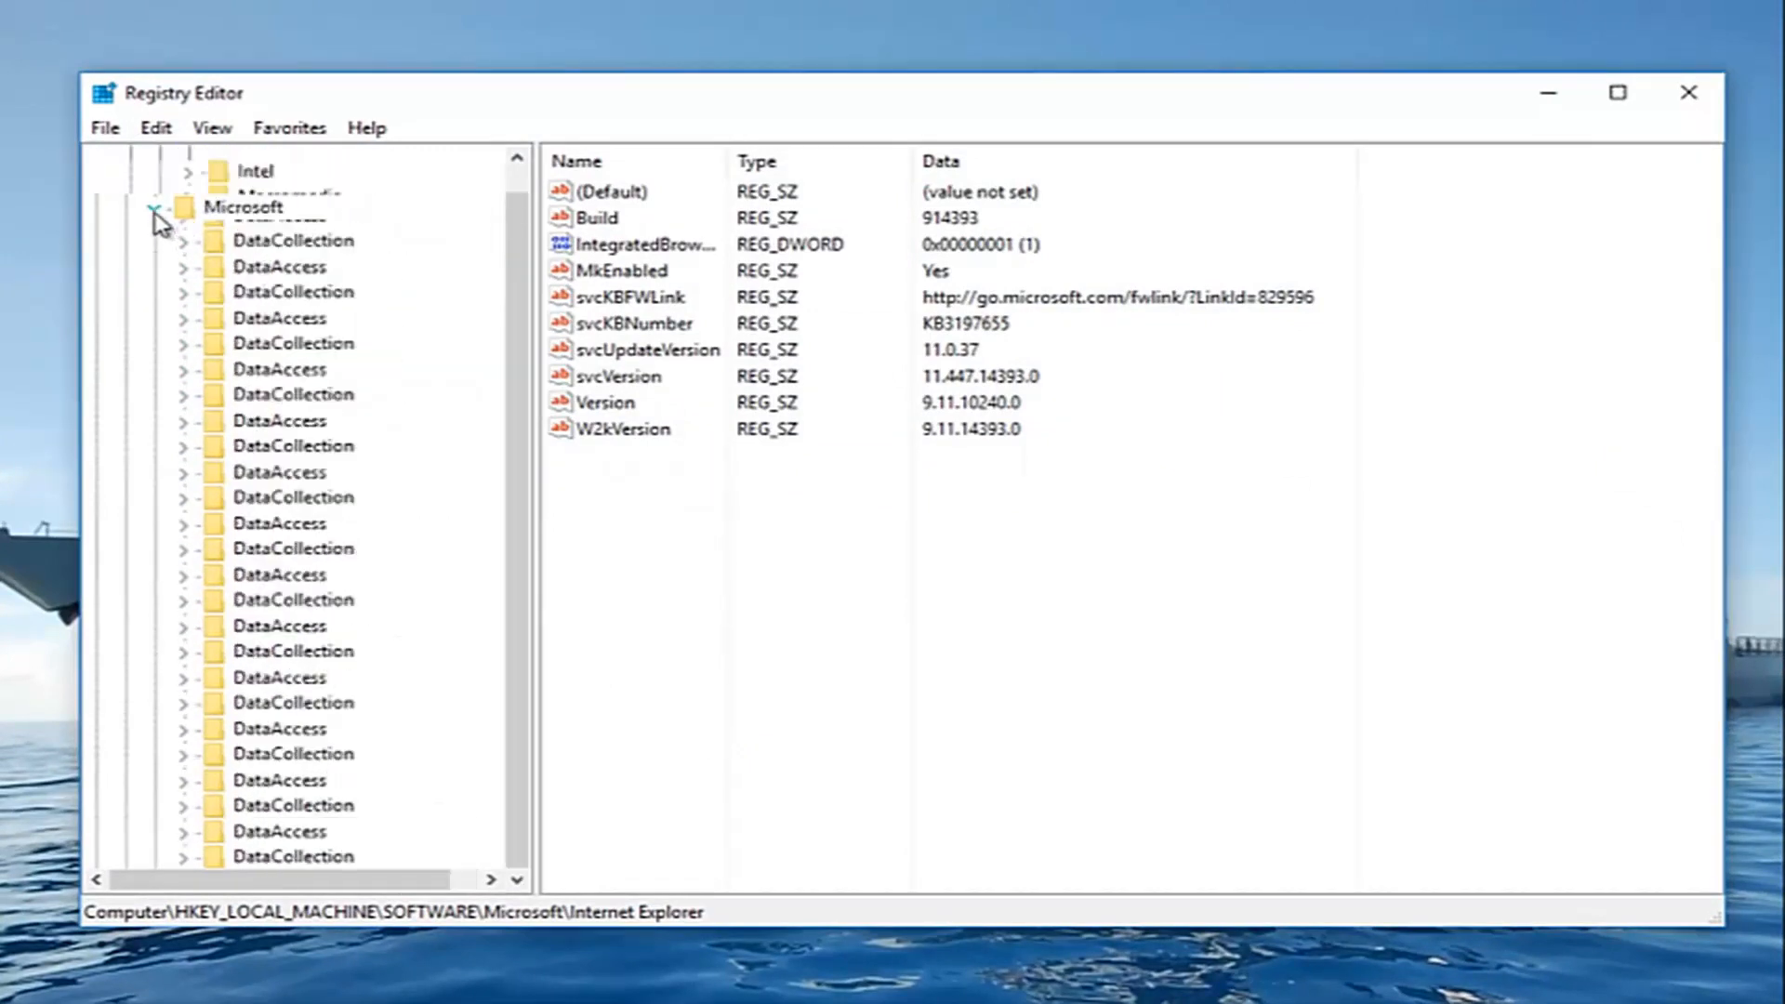
click(160, 212)
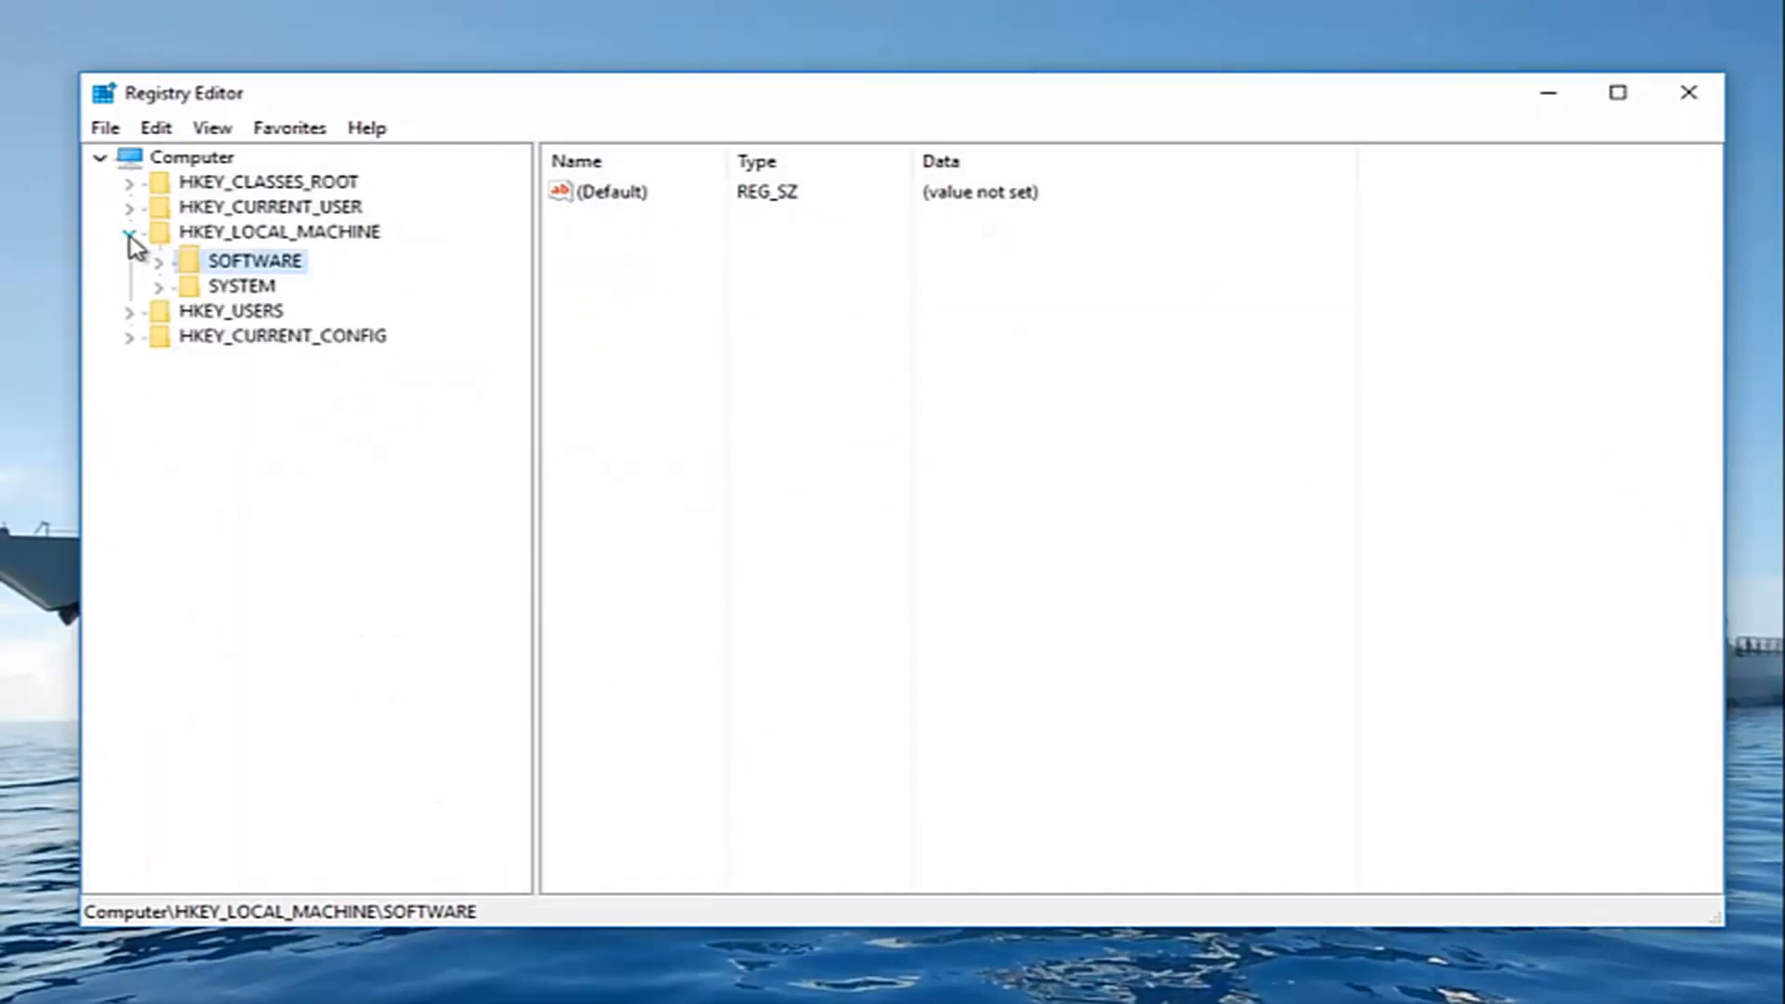
click(128, 233)
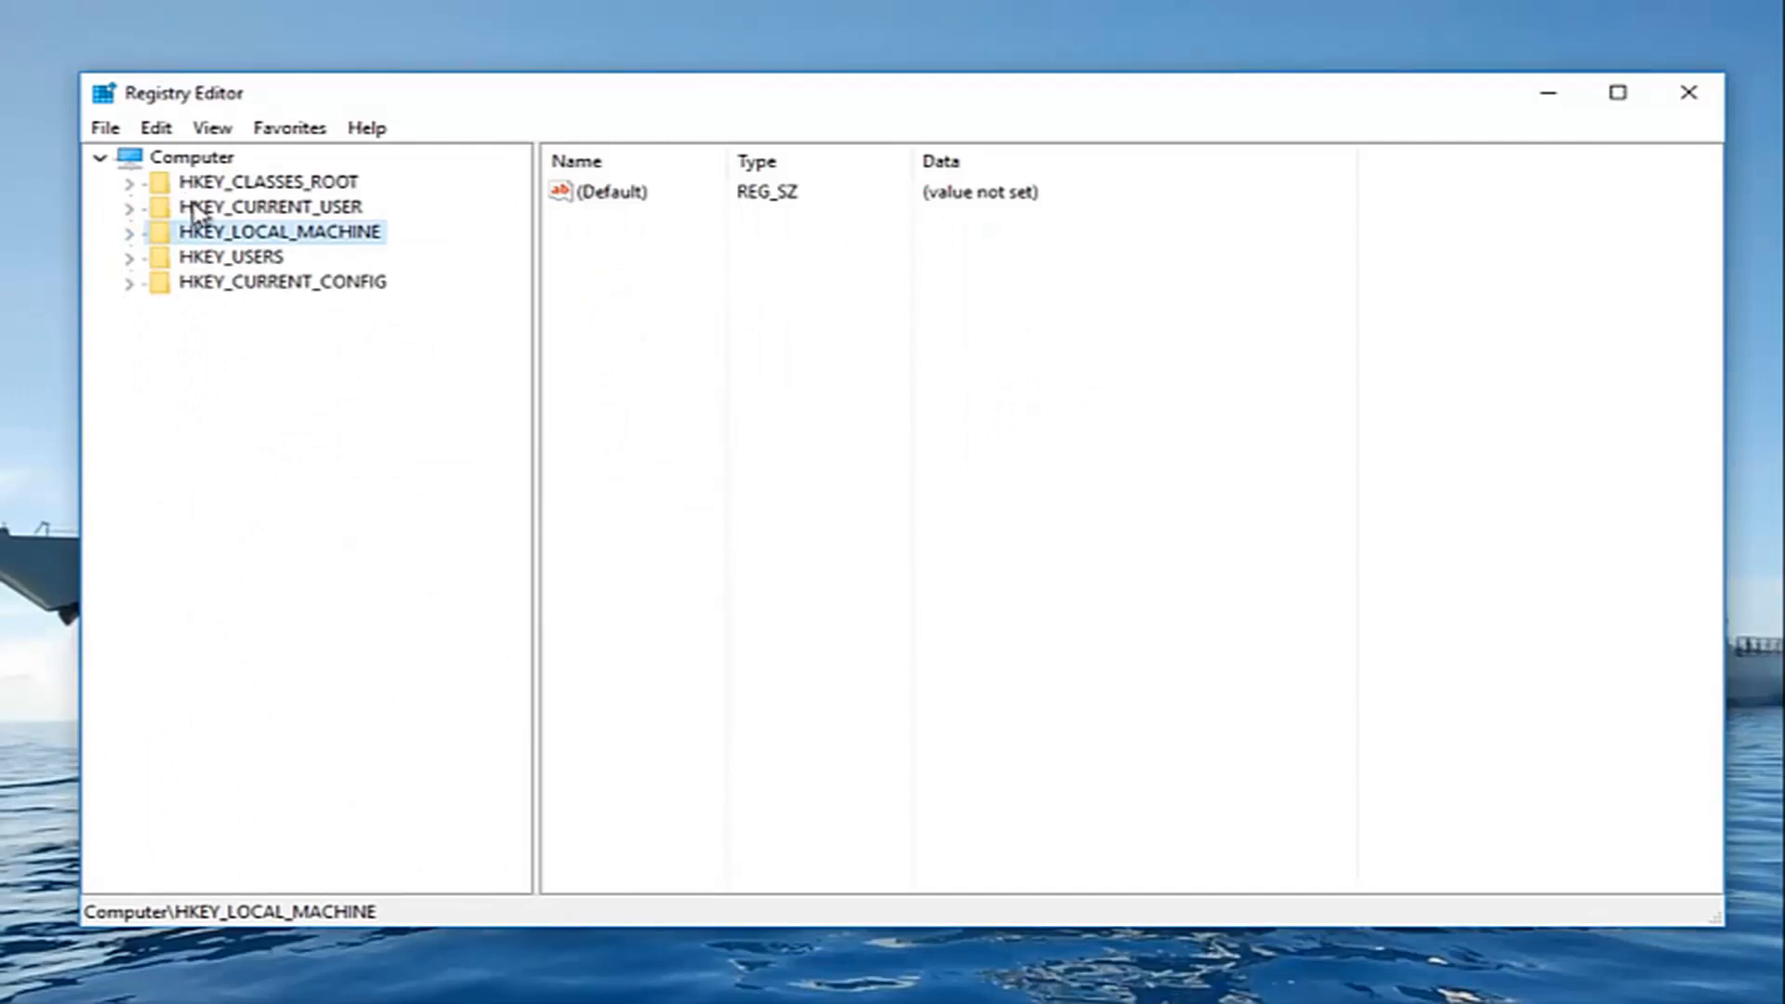
mouse_move(130, 242)
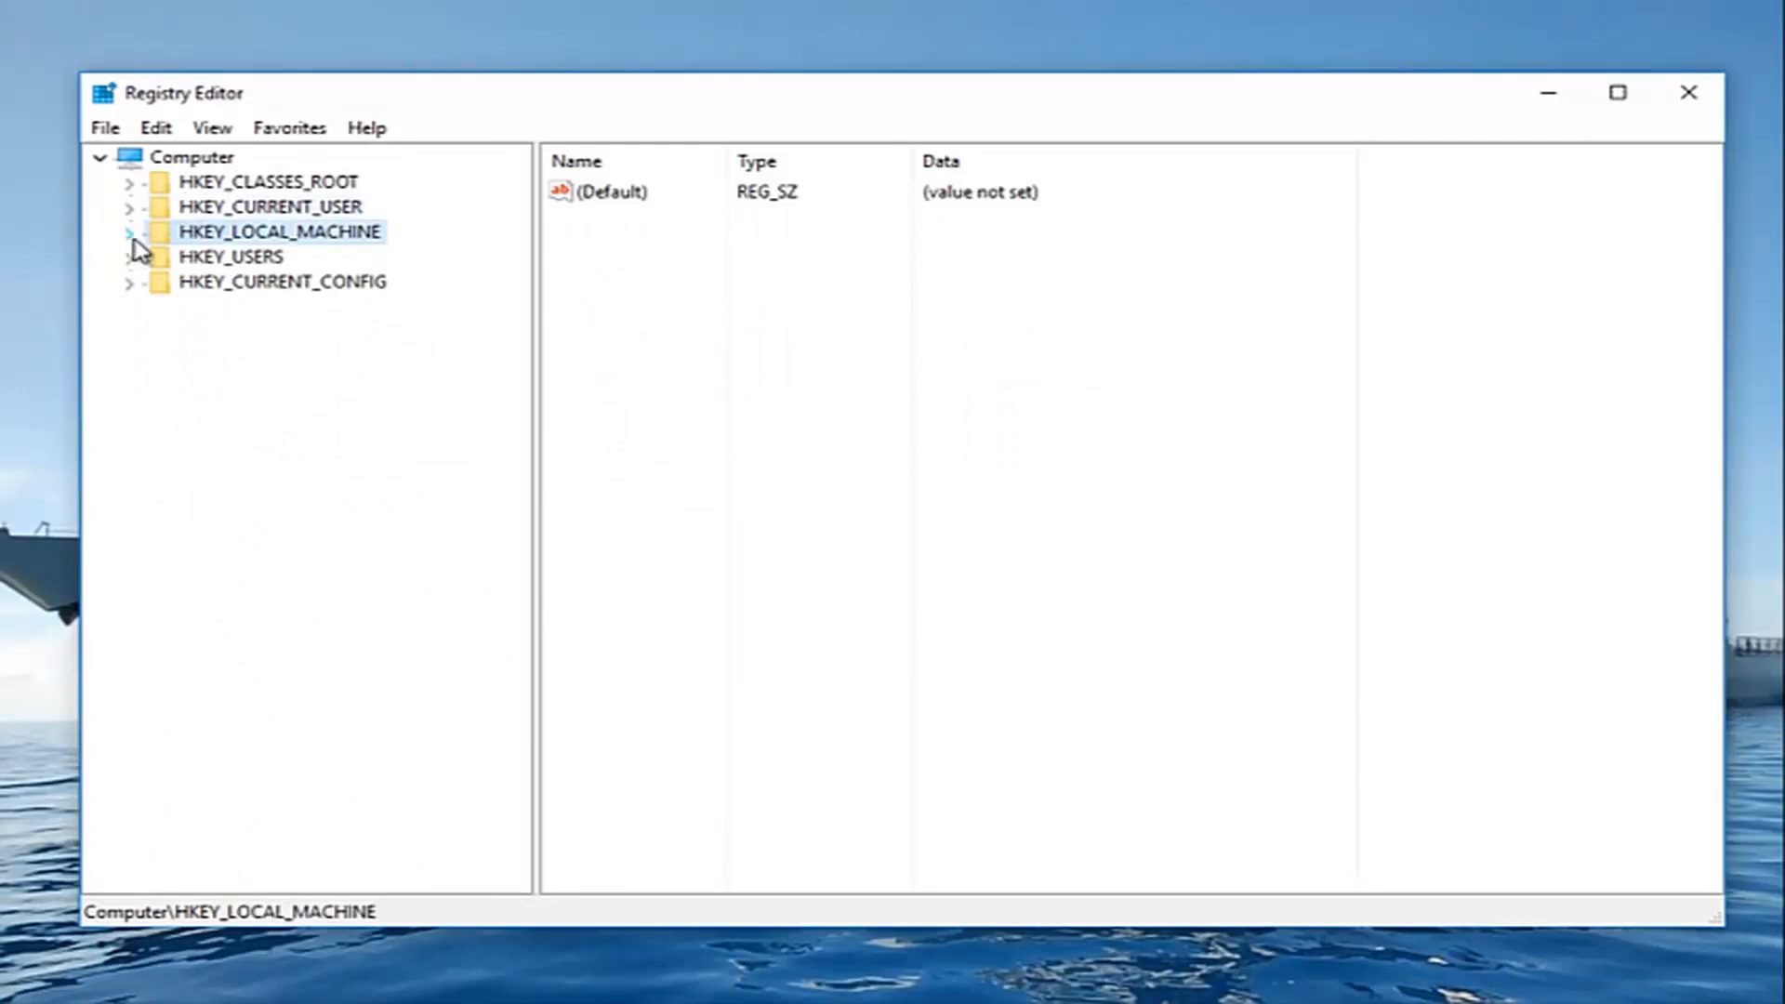
click(130, 232)
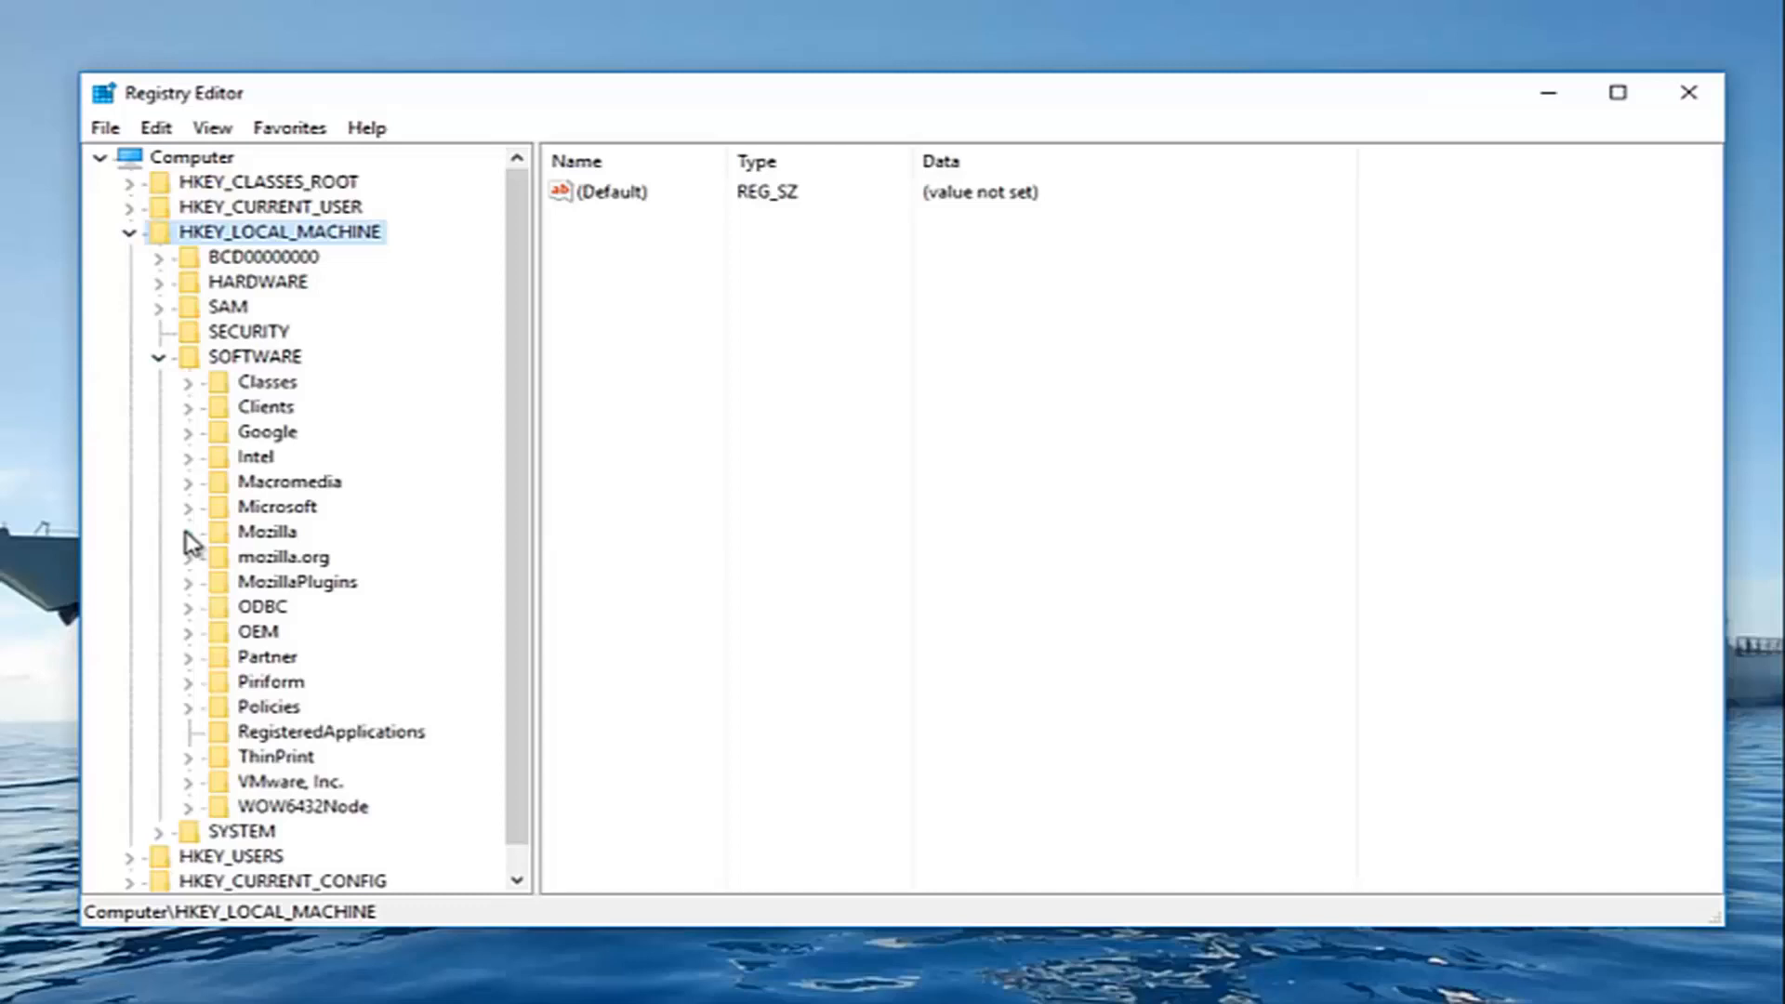
mouse_move(193, 519)
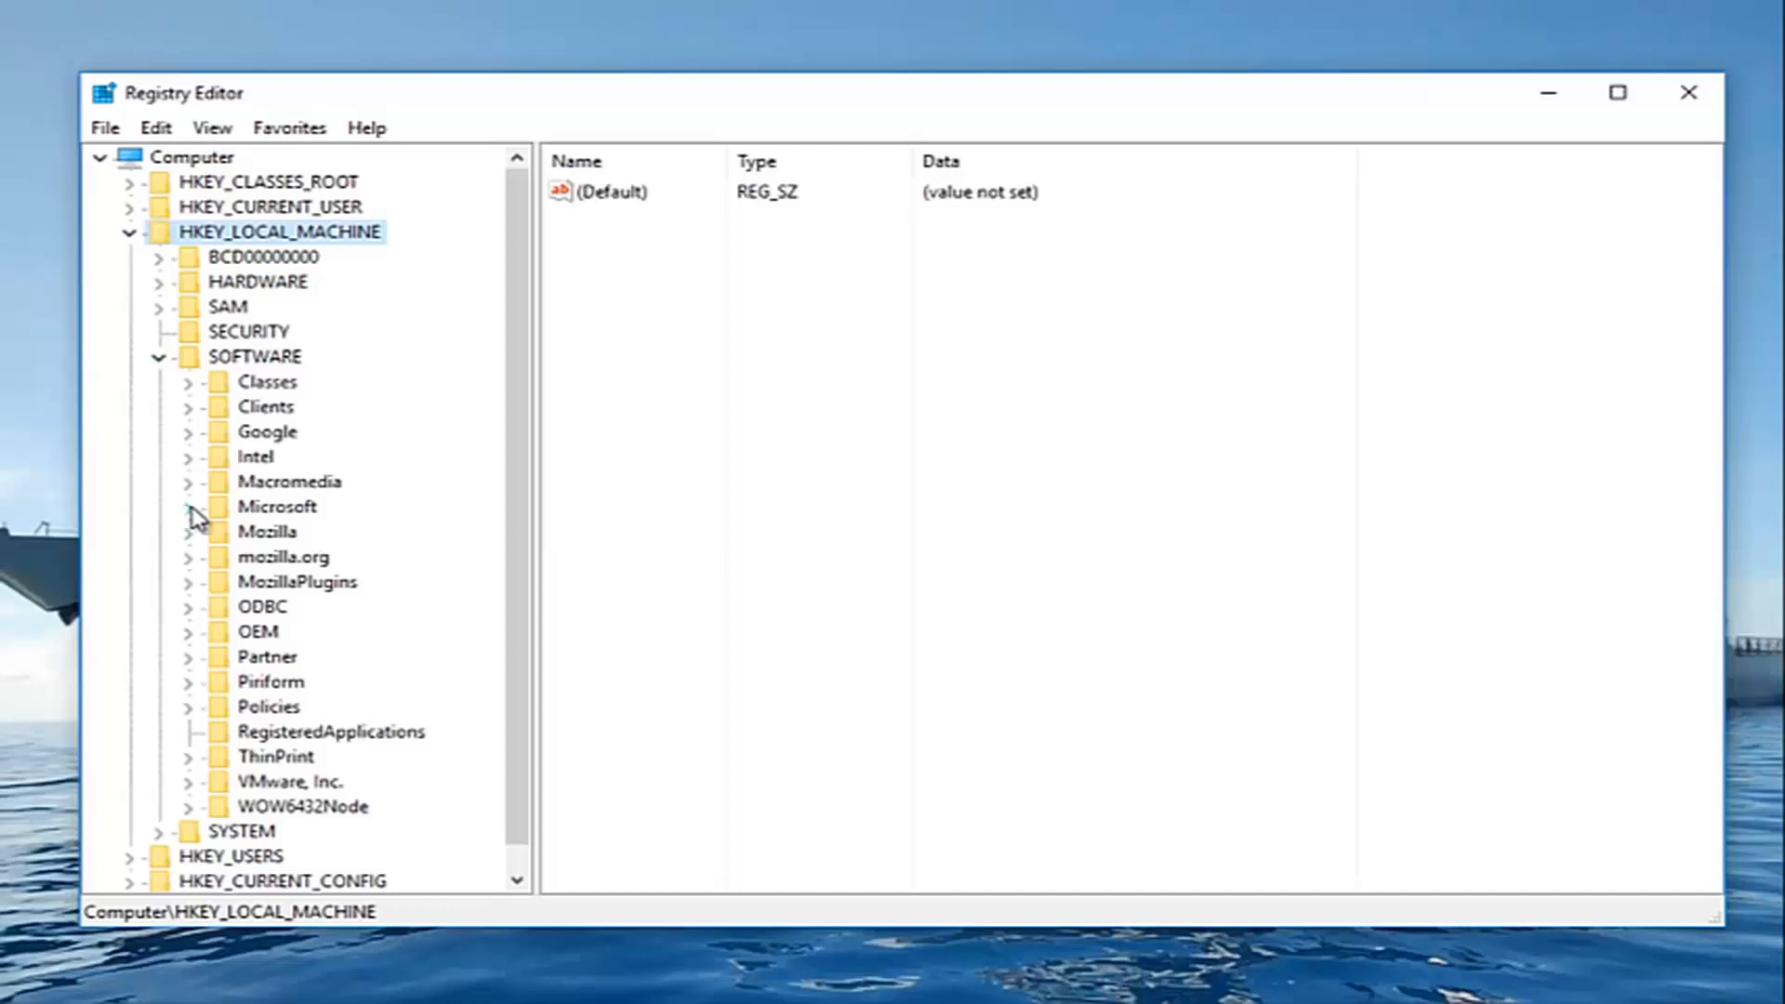
Expand Microsoft and Windows NT, then show CurrentVersion's values and subkeys
click(190, 505)
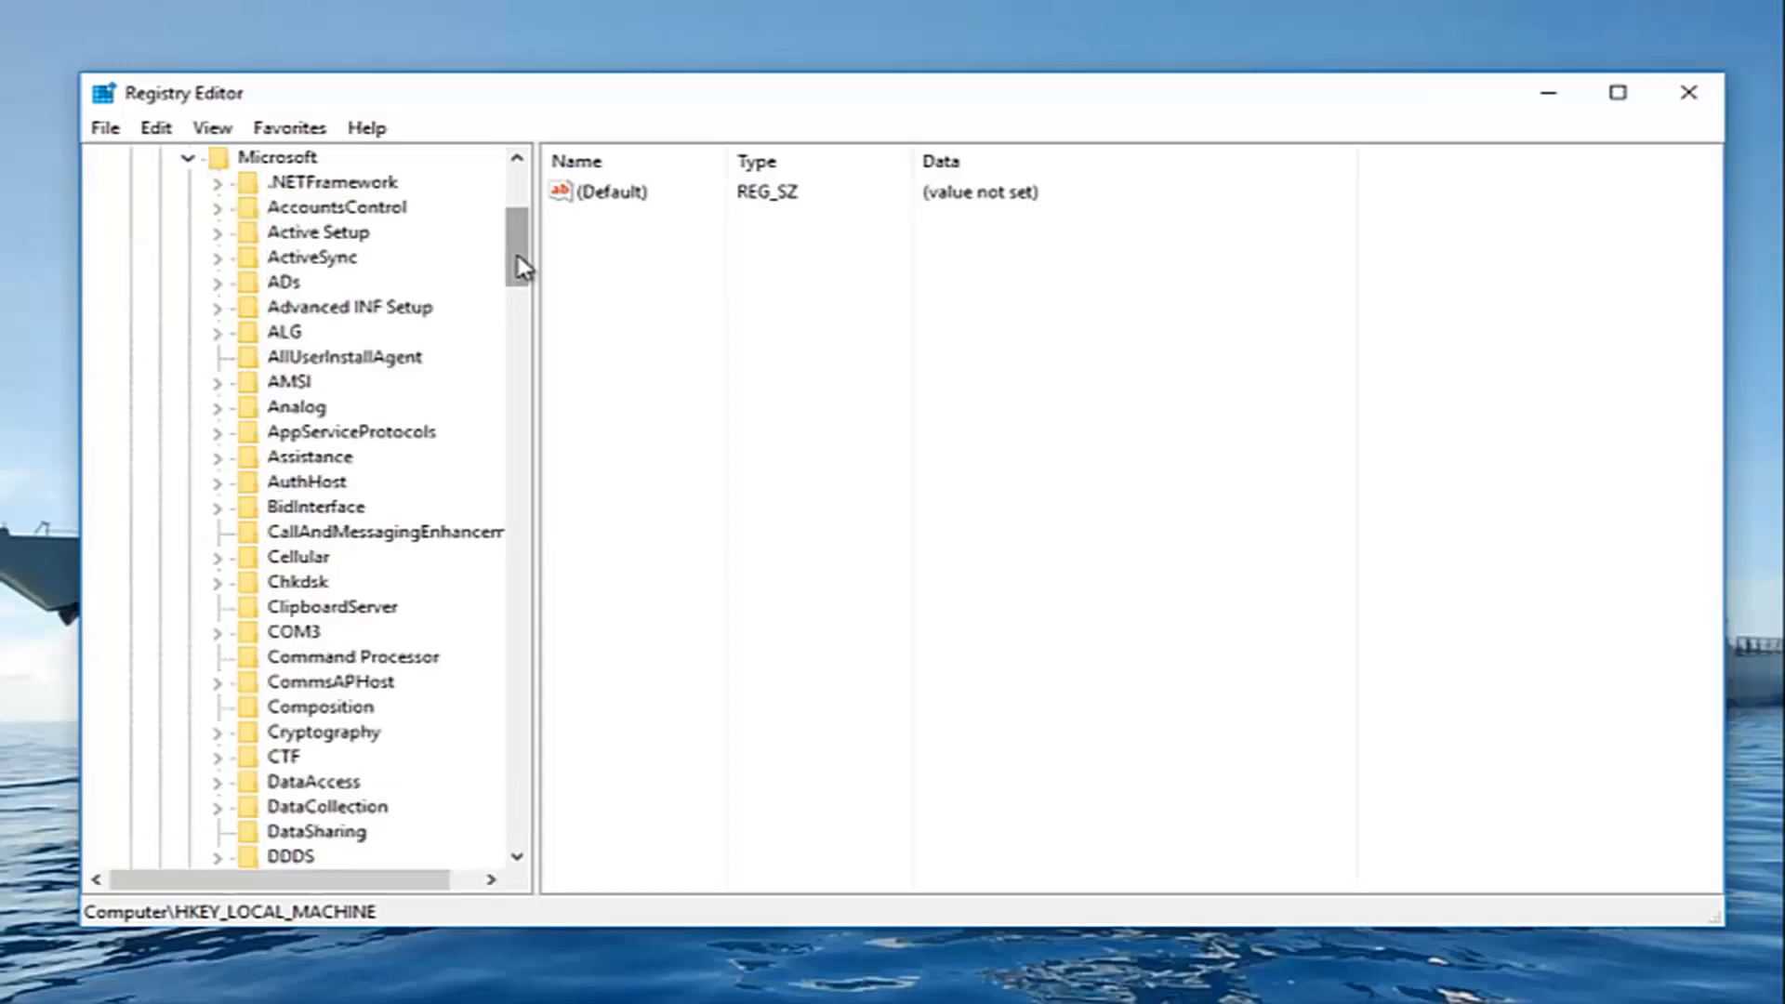
scroll(down, 3)
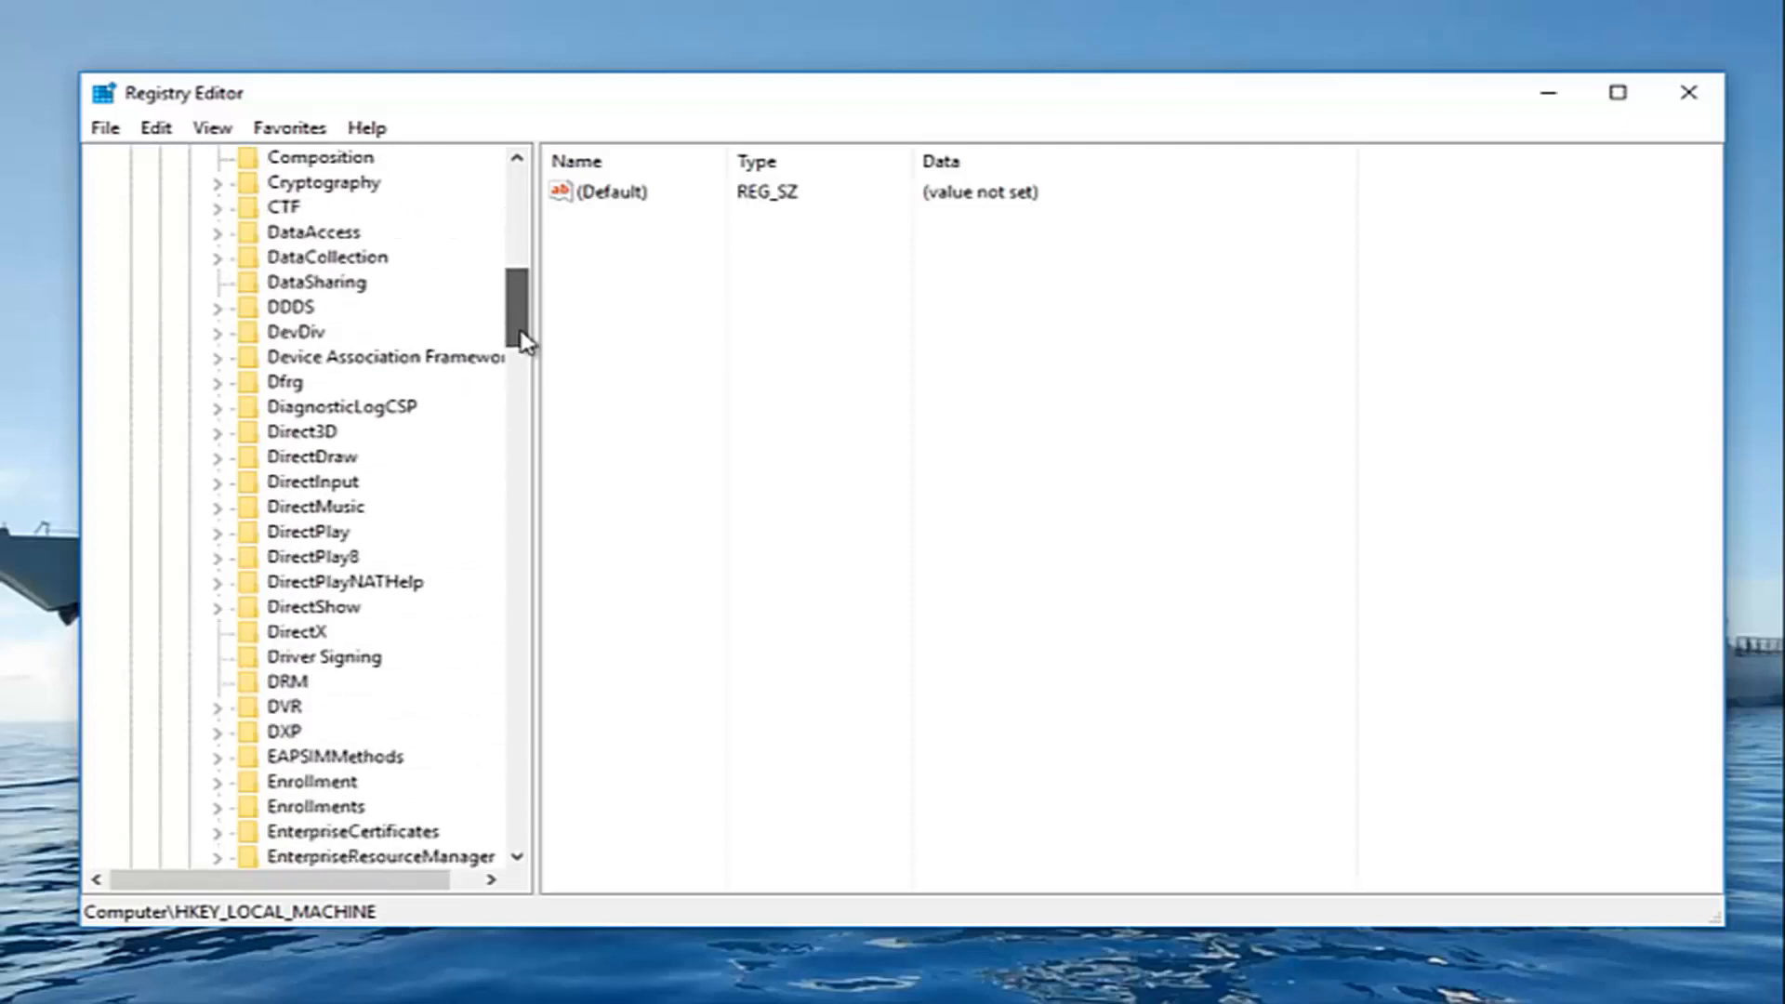
scroll(down, 3)
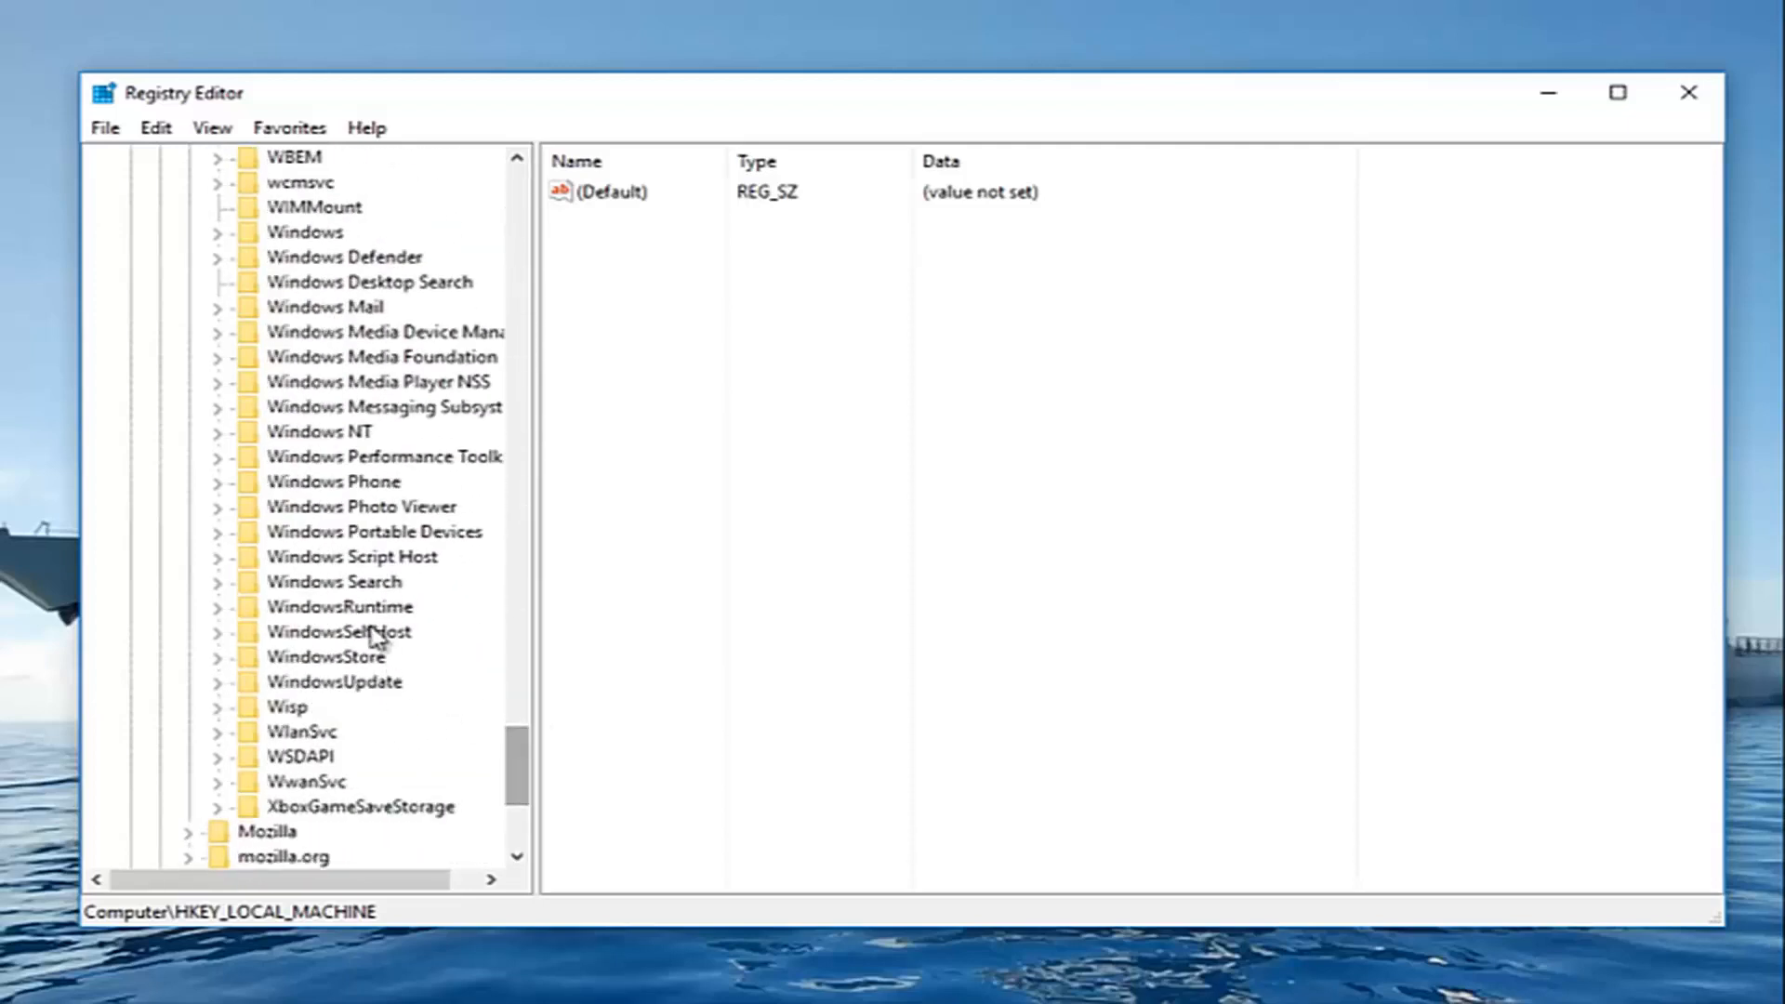
click(320, 431)
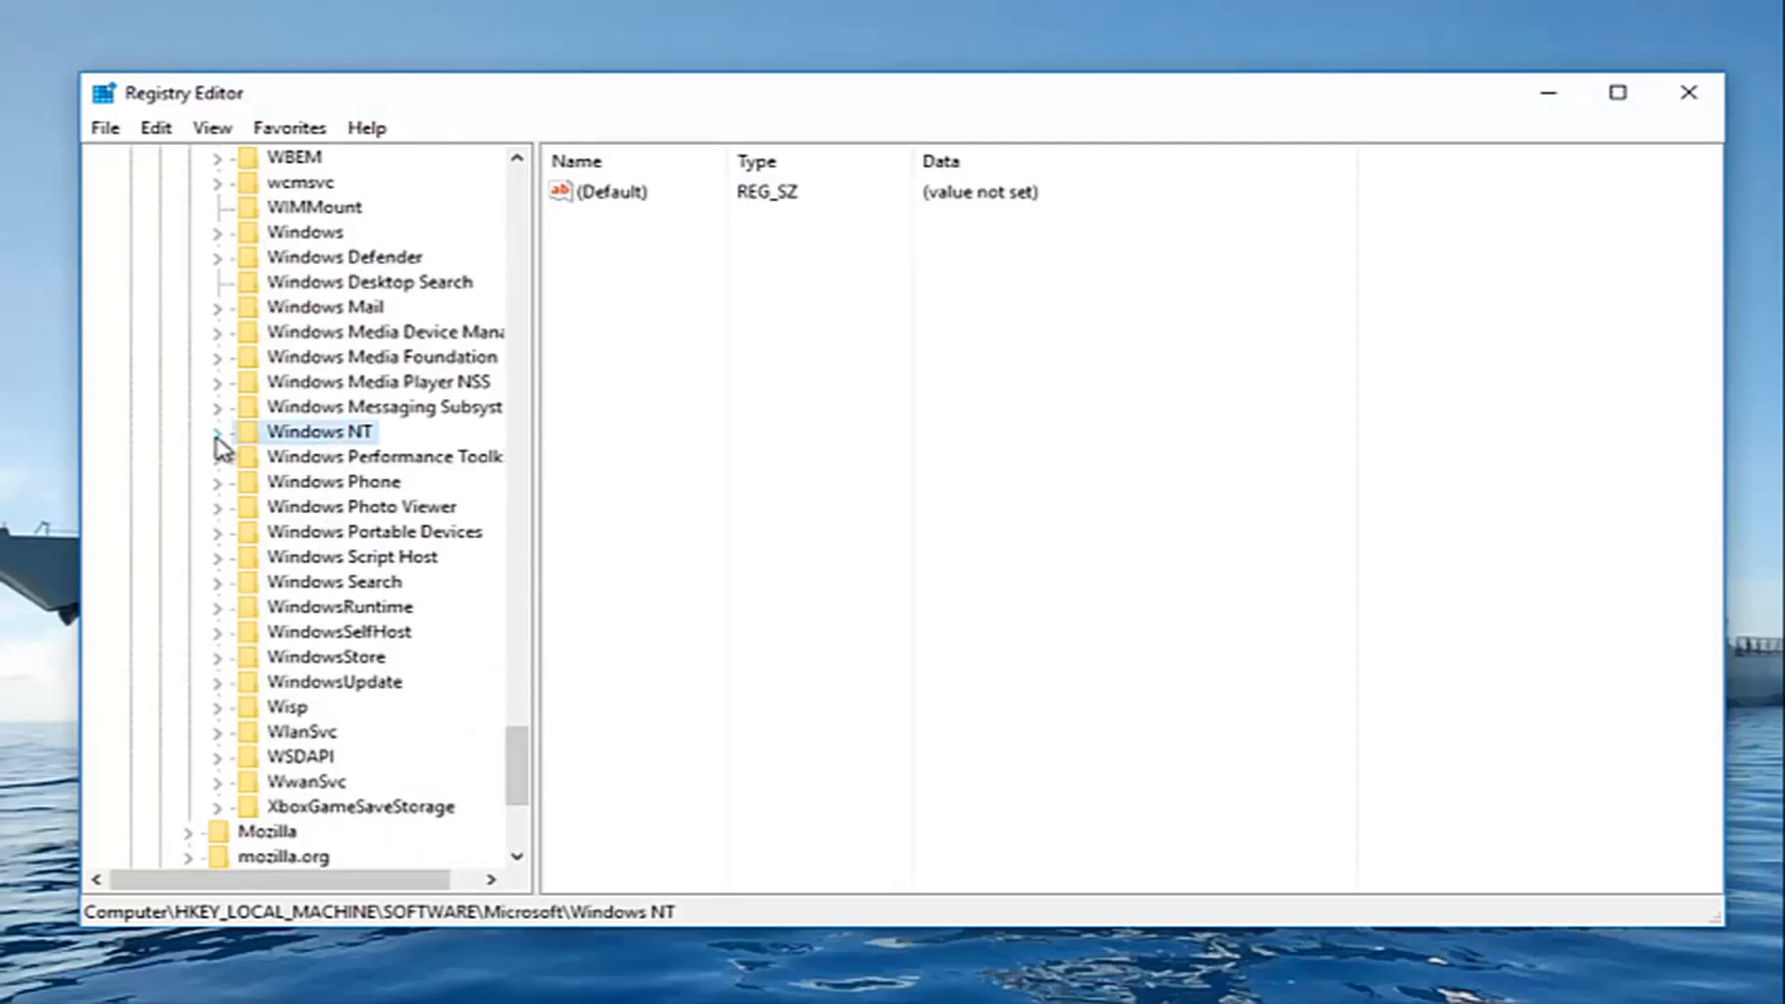
click(216, 432)
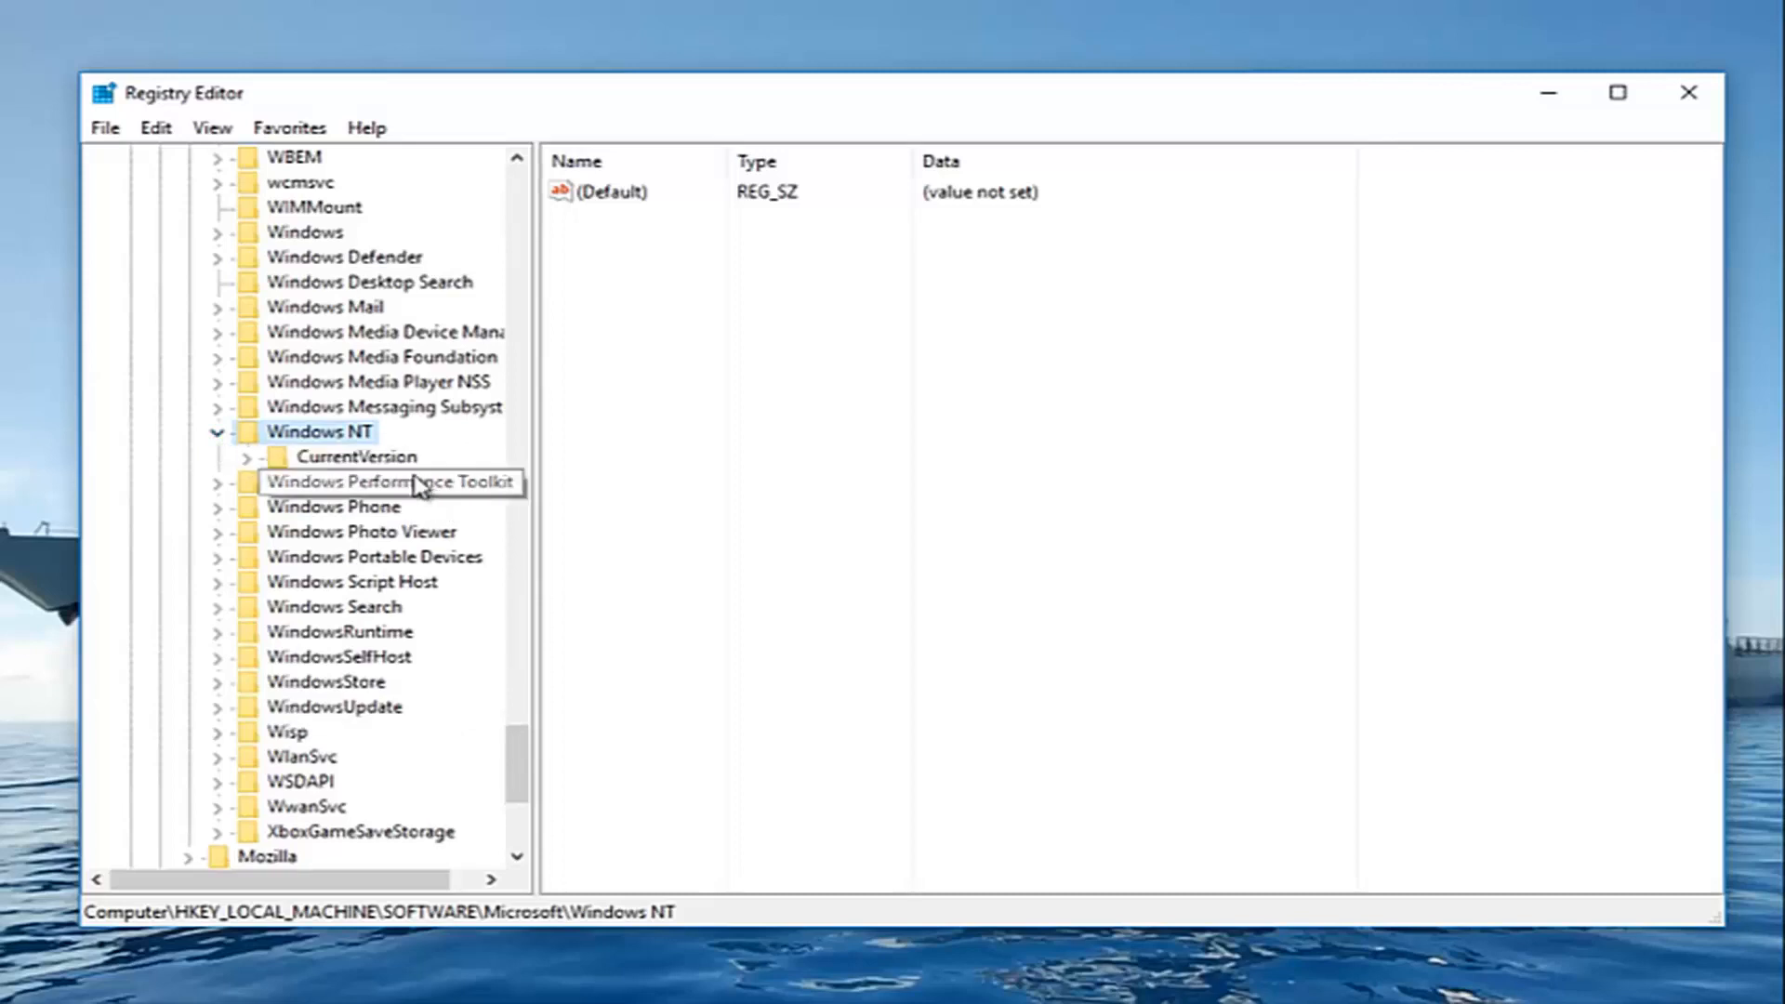
click(357, 456)
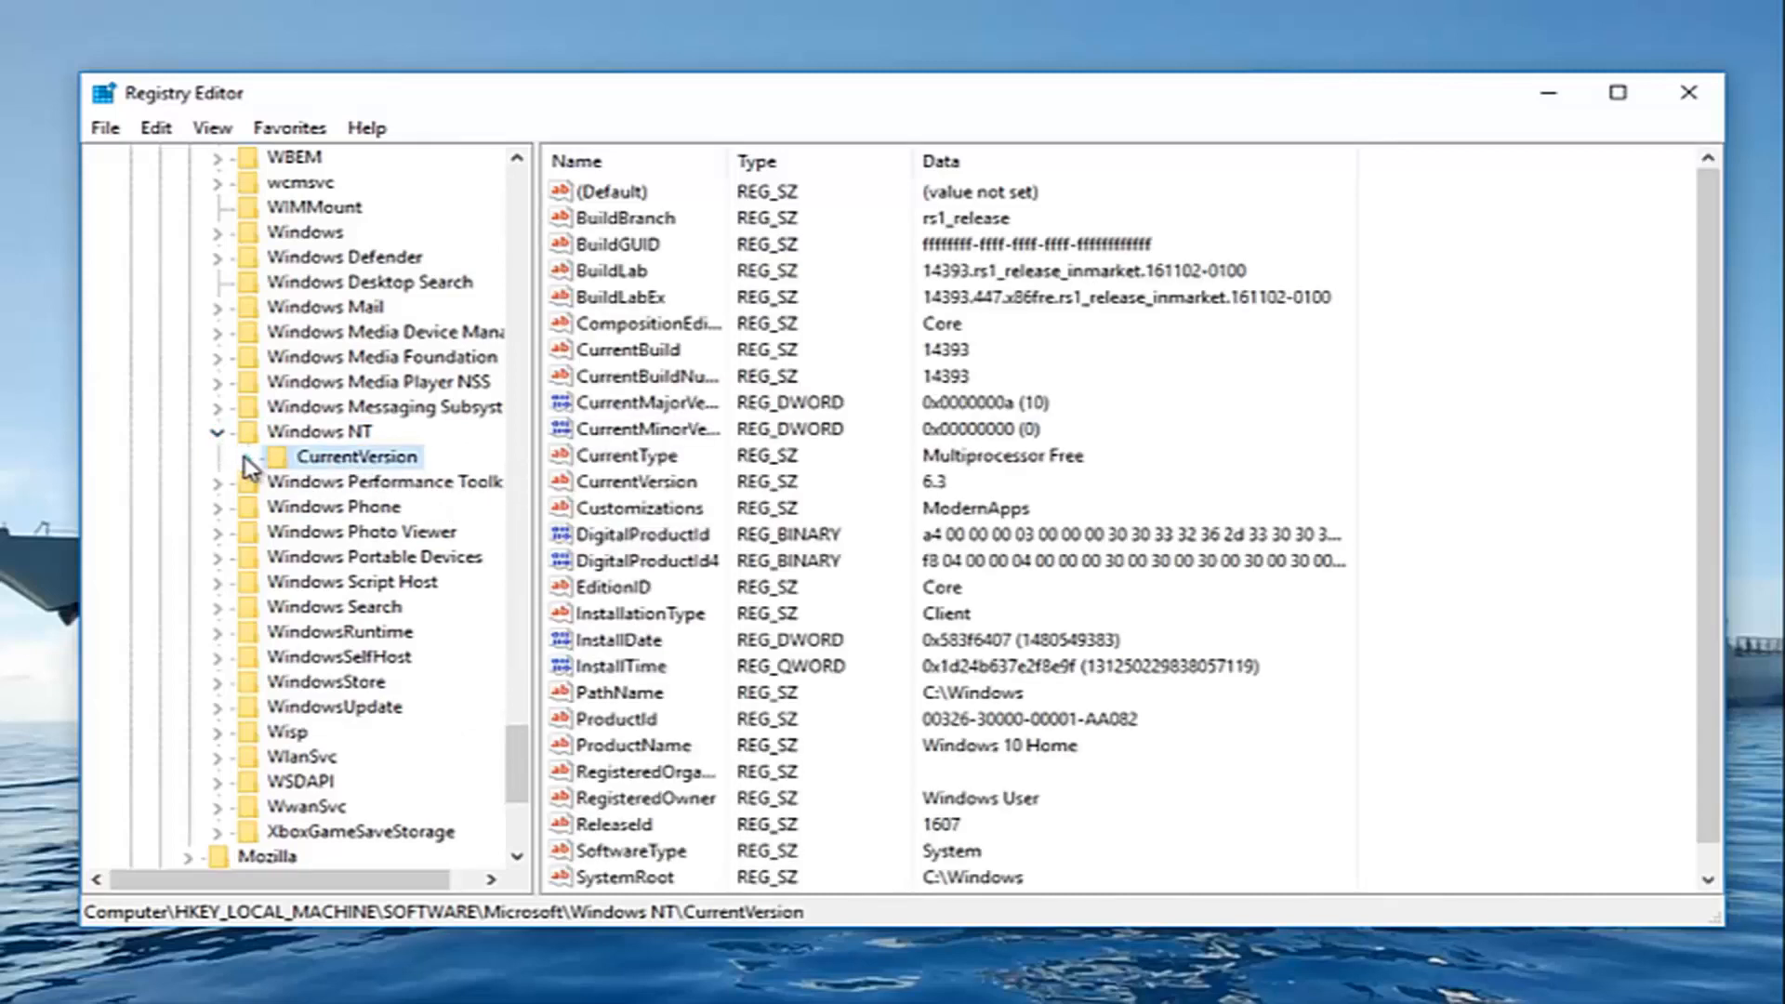
click(216, 456)
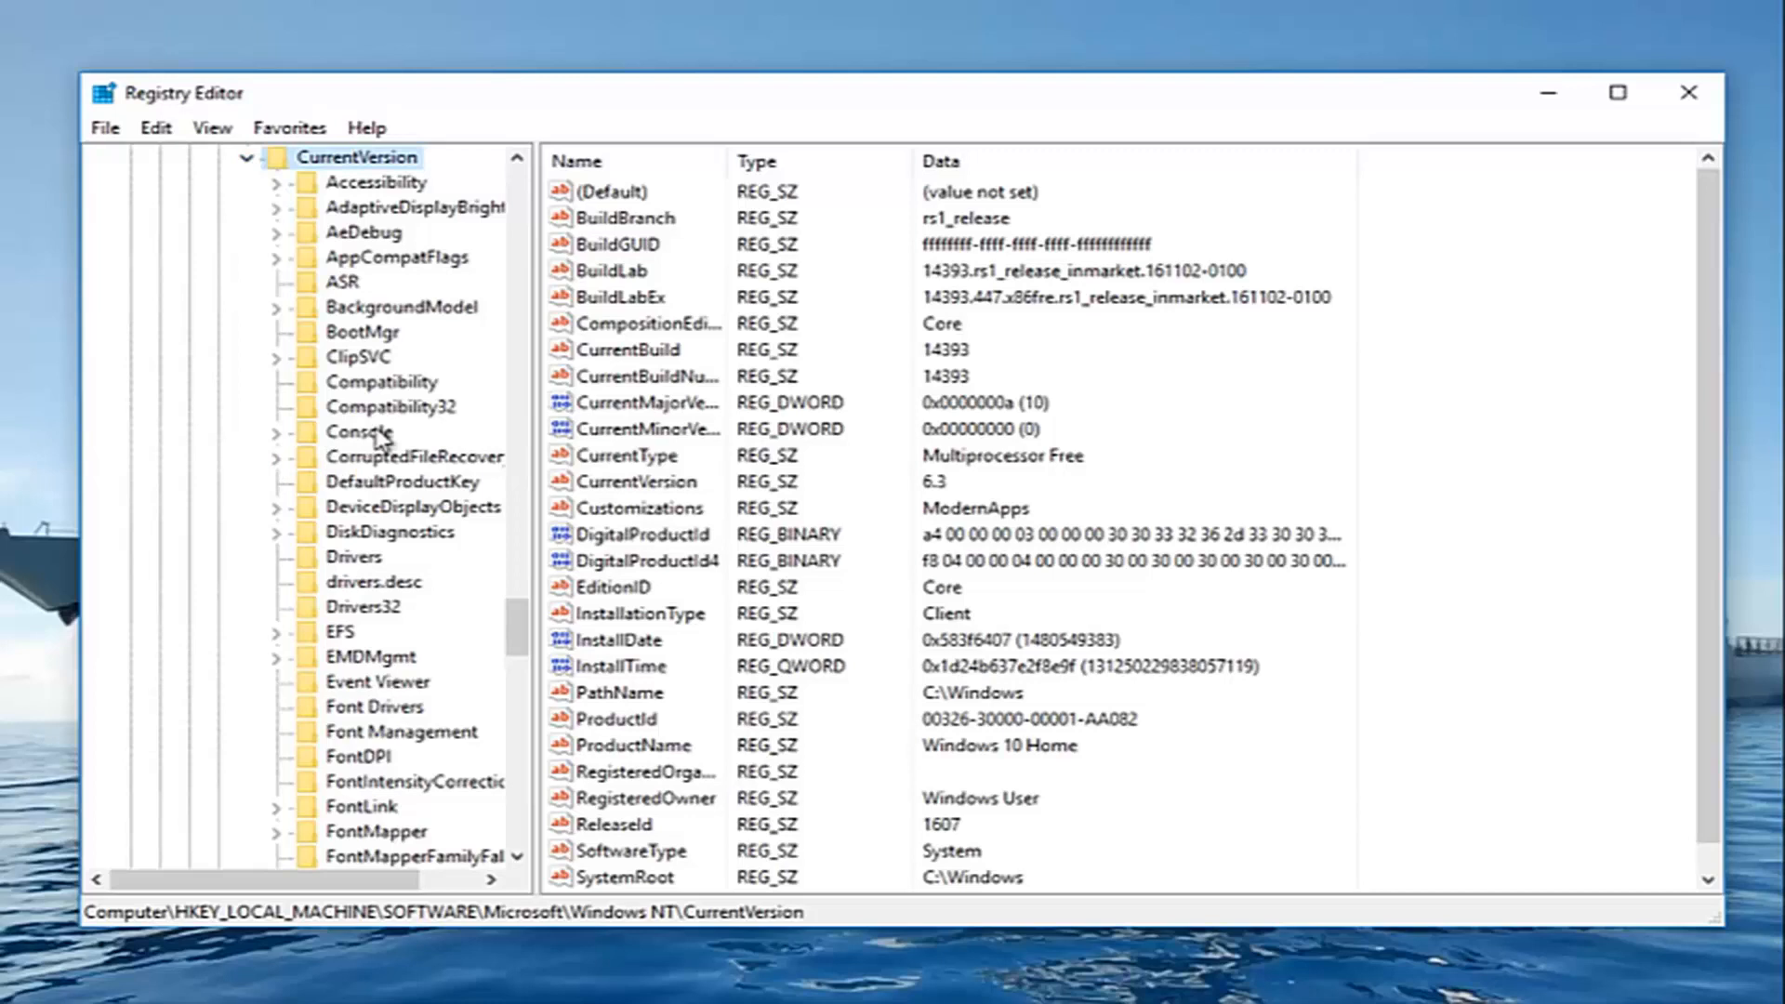
mouse_move(563, 323)
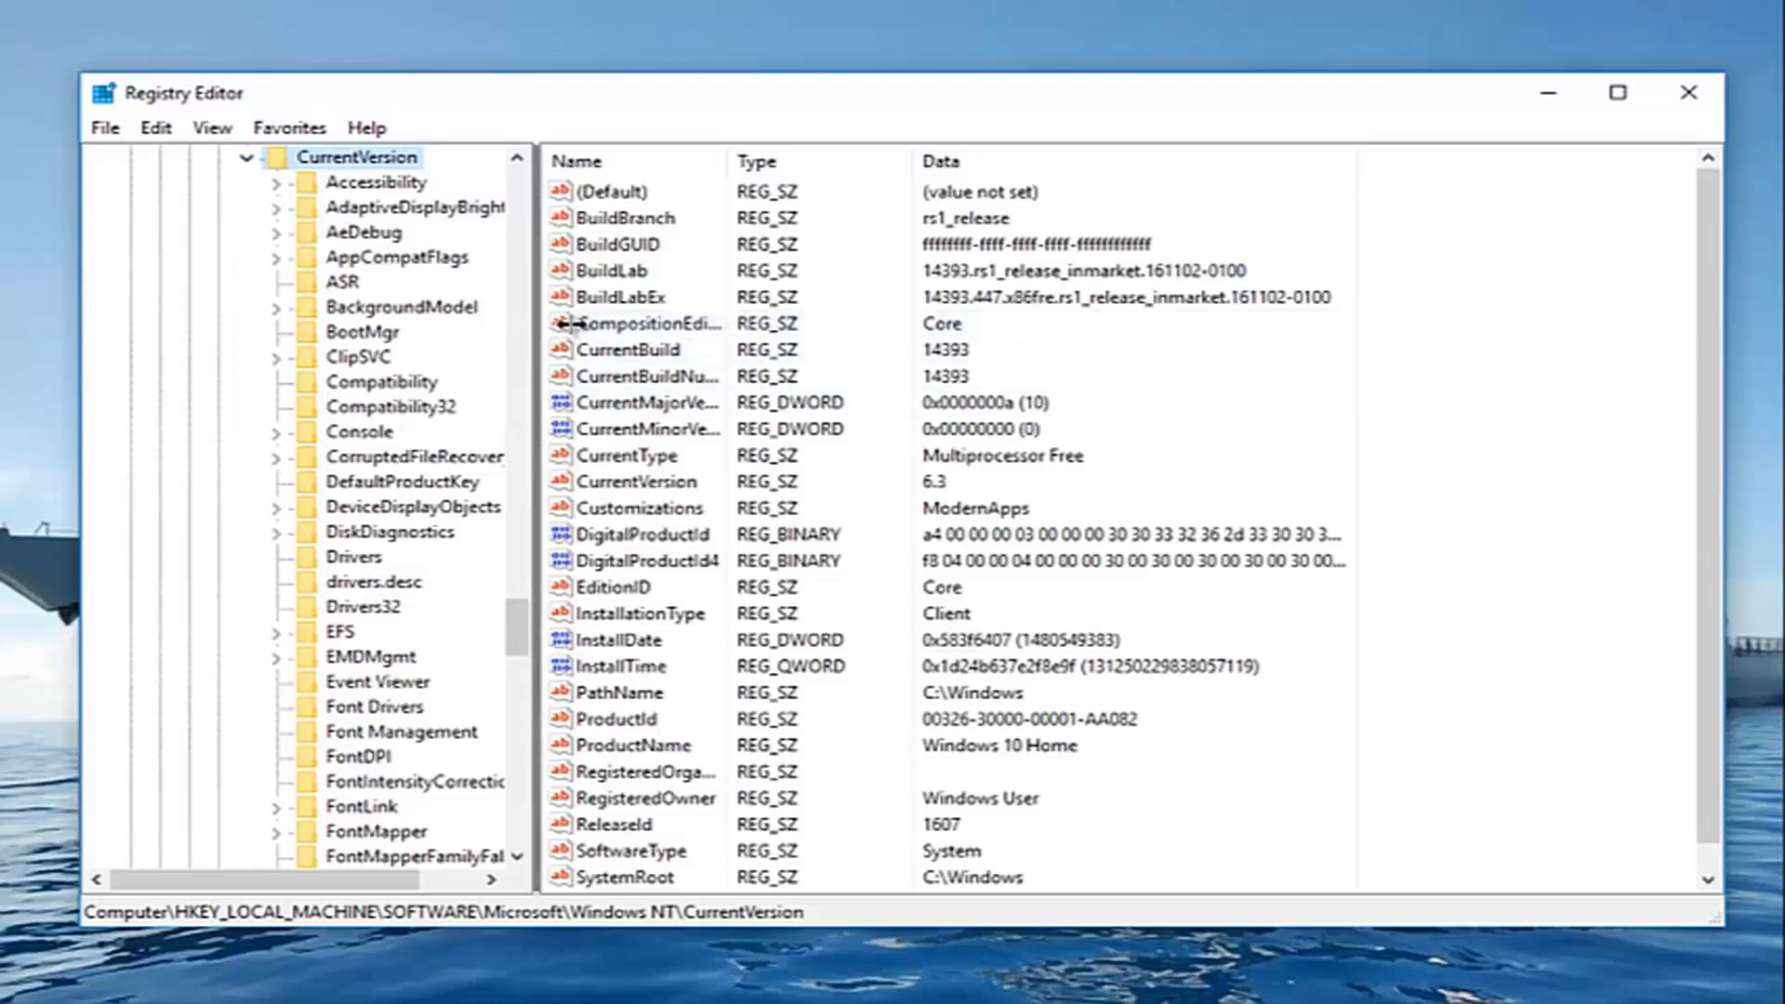
scroll(down, 3)
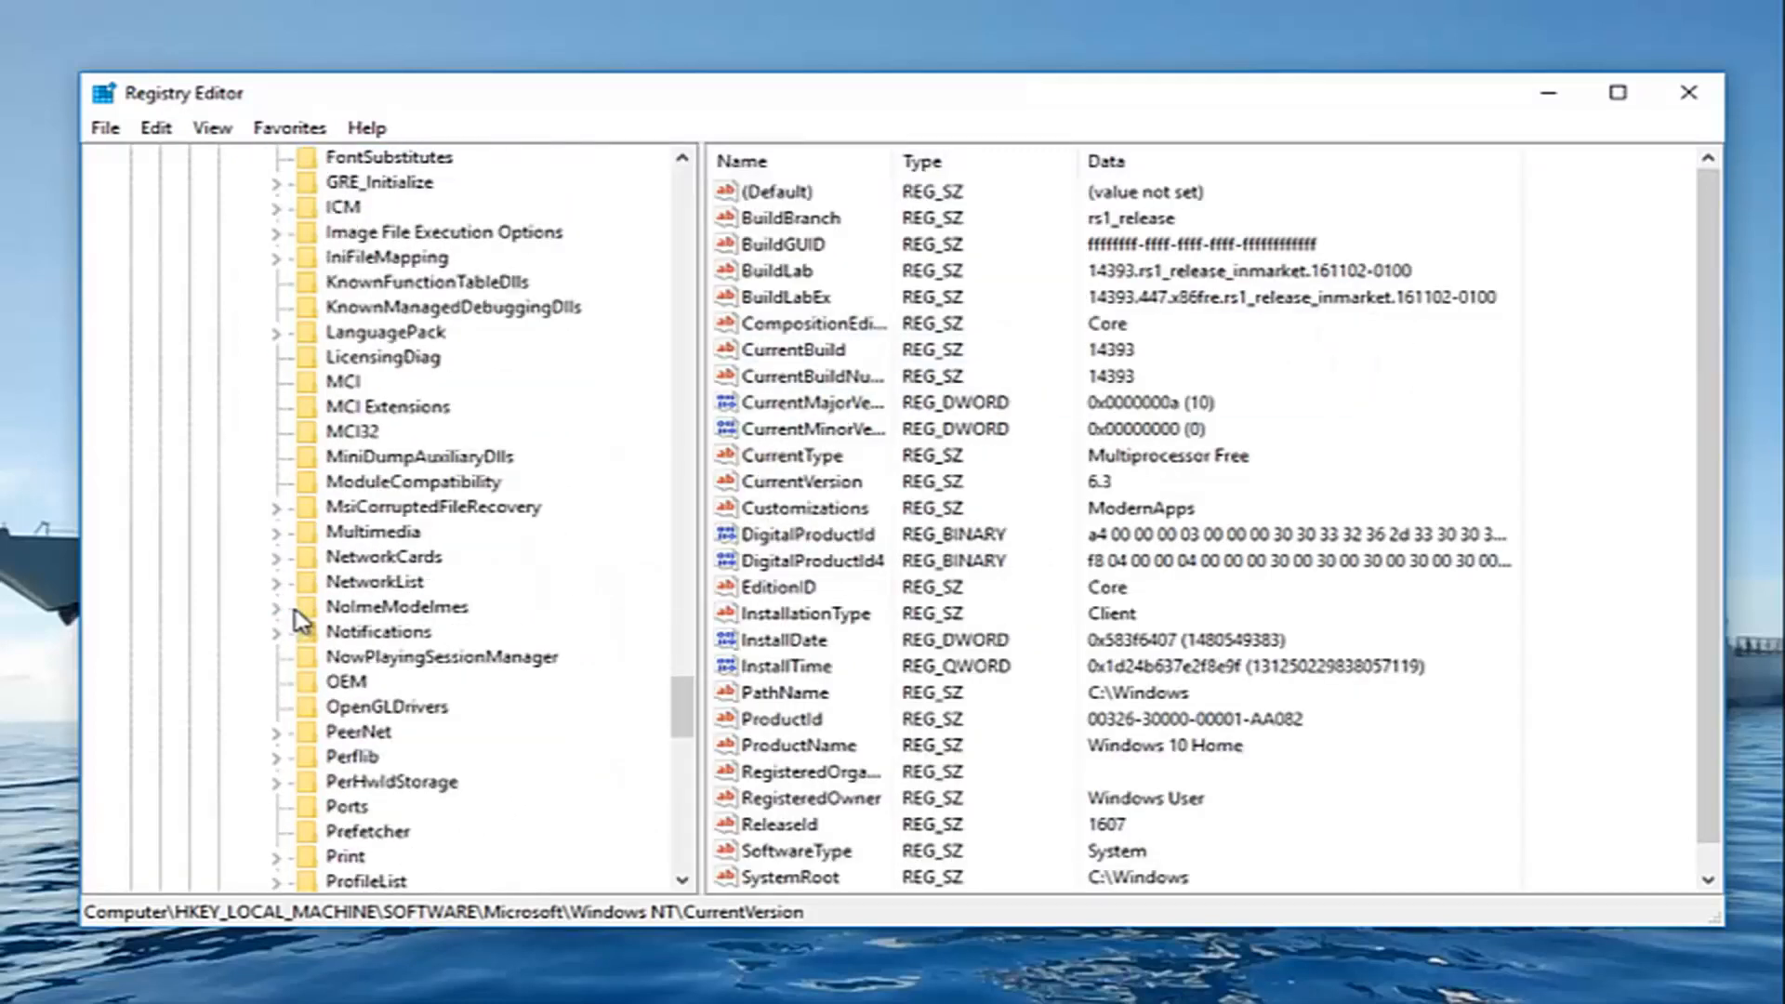
Expand ProfileList and show the values of the S-1-5-21 key ending -1000
click(368, 879)
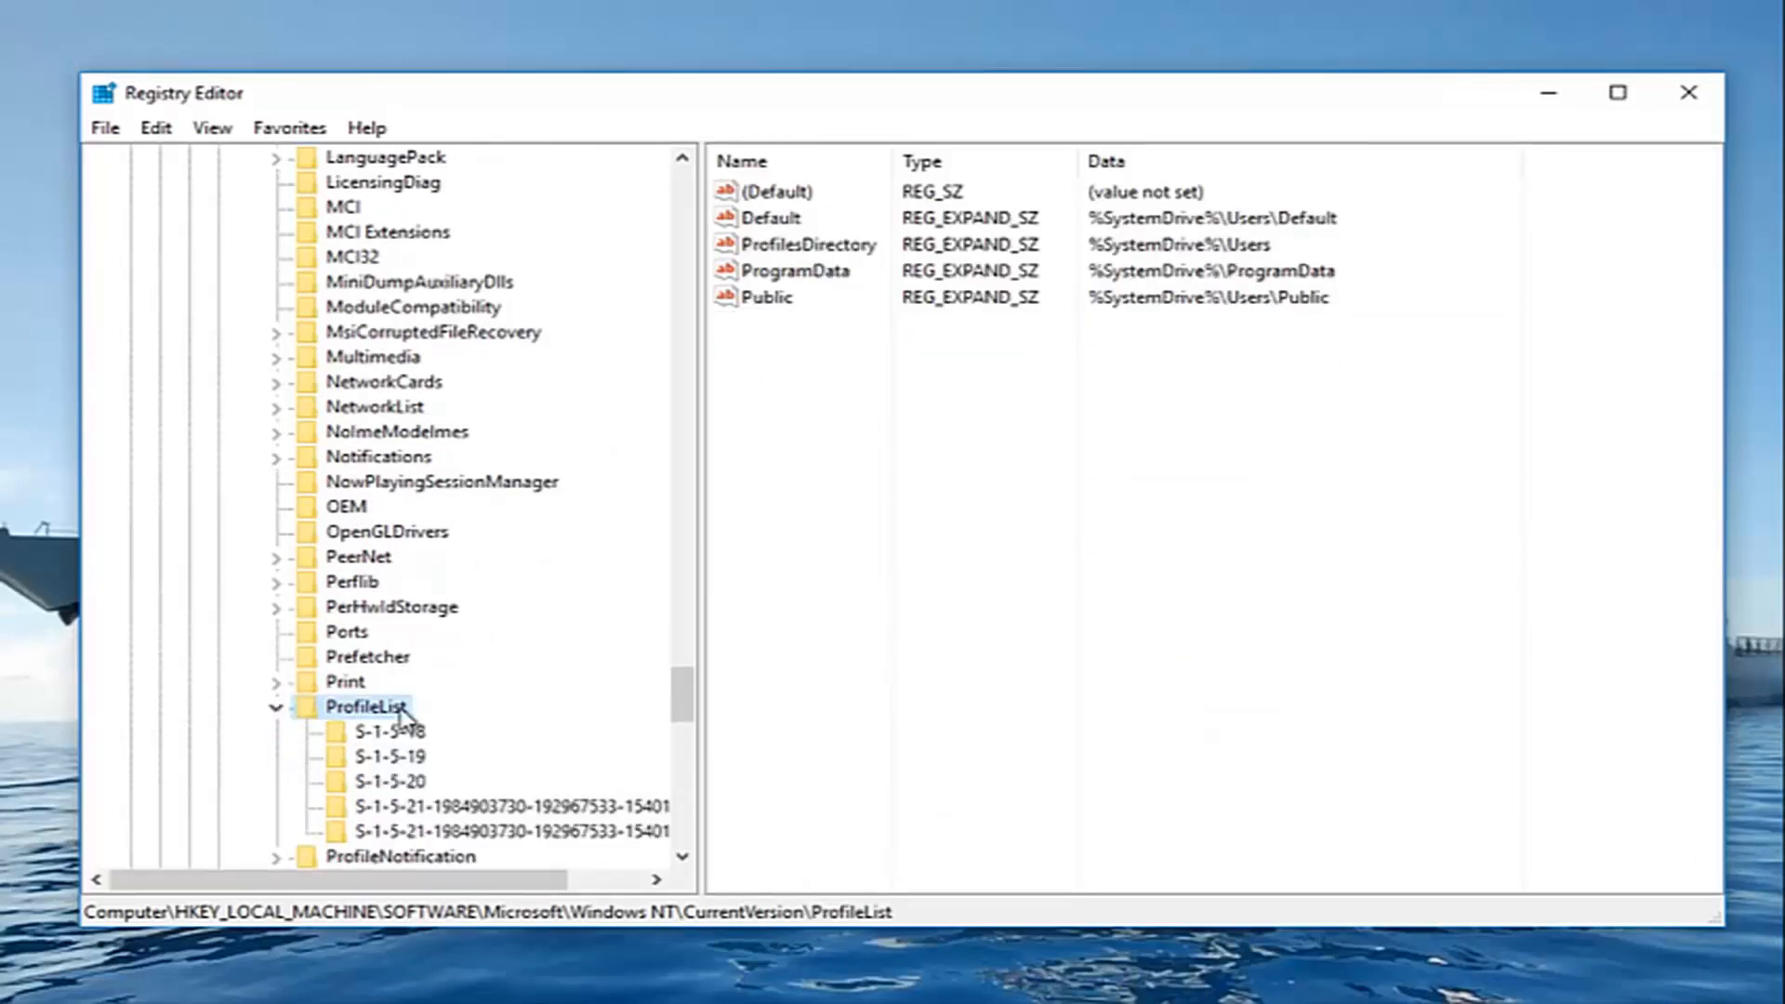
mouse_move(409, 752)
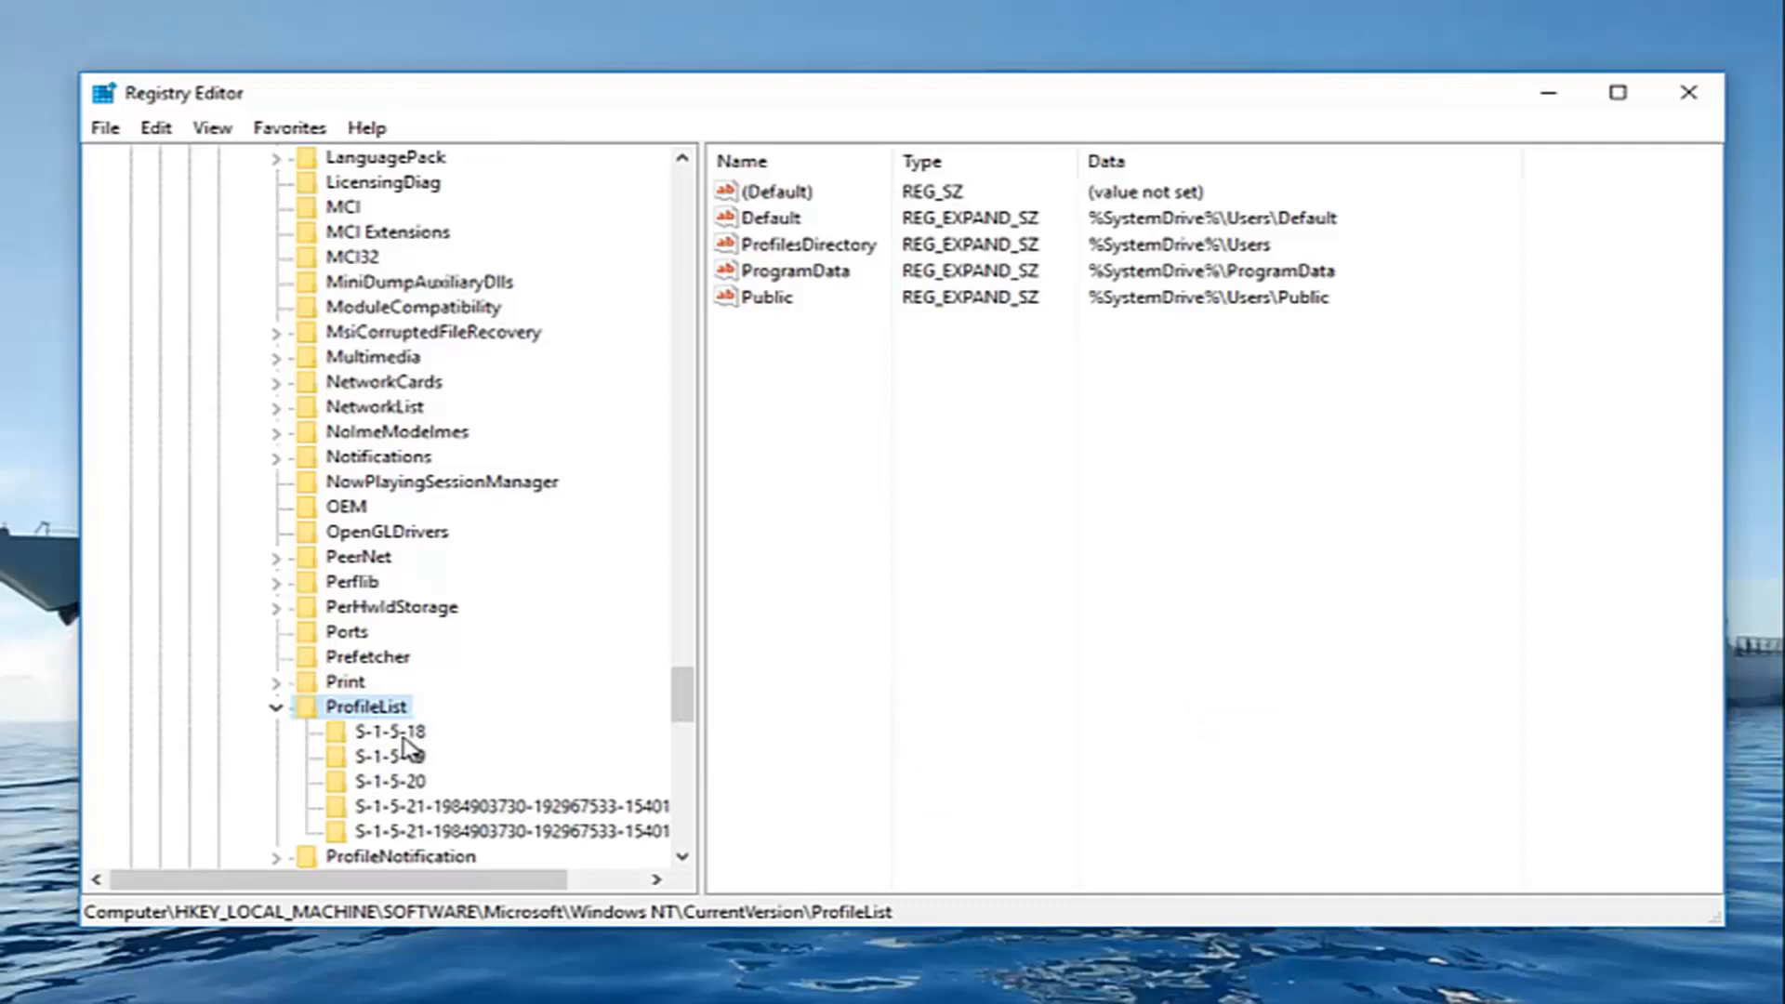
mouse_move(398, 752)
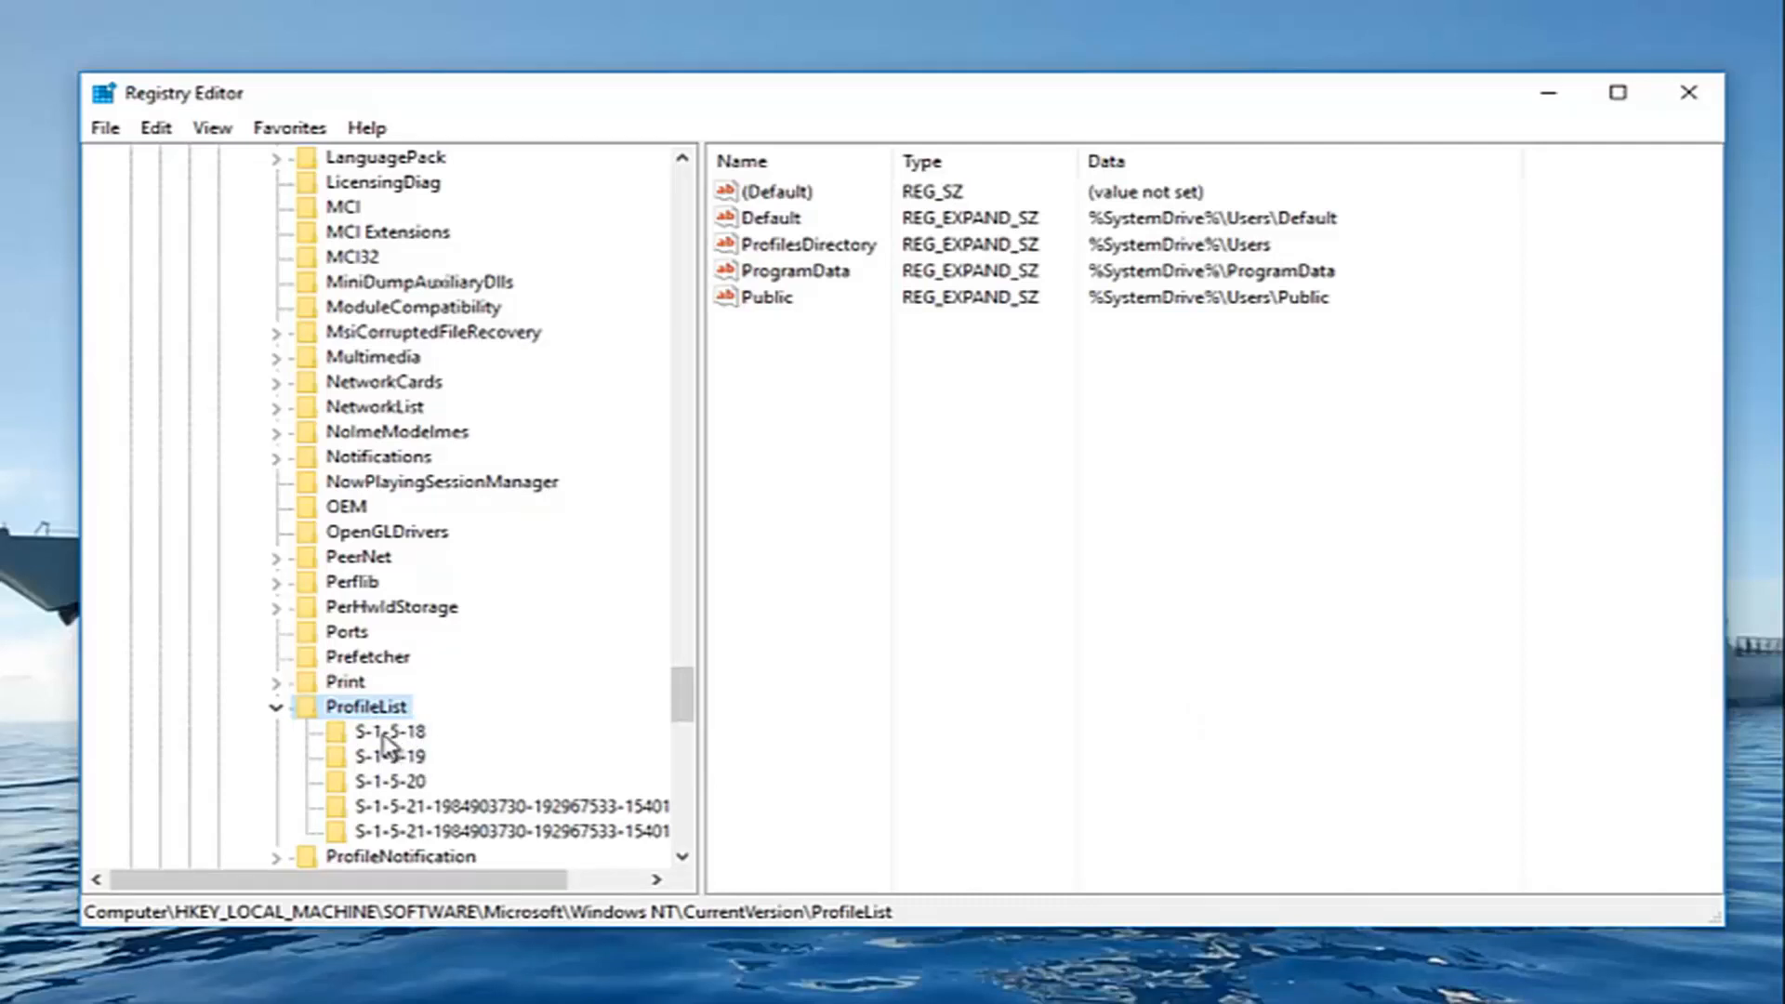
mouse_move(392, 768)
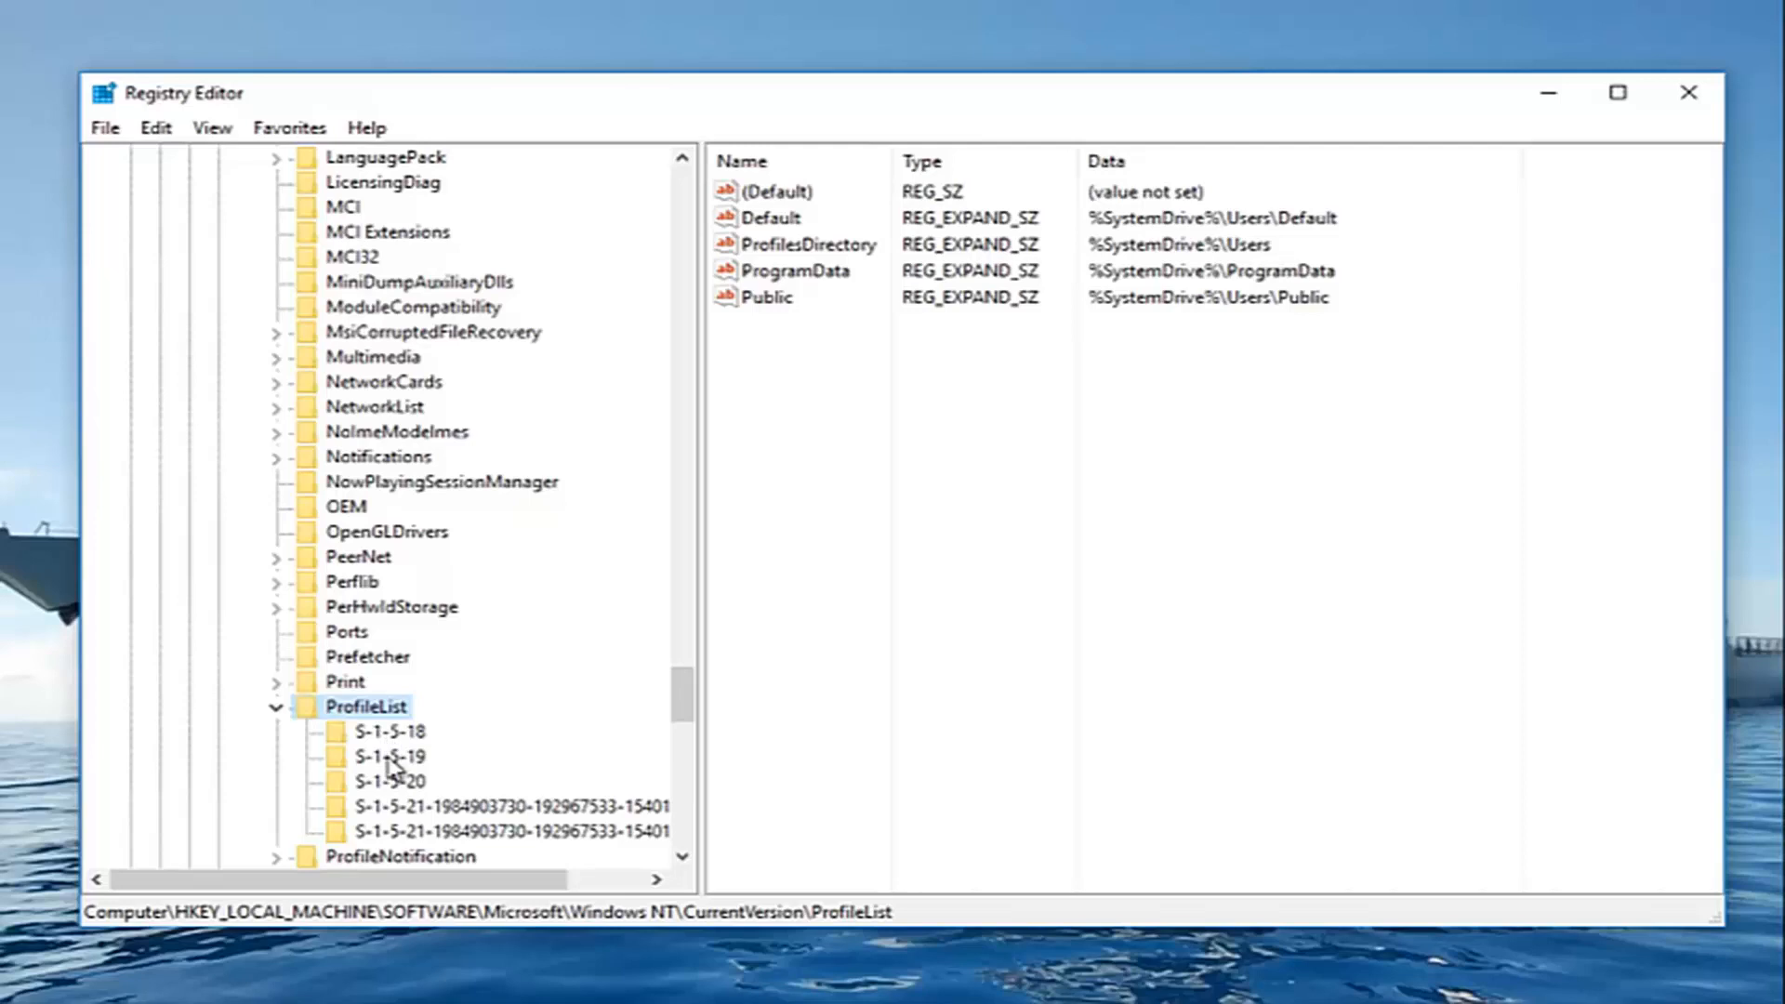
mouse_move(398, 800)
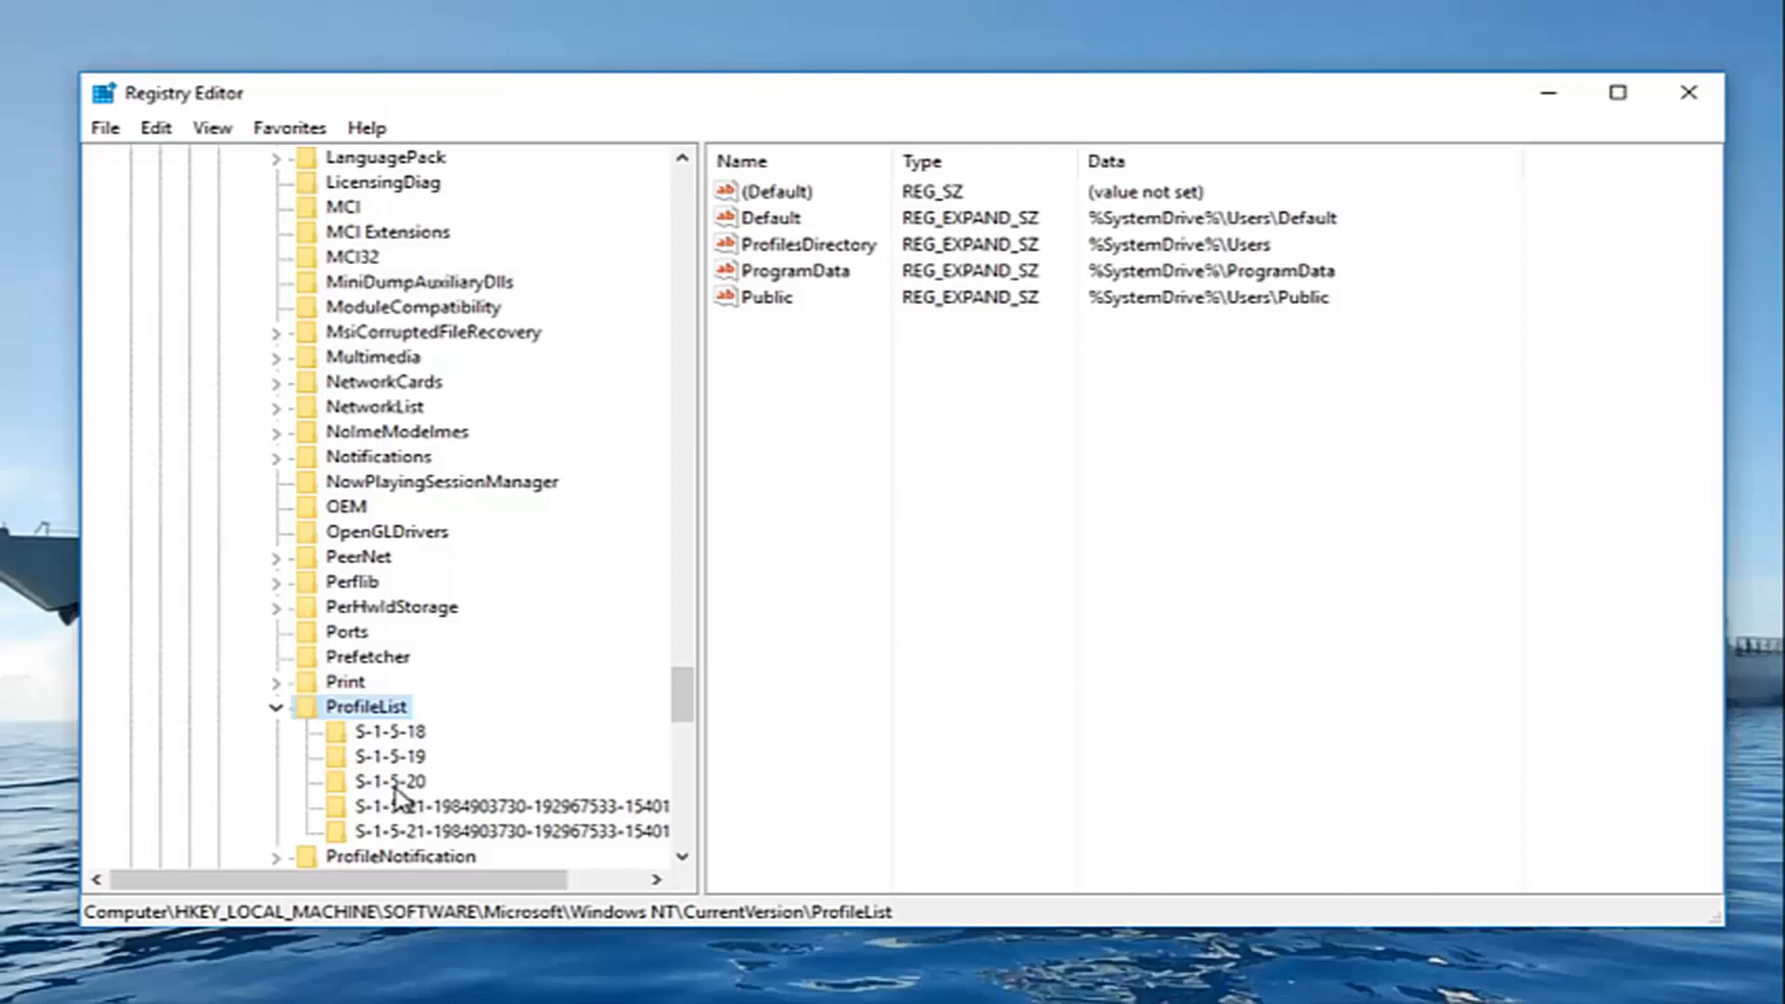
click(513, 805)
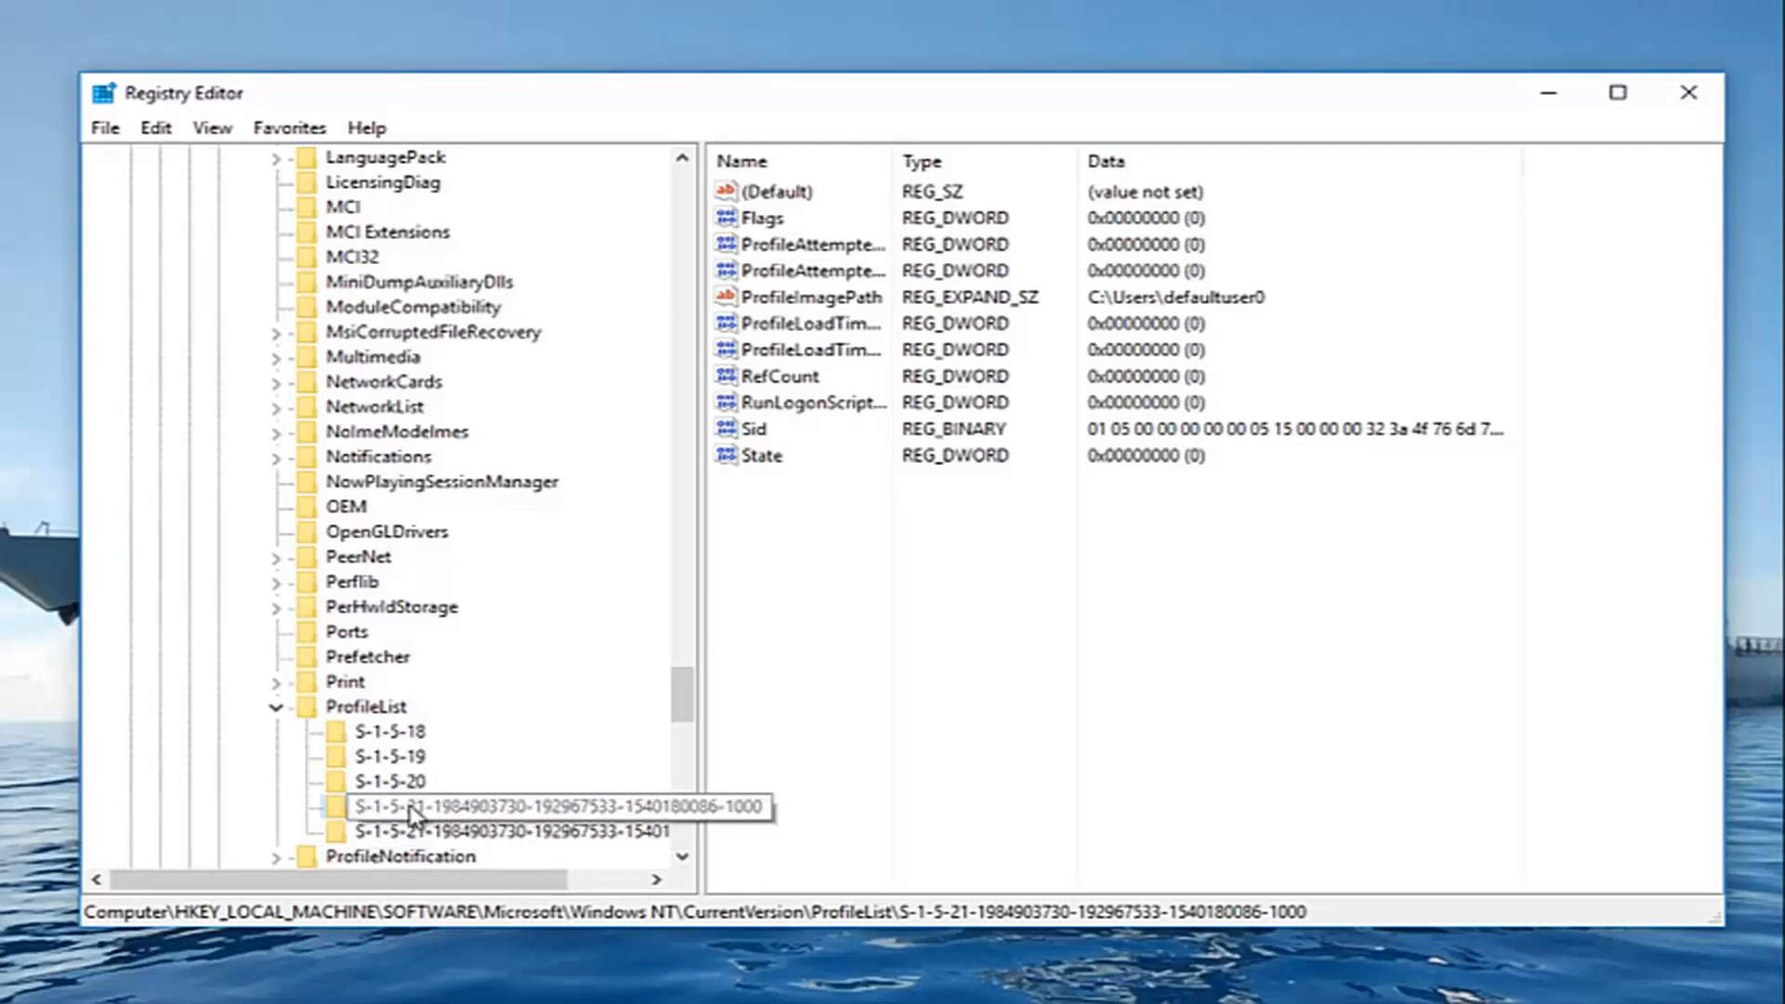
mouse_move(471, 763)
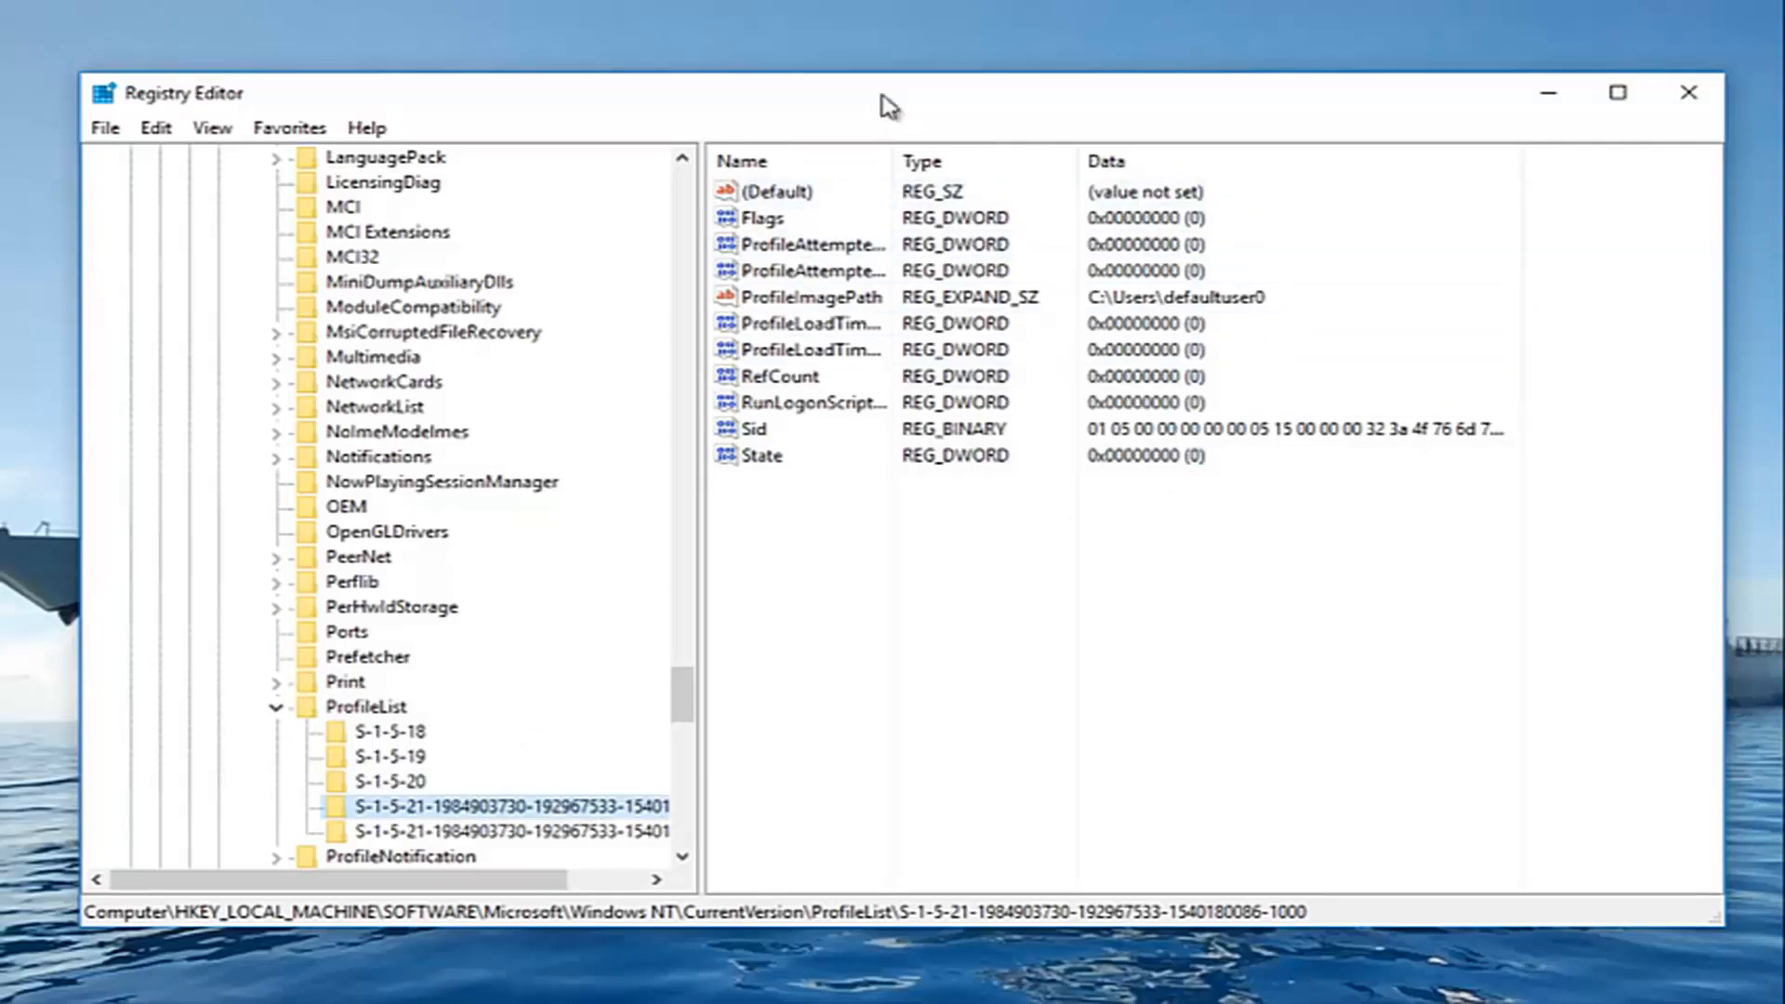
drag(900, 160, 965, 160)
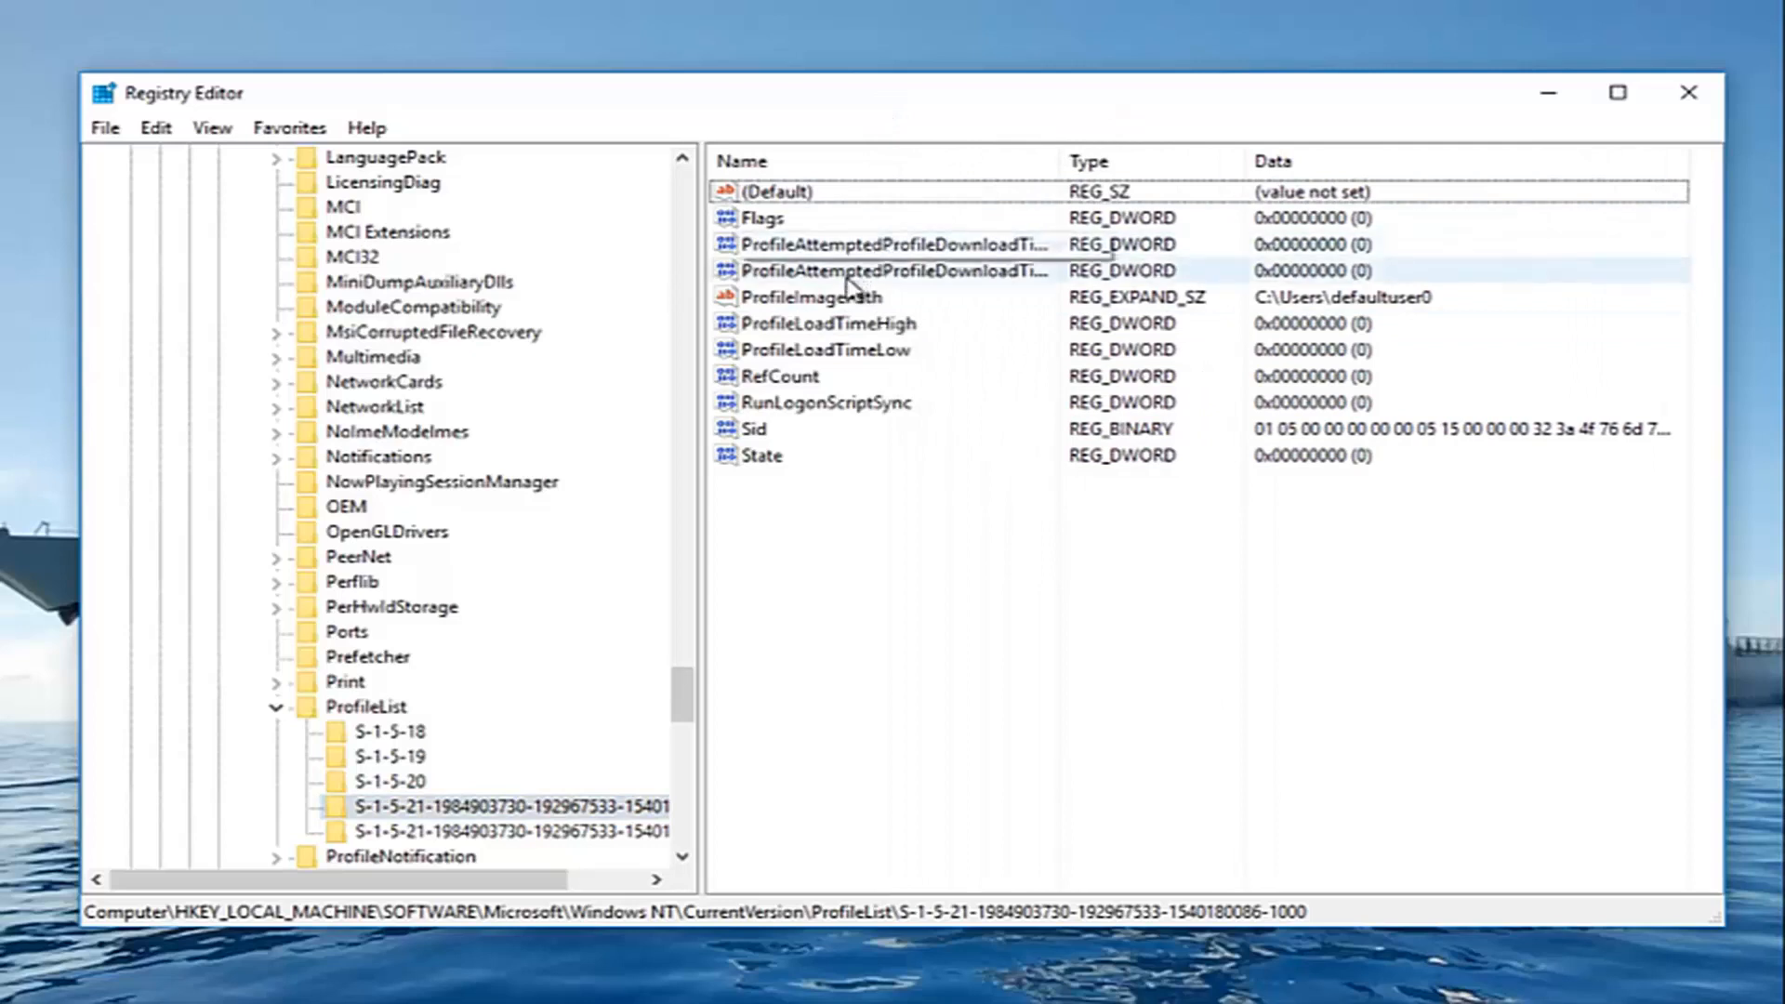
click(814, 298)
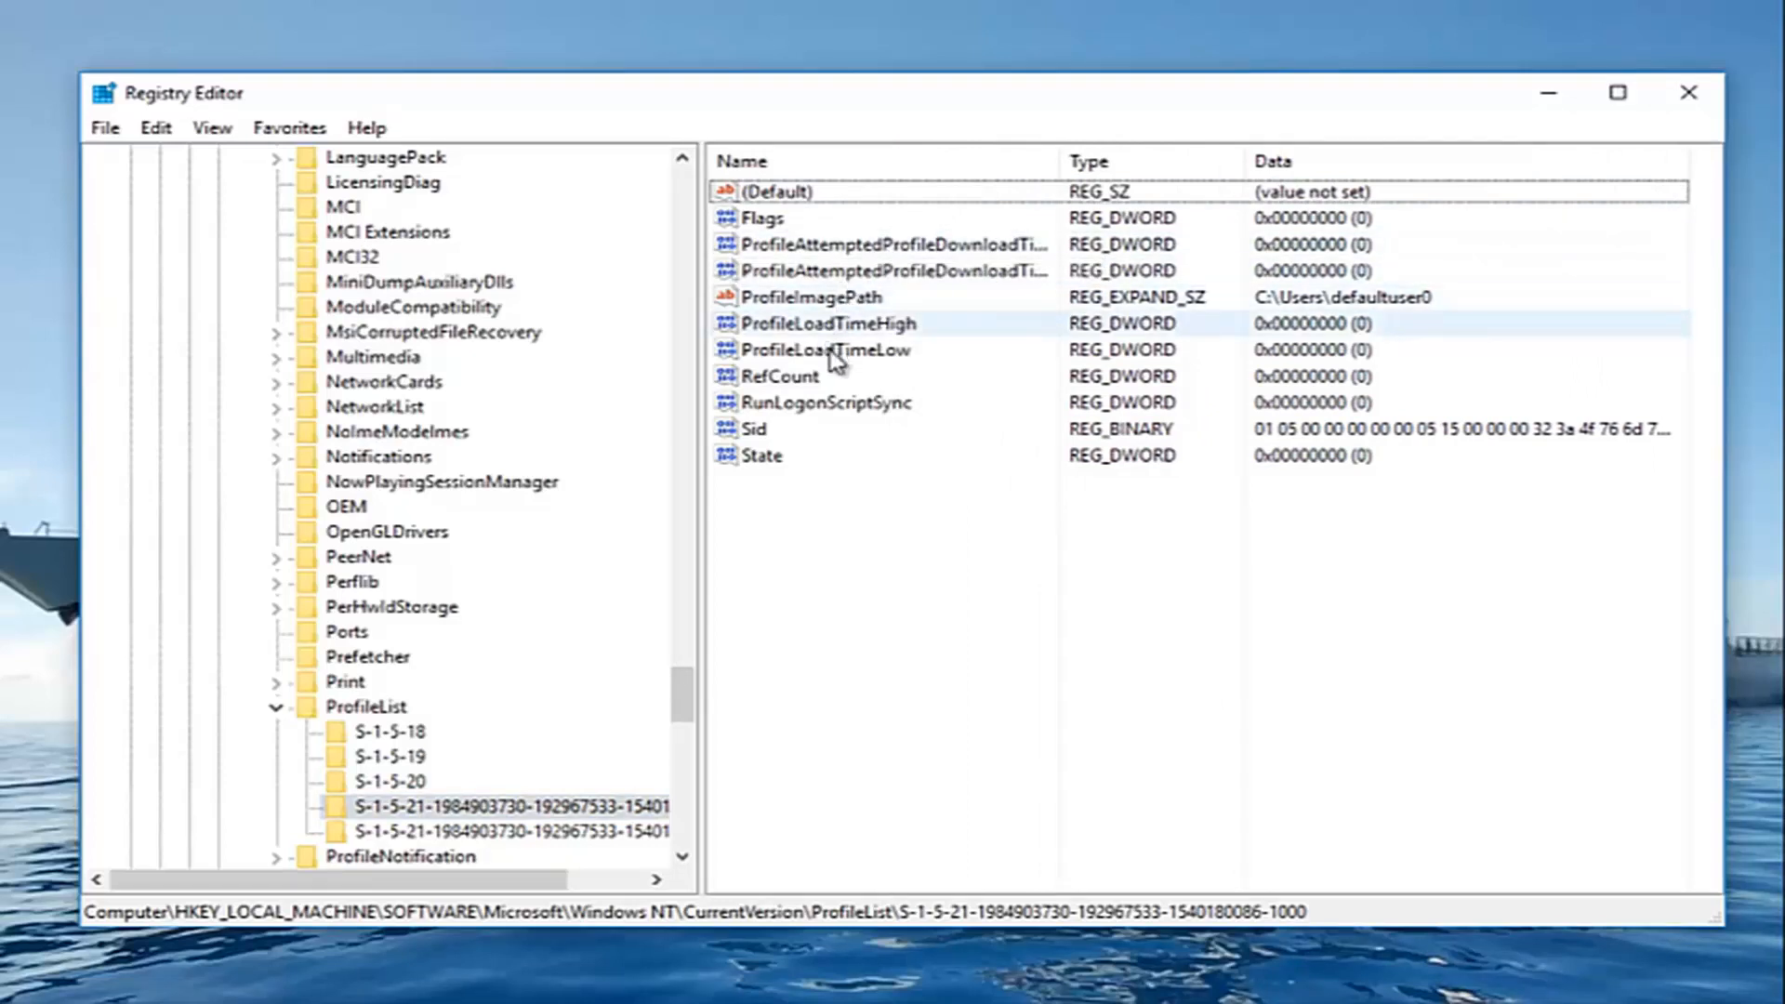
click(813, 297)
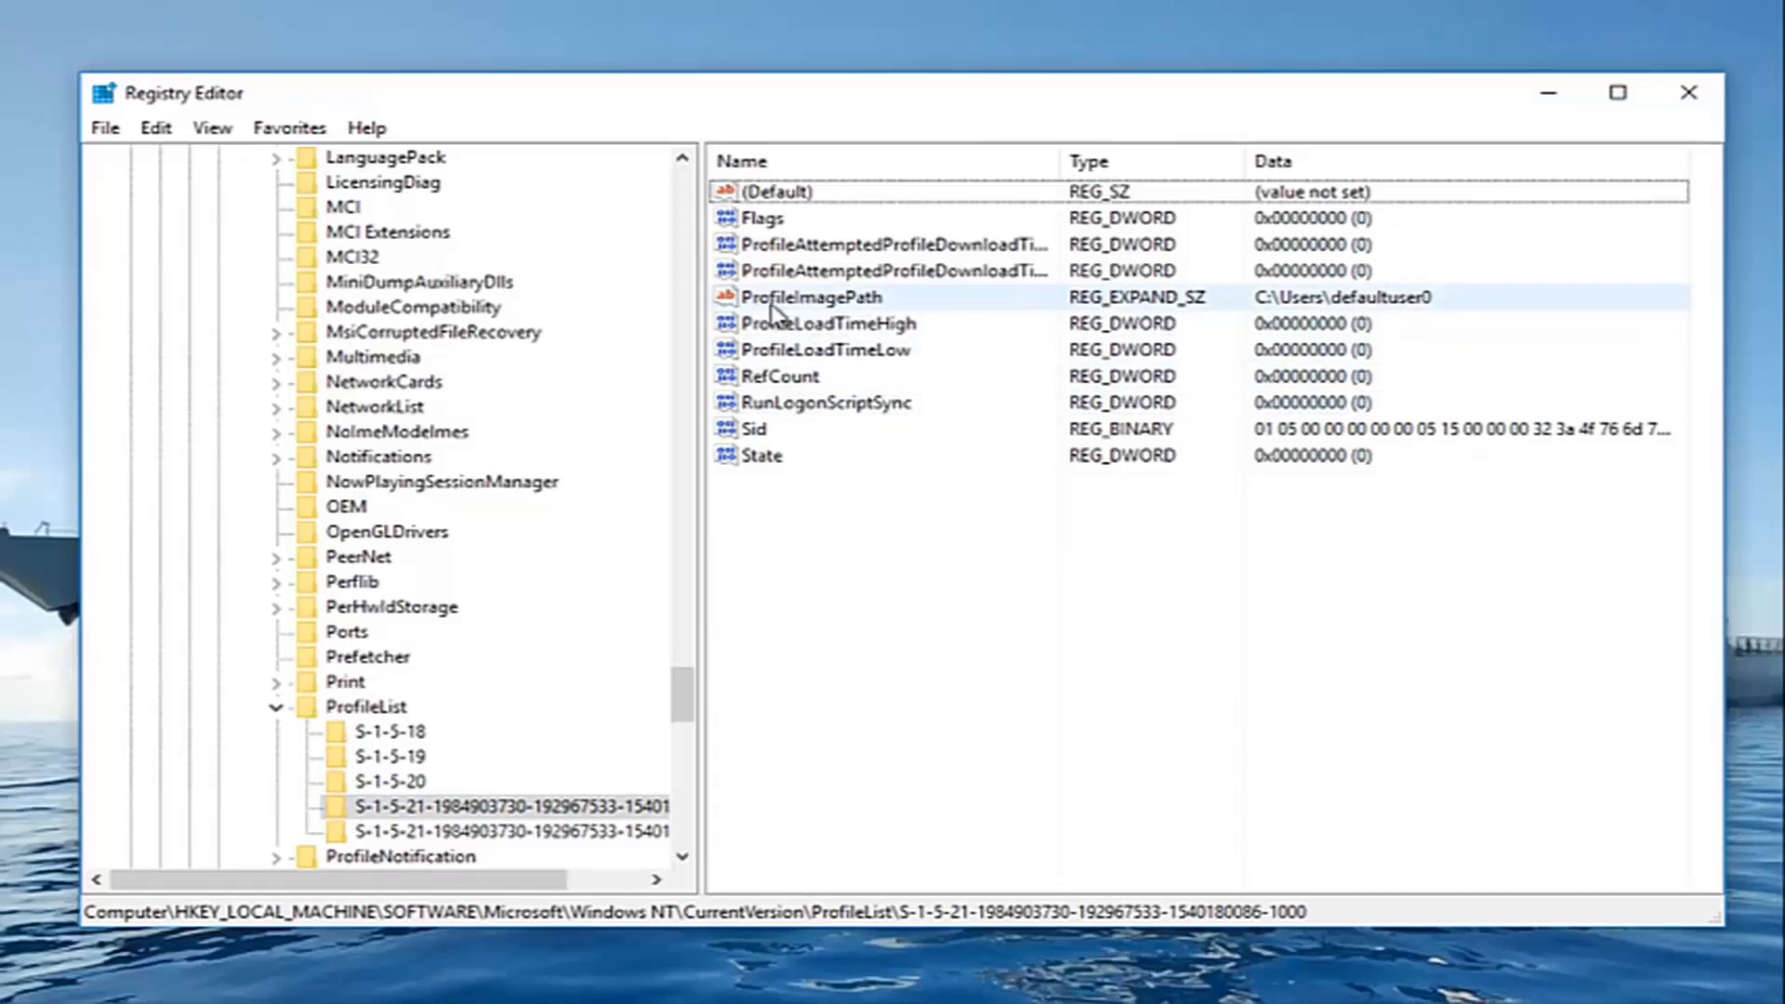
mouse_move(751, 301)
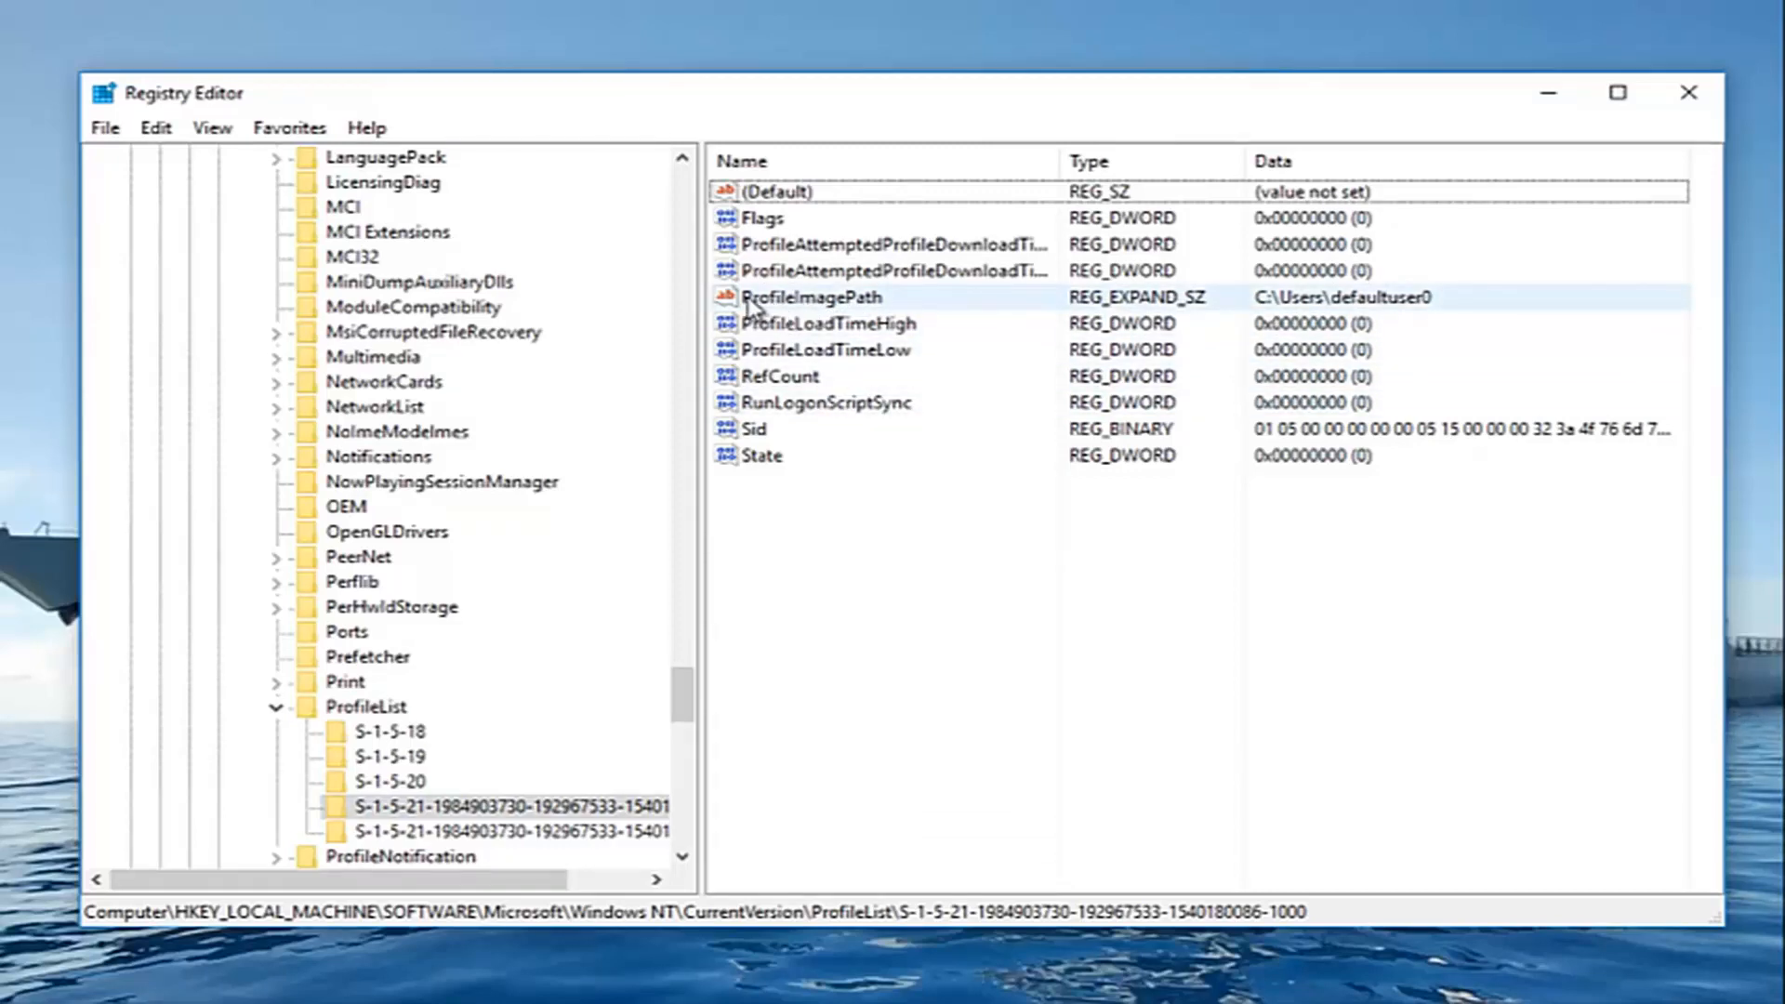
double_click(811, 297)
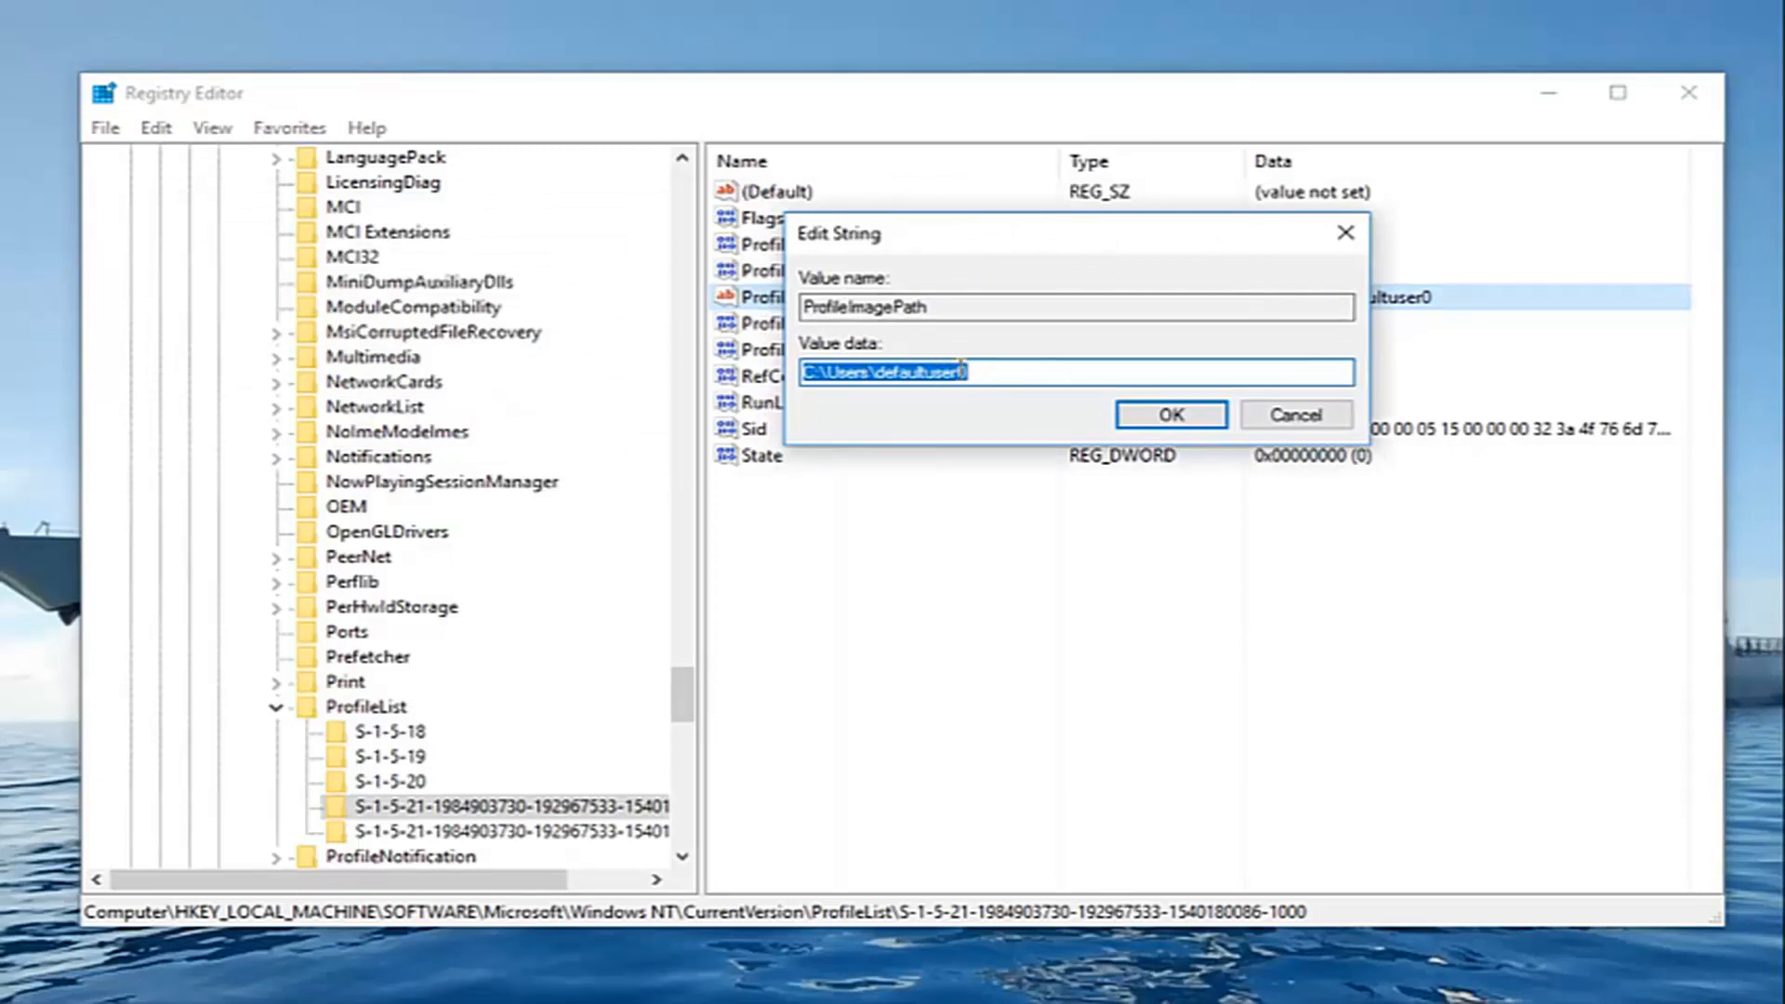
click(1169, 414)
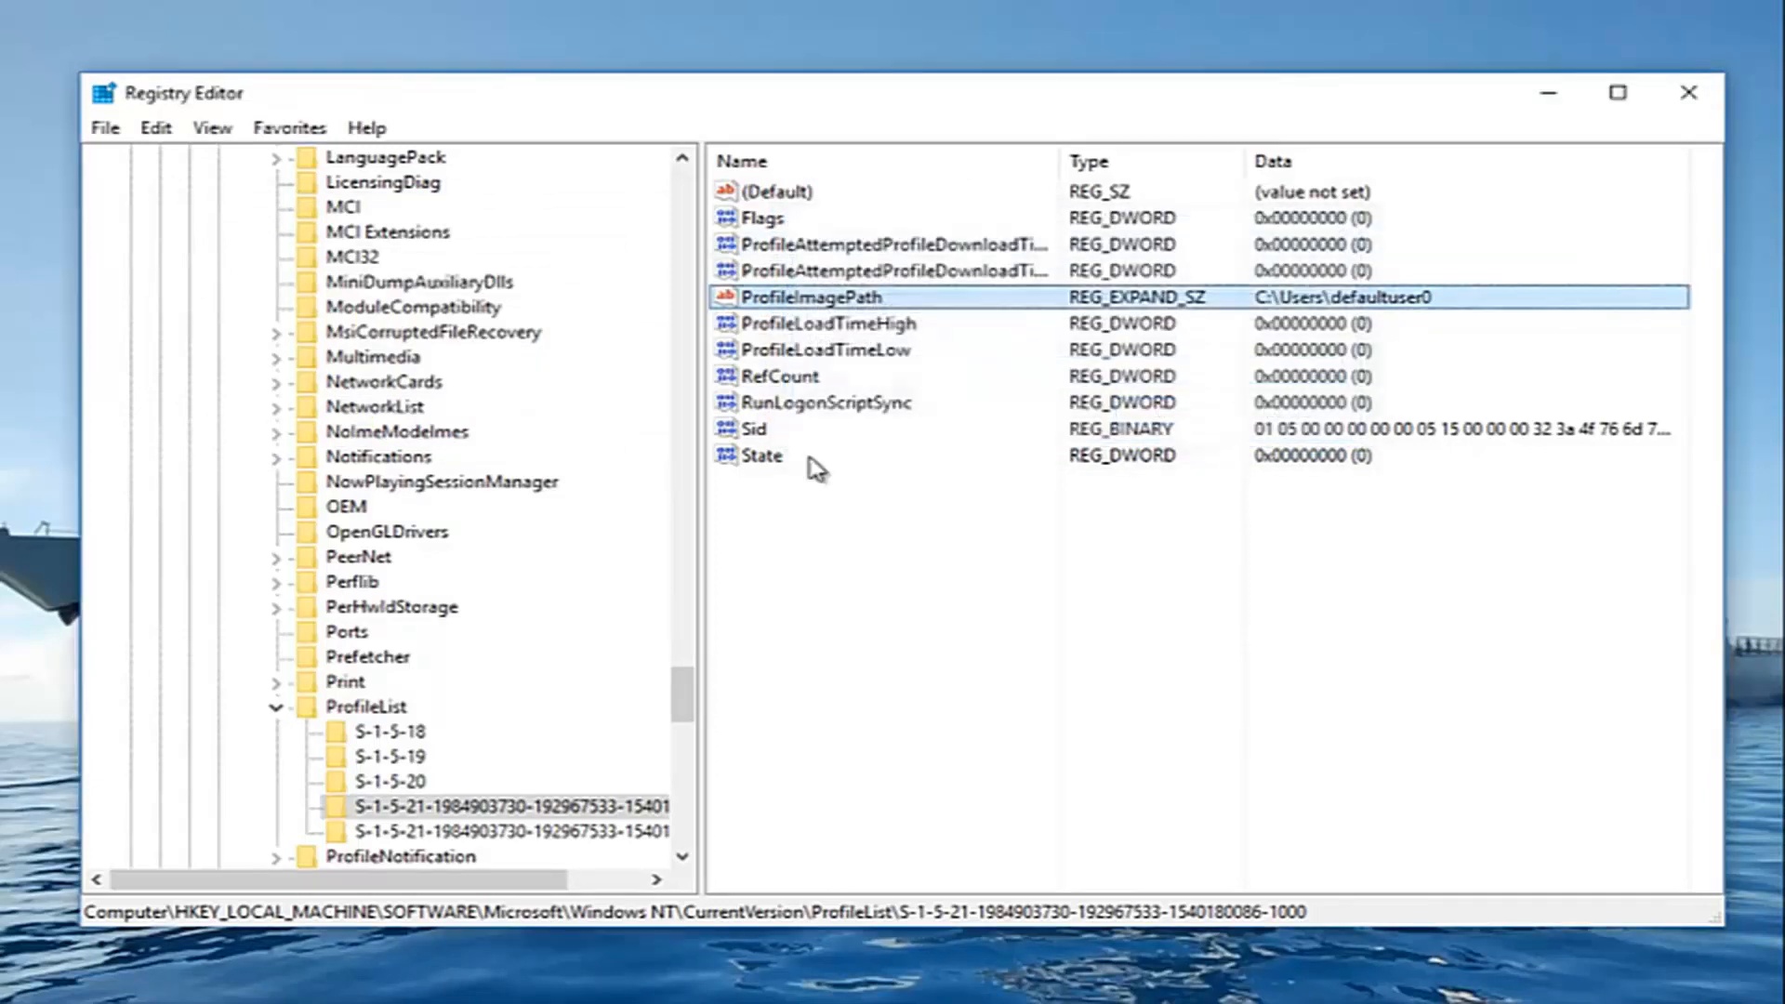
mouse_move(392, 842)
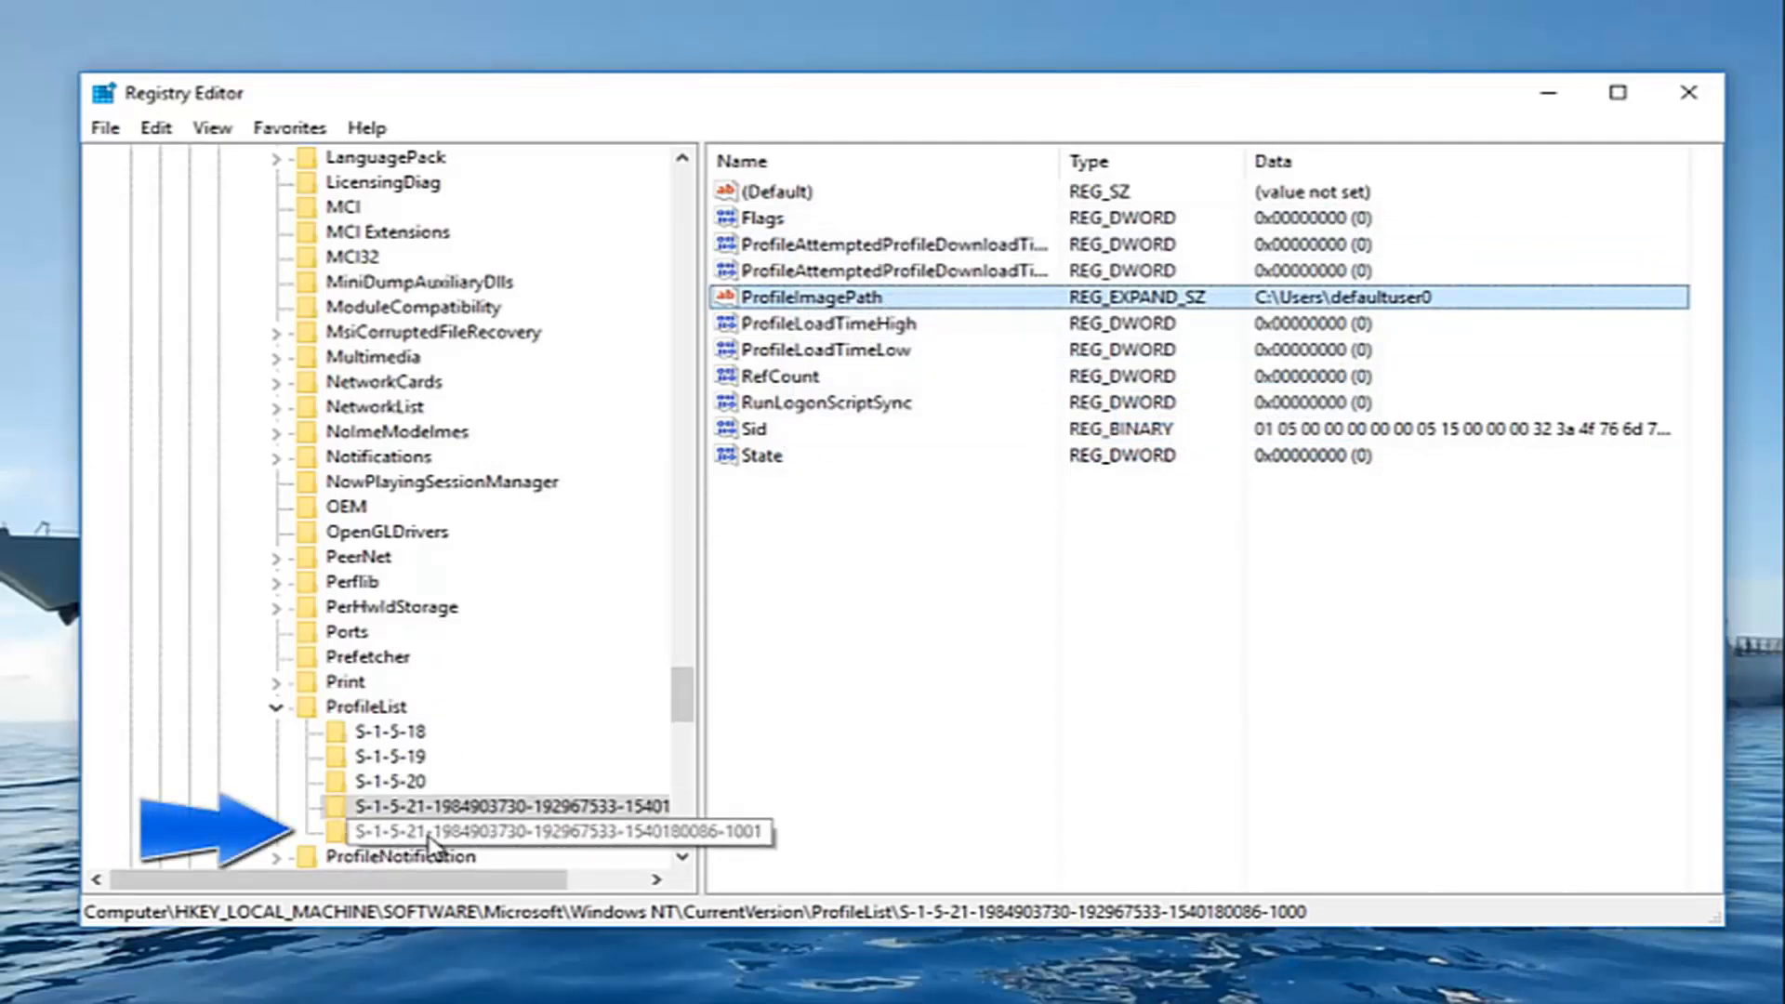
mouse_move(398, 859)
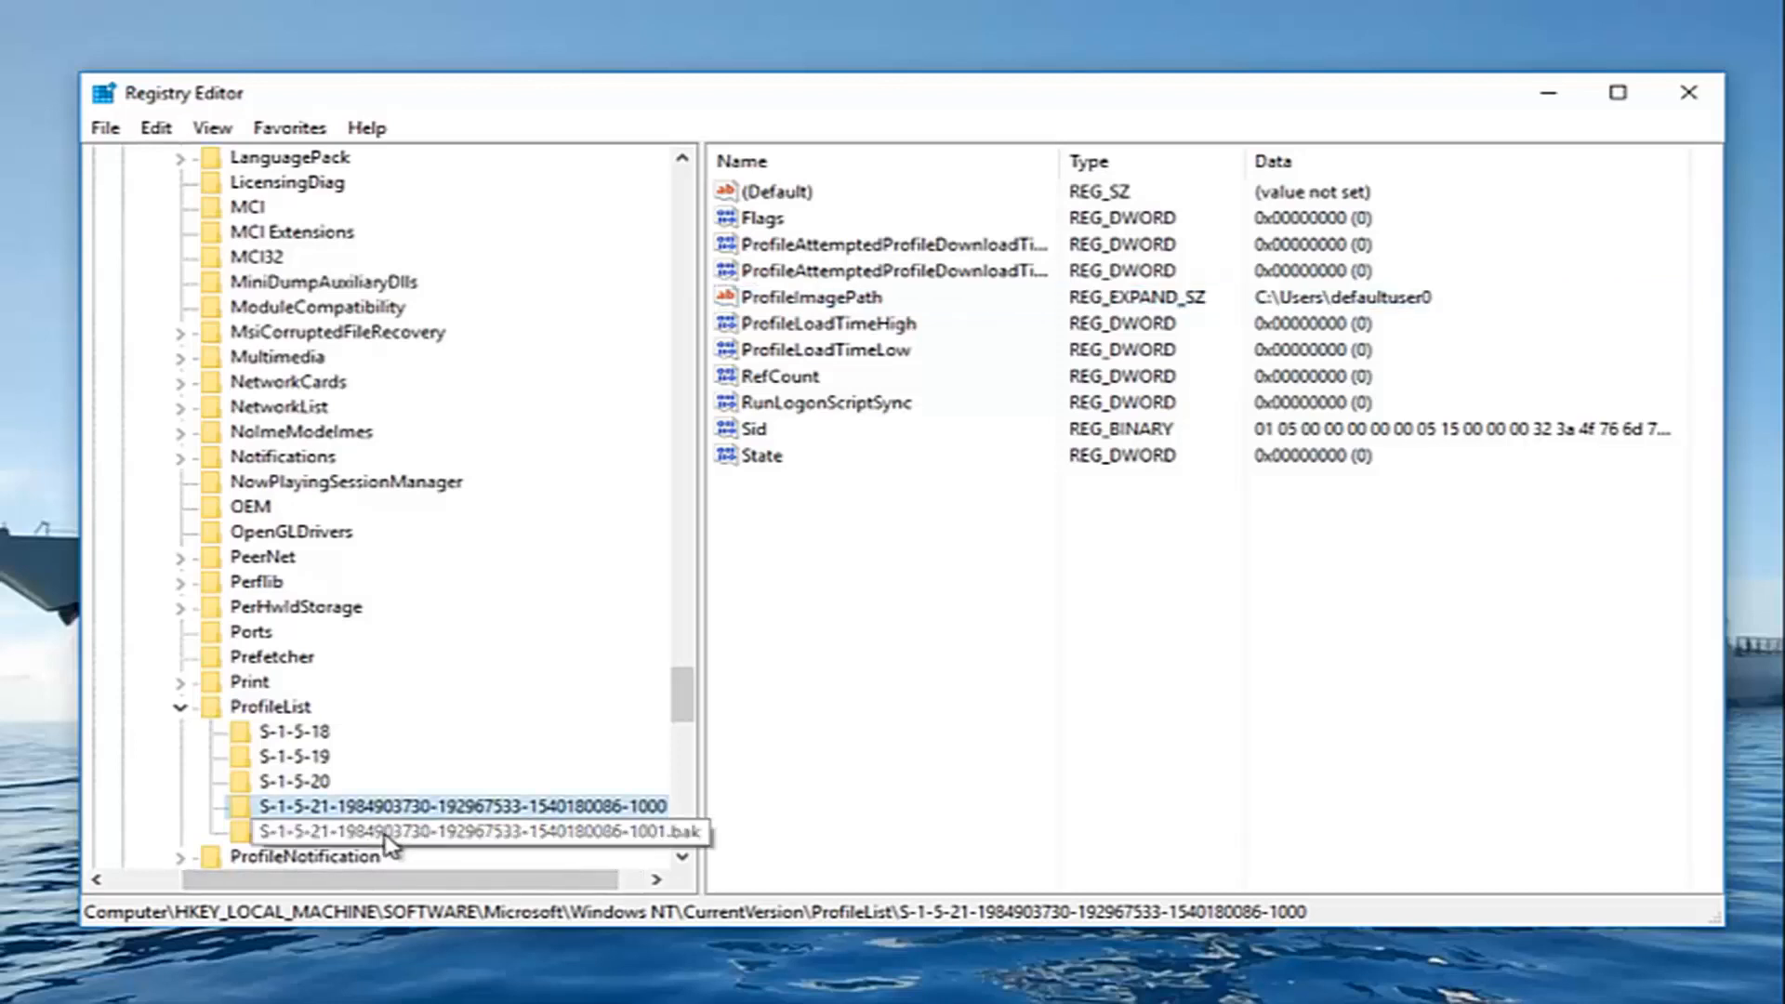
click(455, 832)
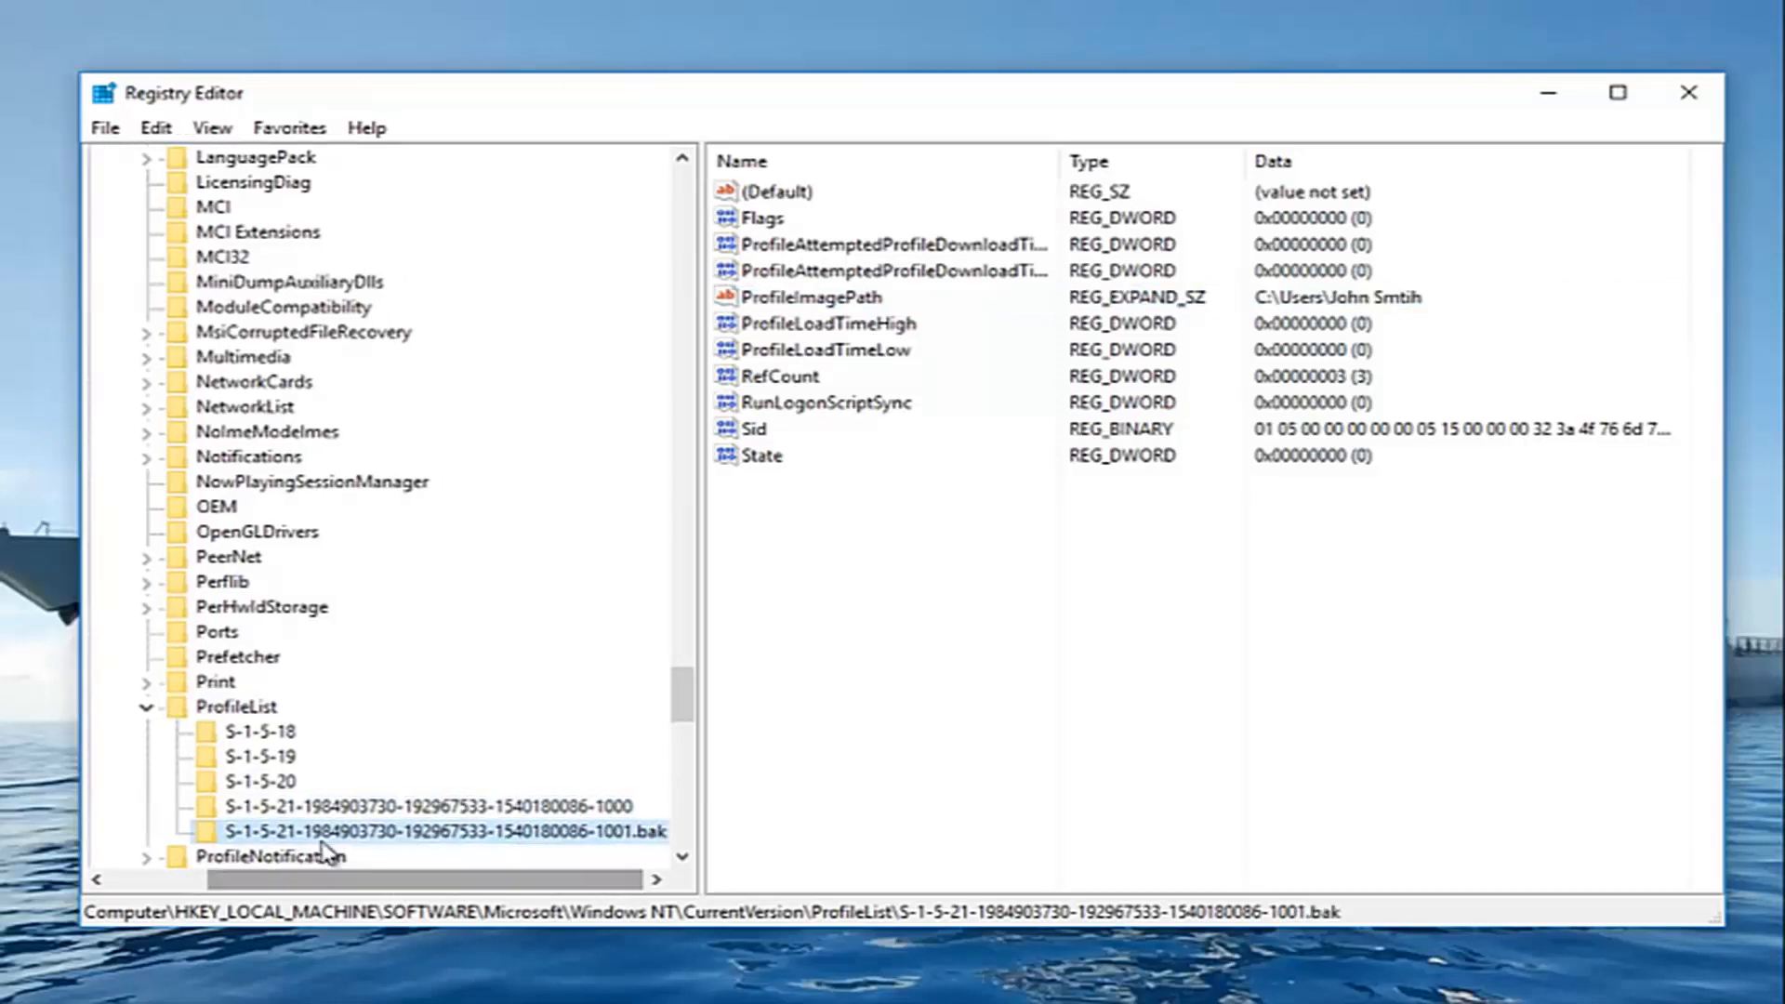
mouse_move(647, 848)
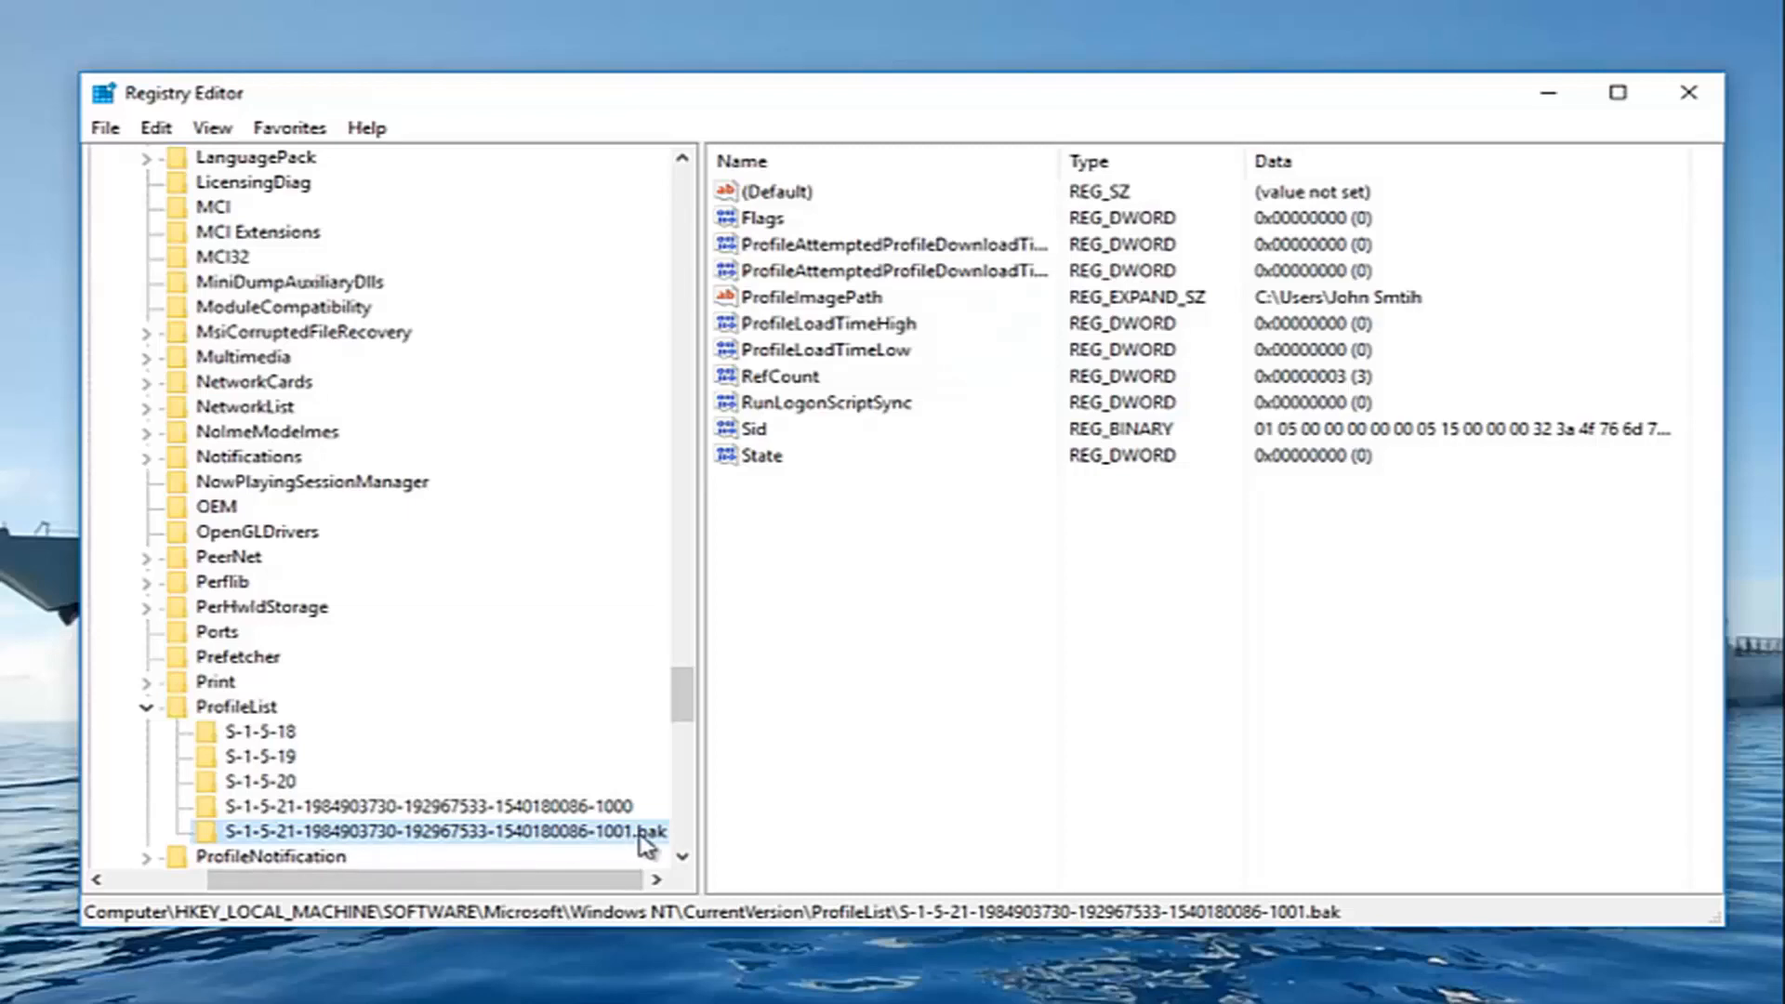
mouse_move(560, 848)
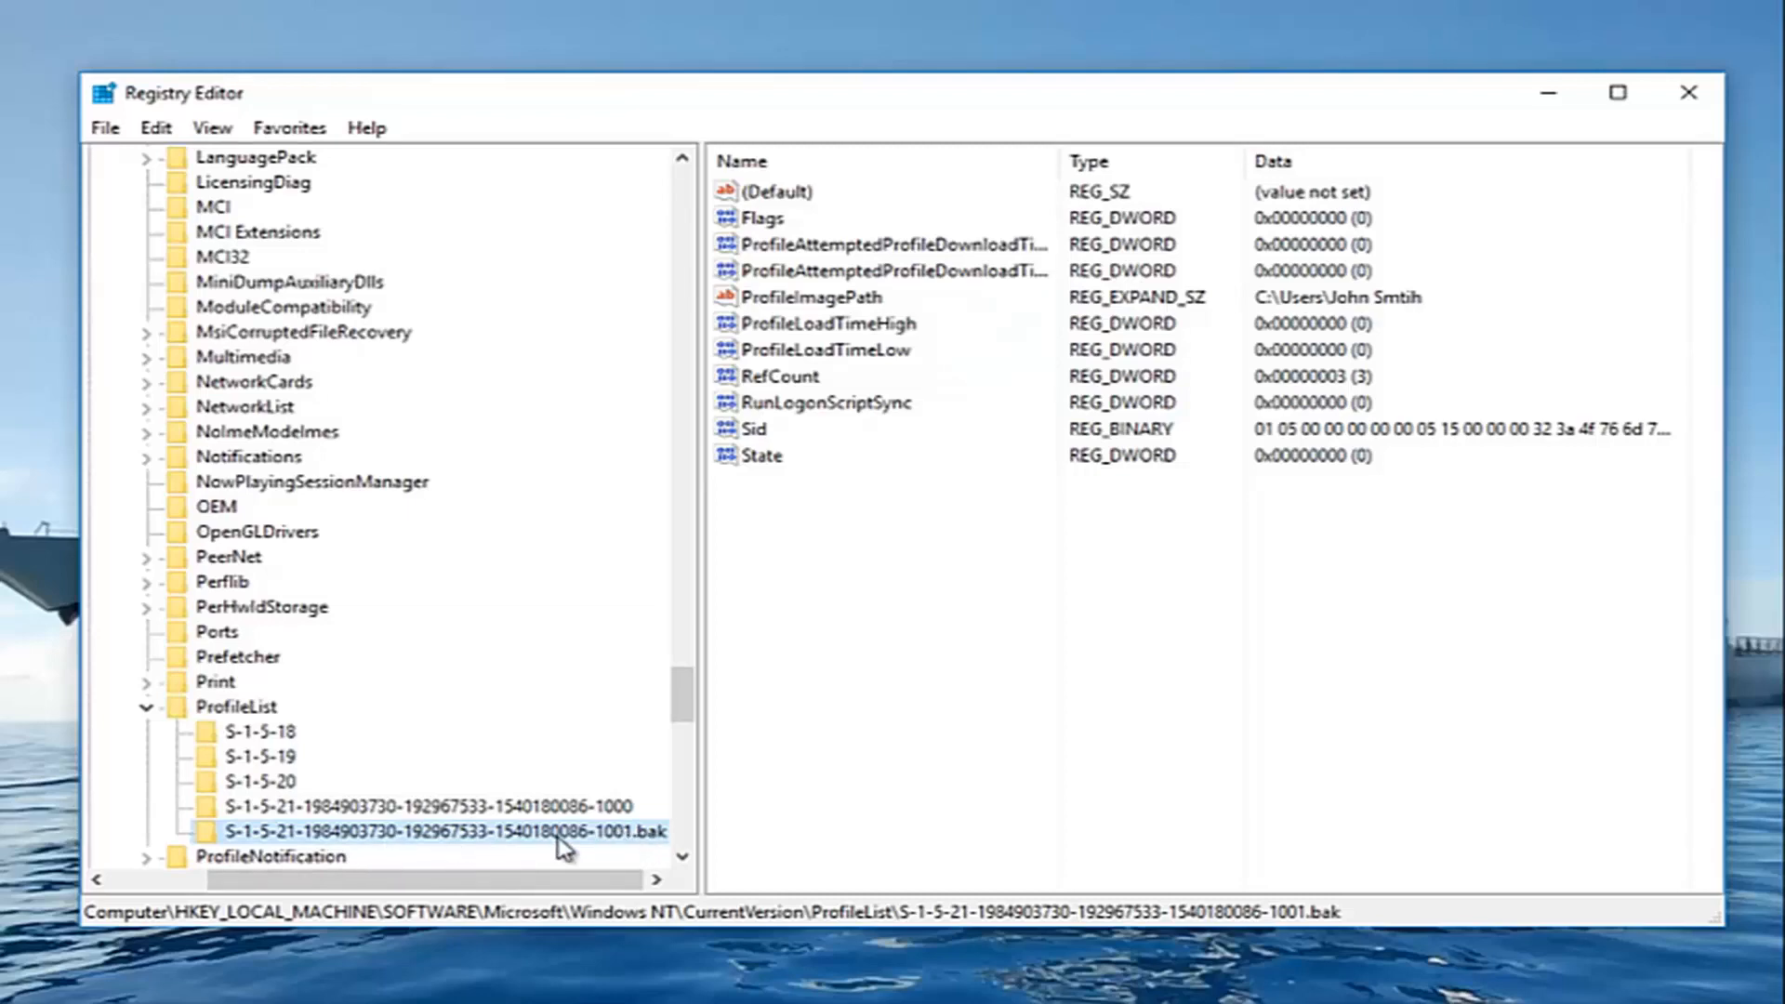
click(456, 805)
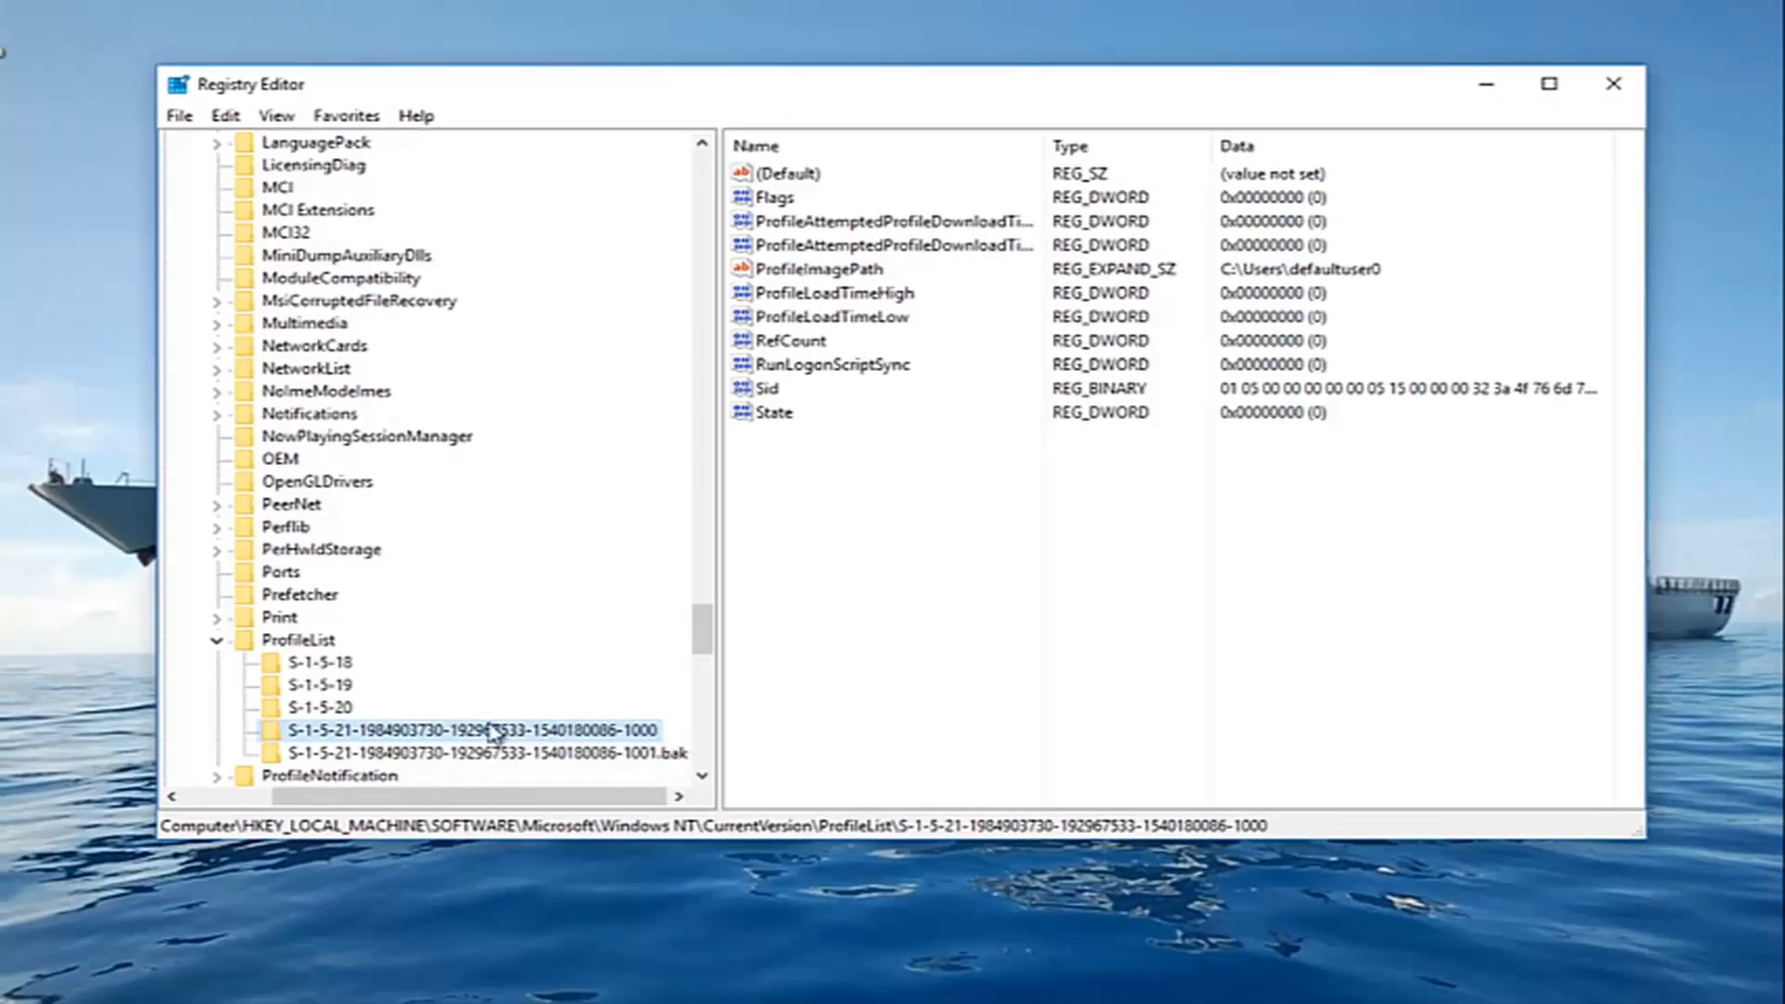
mouse_move(476, 750)
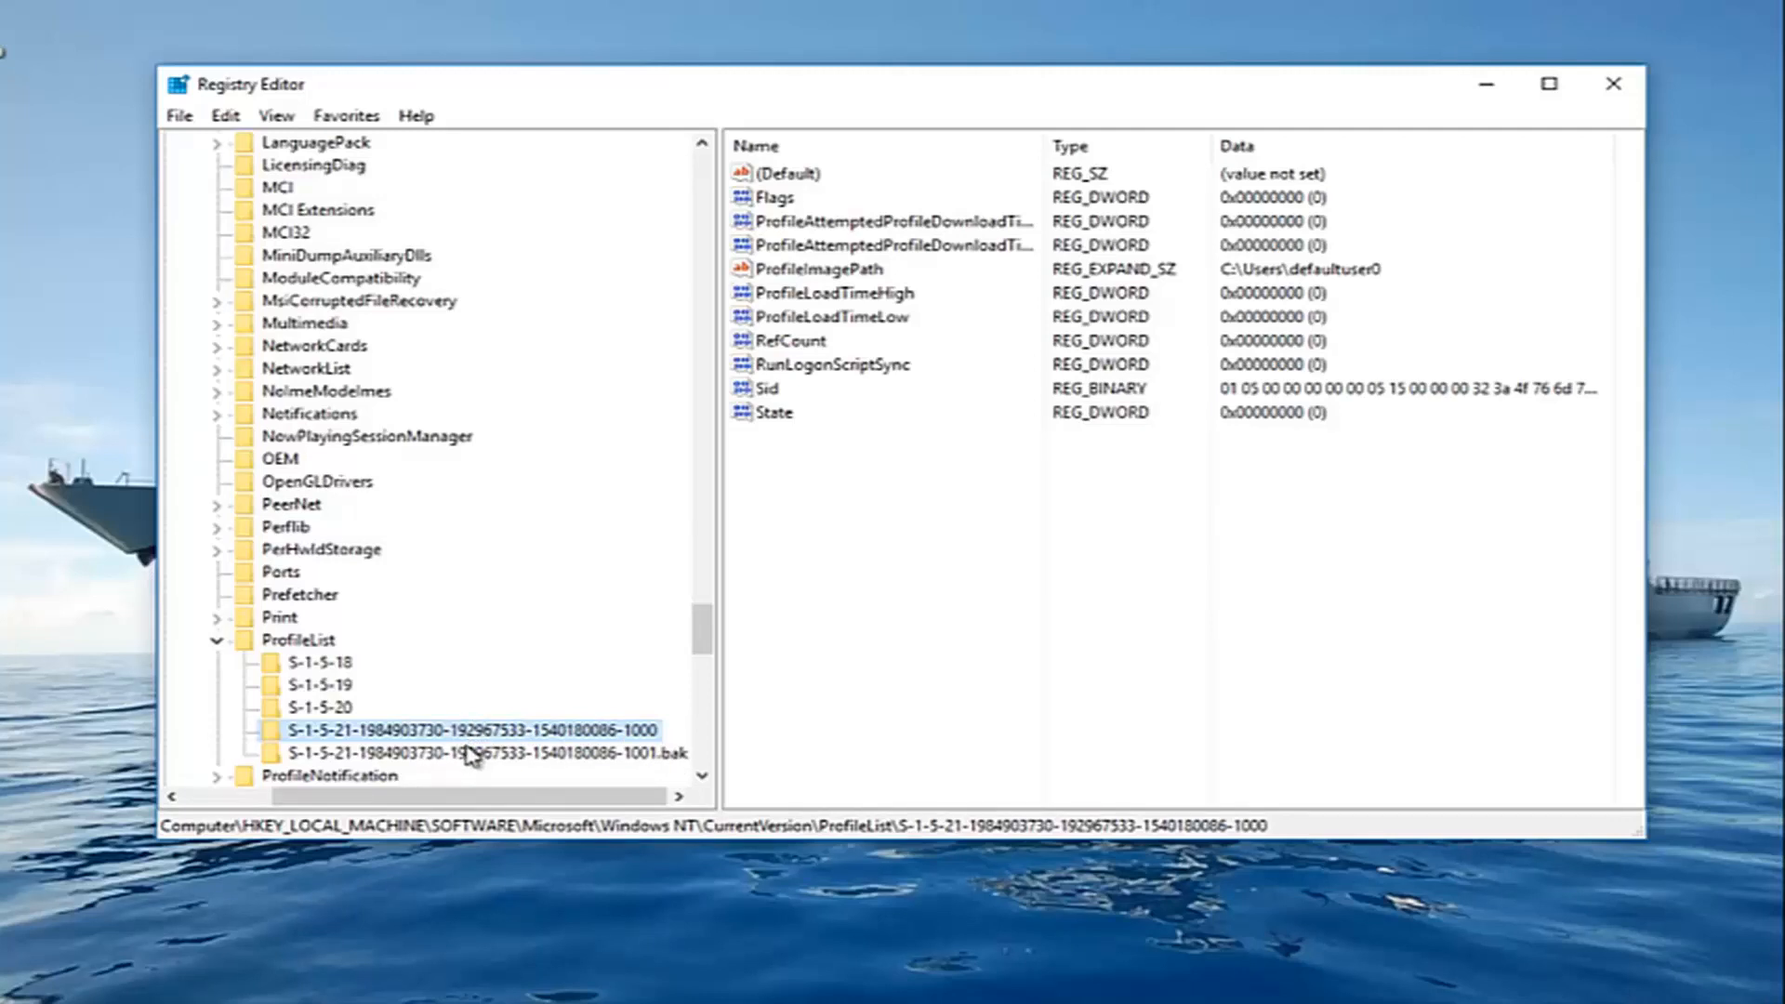
Rename the -1000 profile key to end in .ba, then select the -1001.bak key
right_click(465, 729)
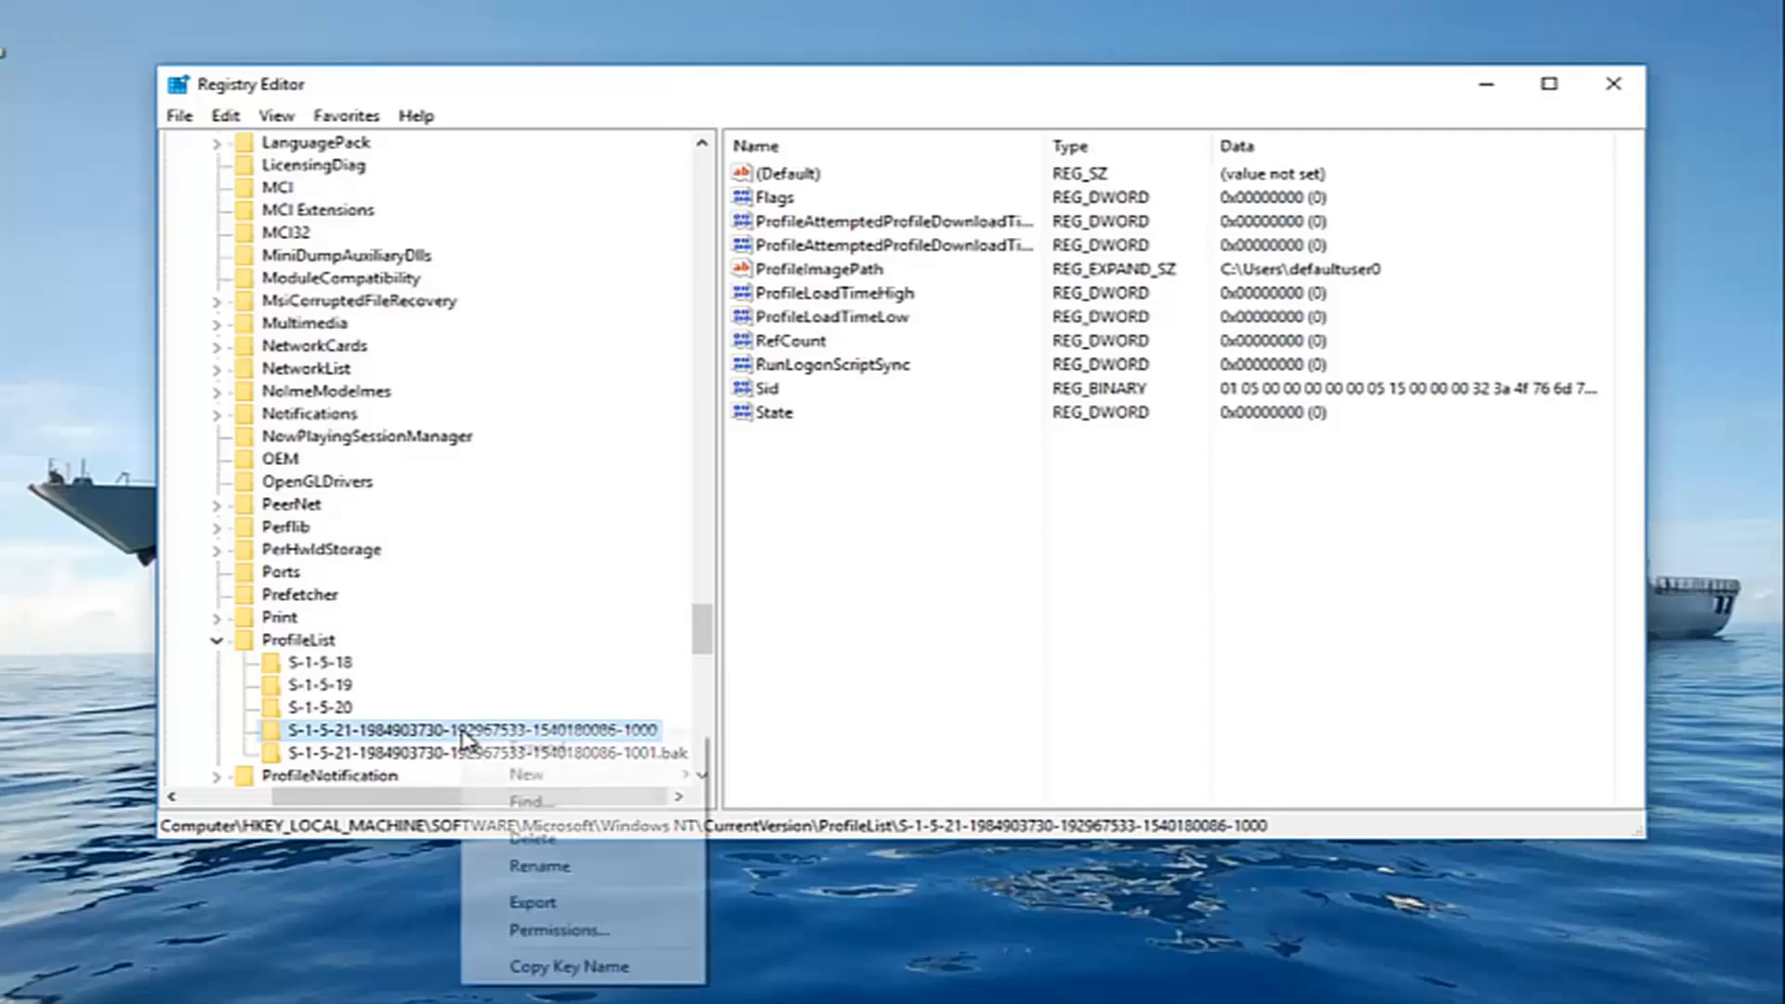
click(539, 864)
text(.ba)
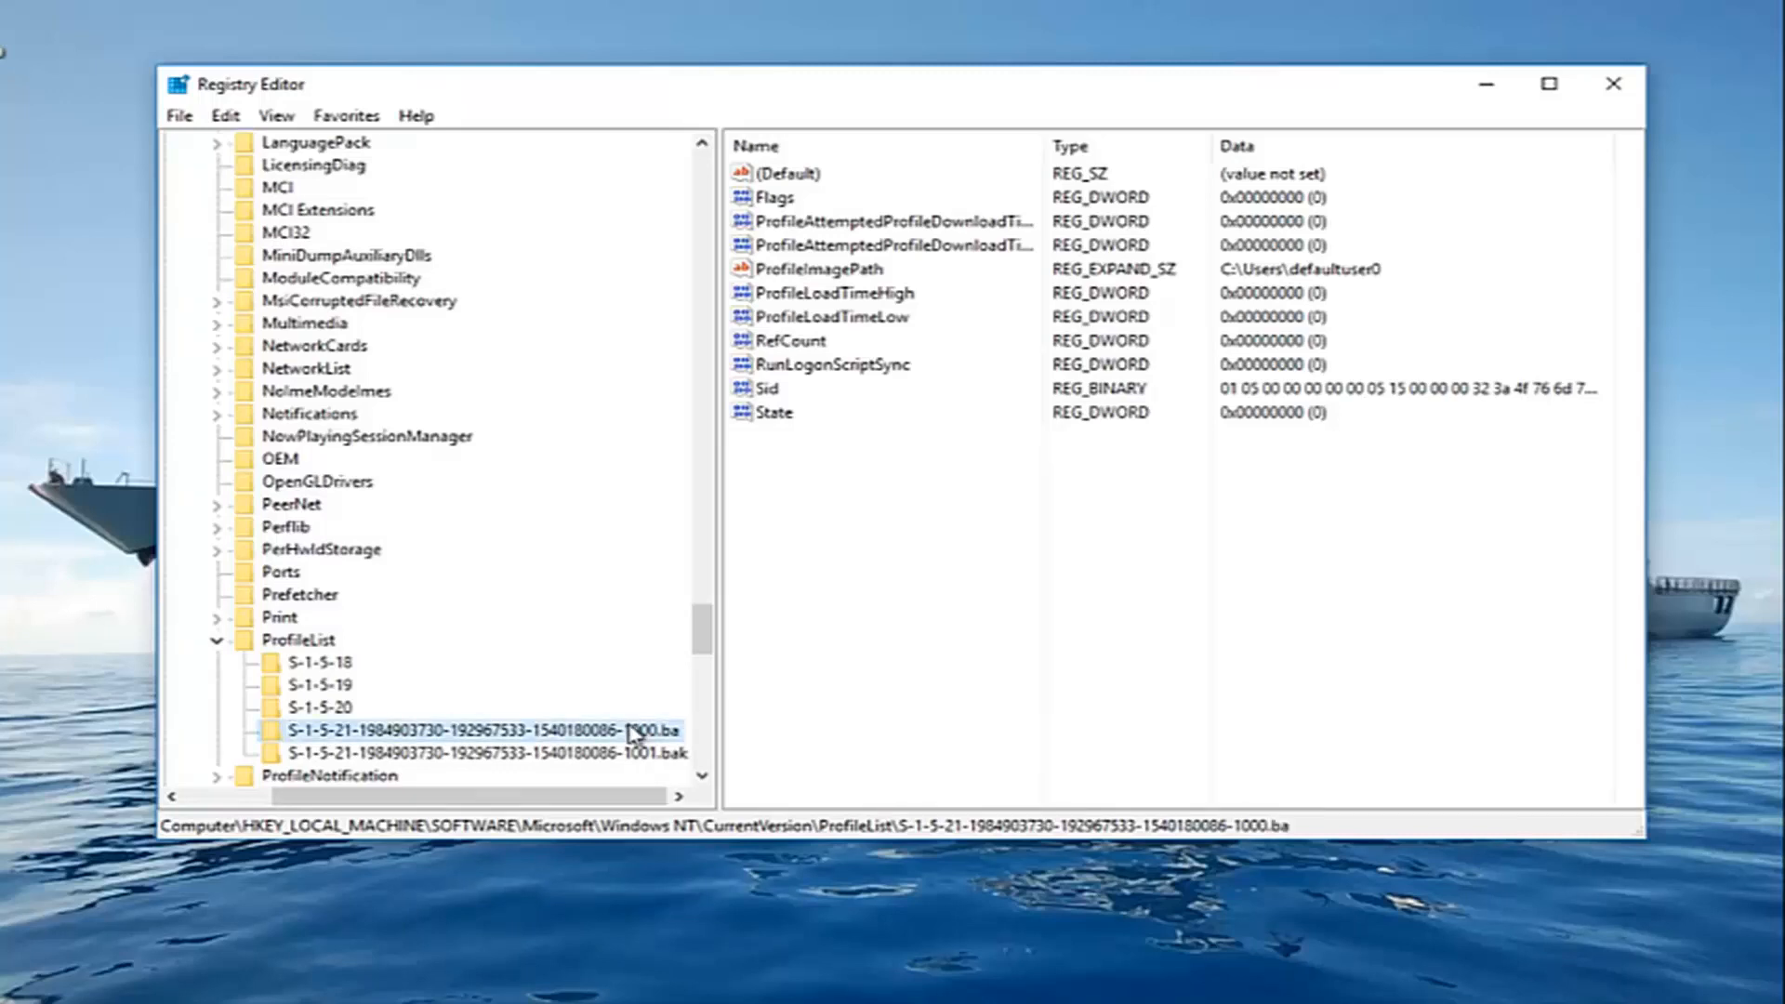
mouse_move(675, 764)
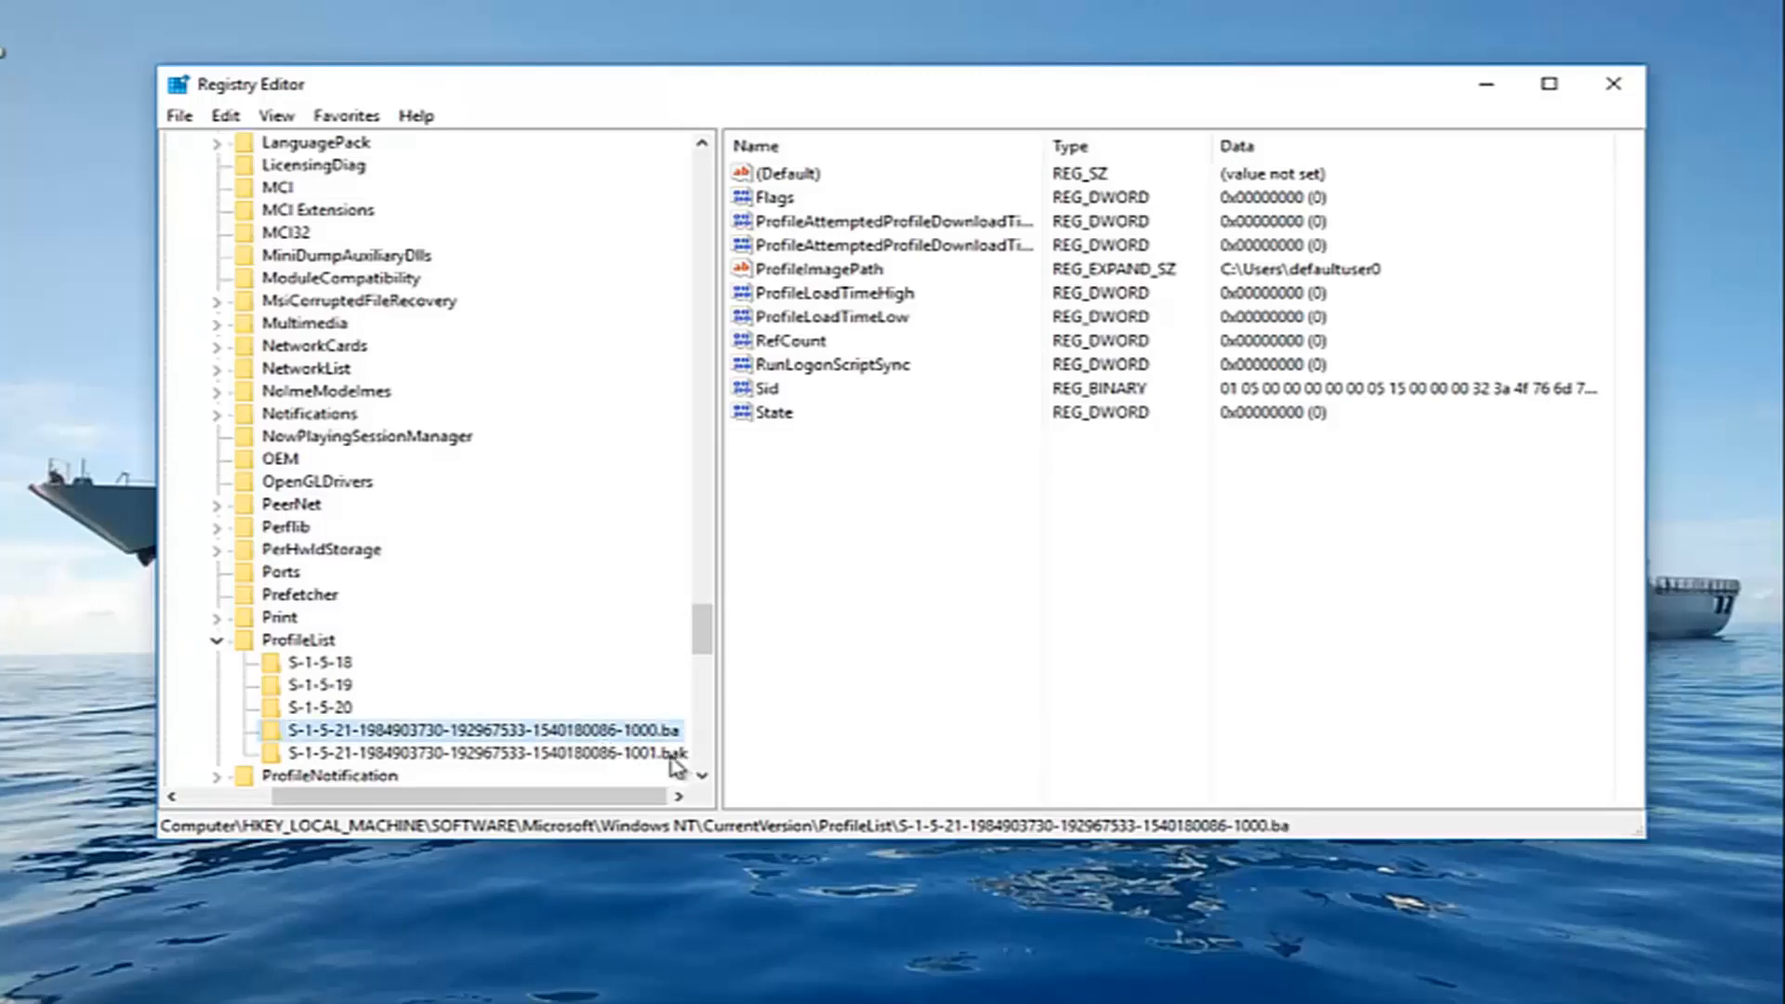
click(478, 753)
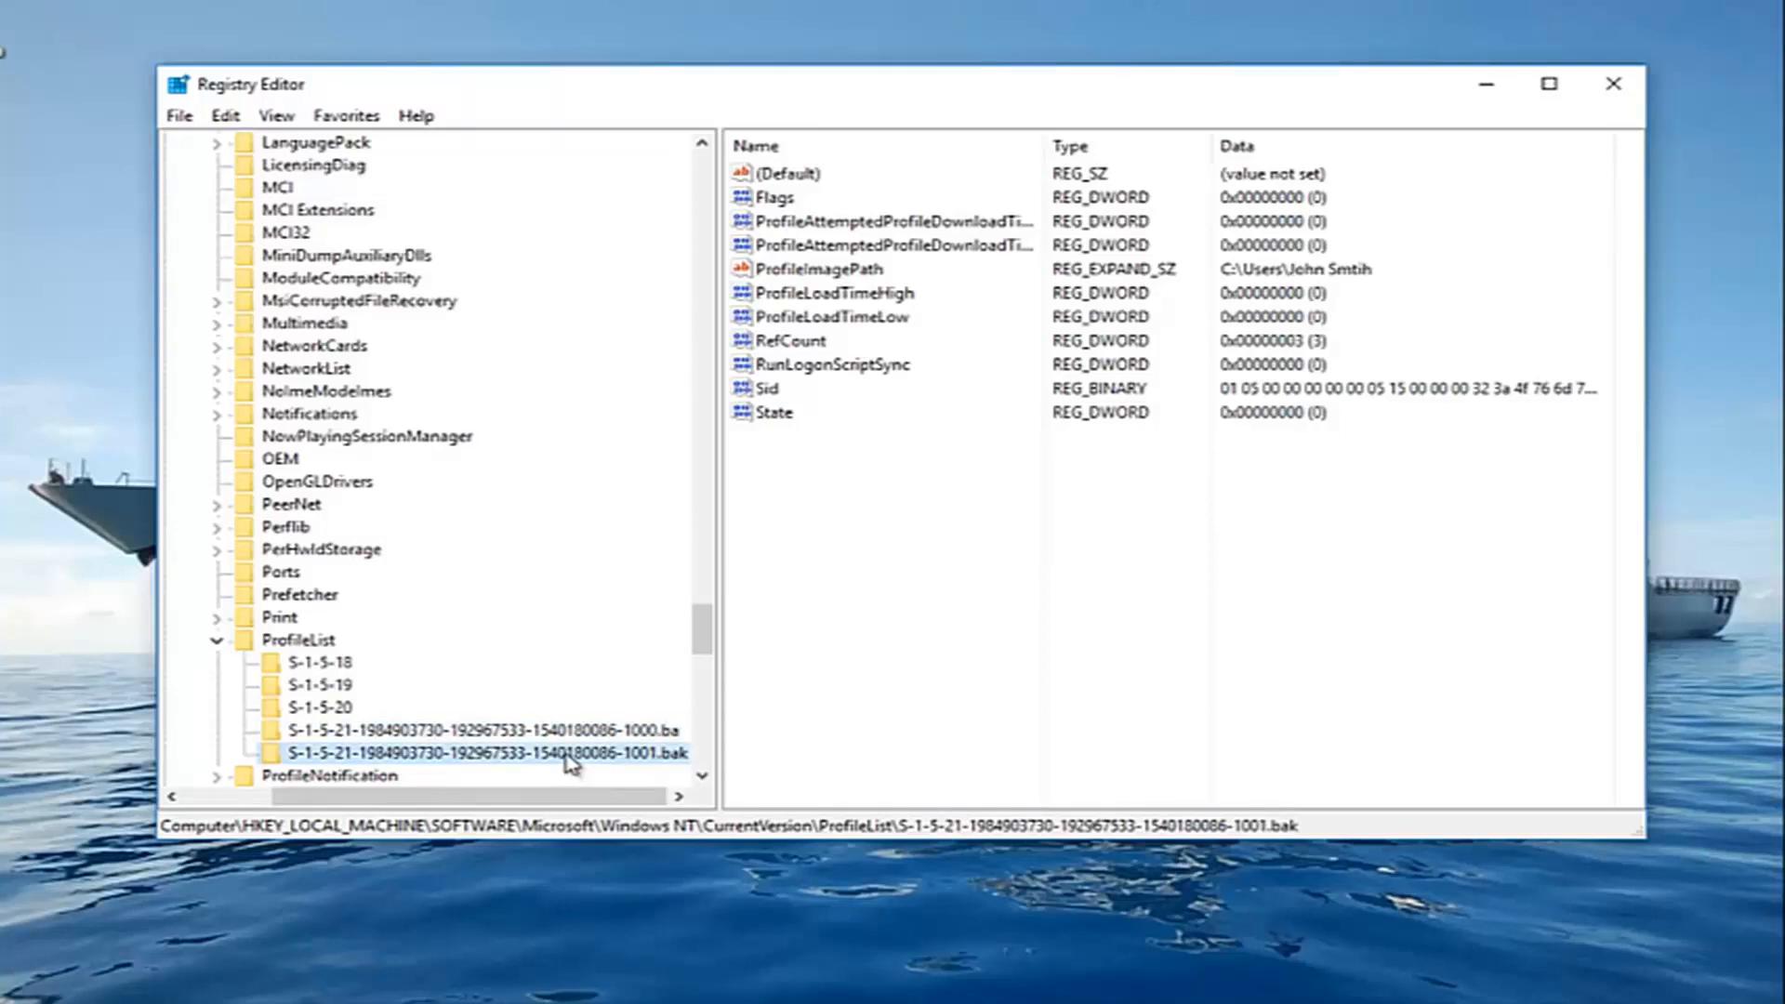
Rename the -1001.bak profile key to drop its .bak suffix
right_click(489, 753)
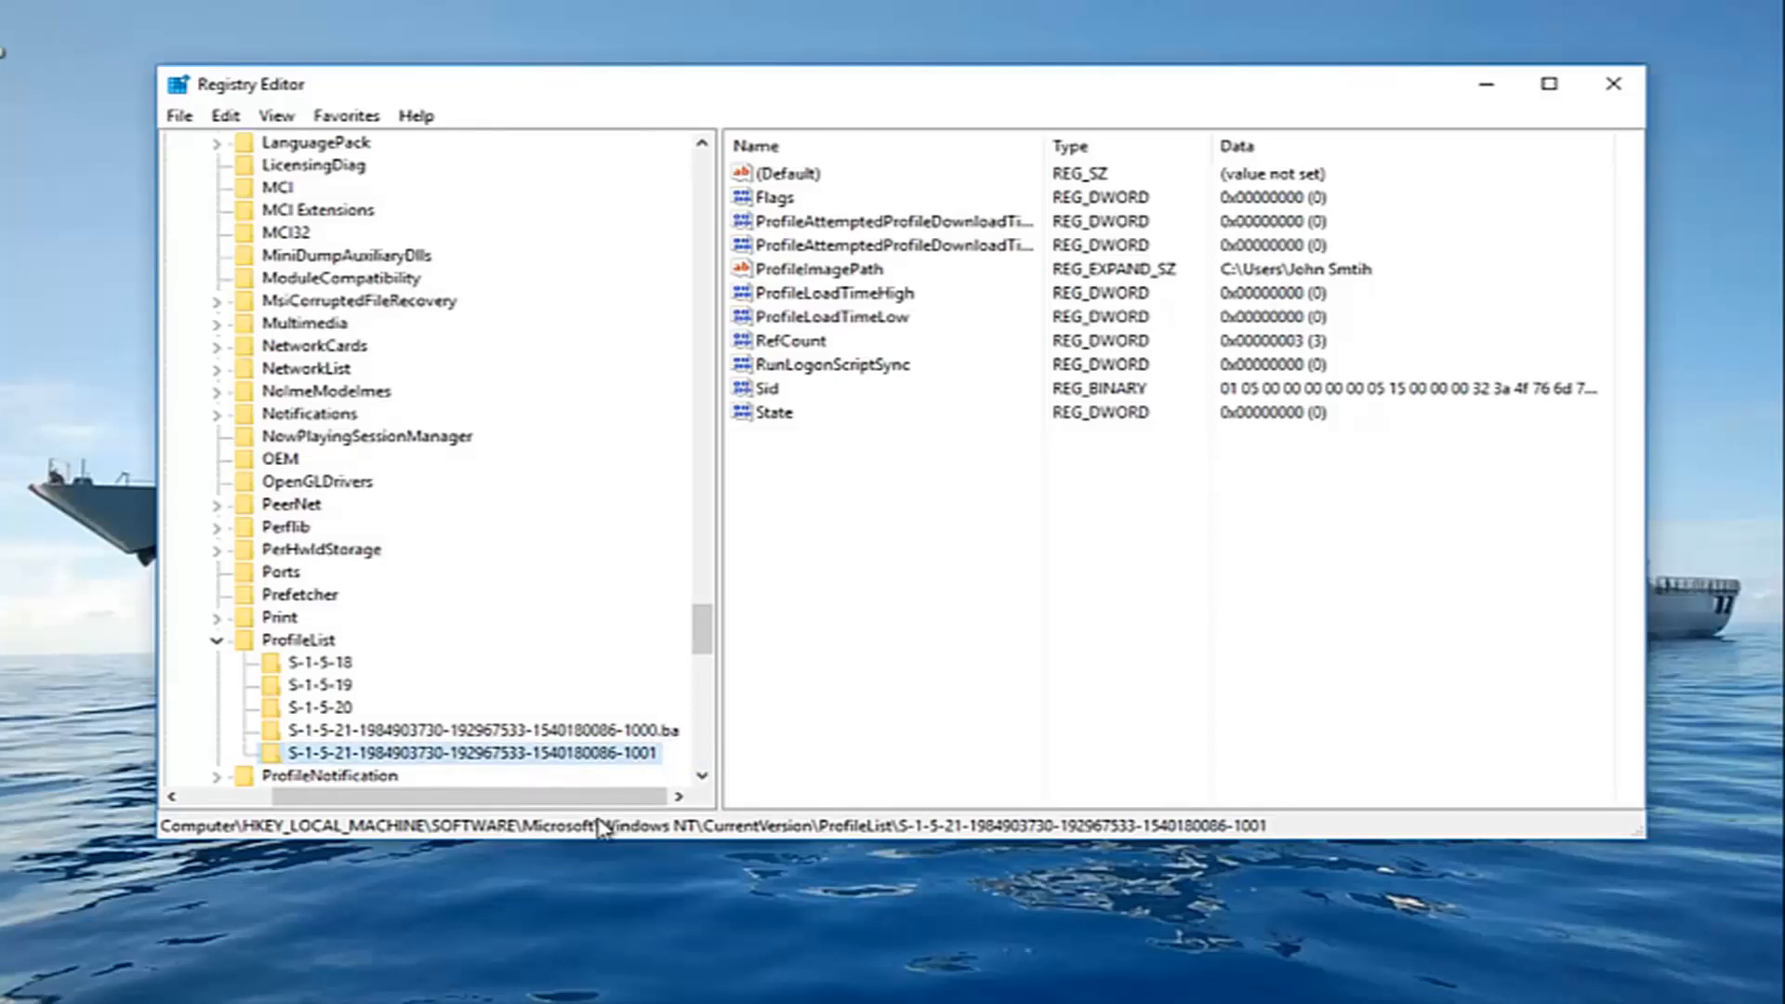
mouse_move(592, 735)
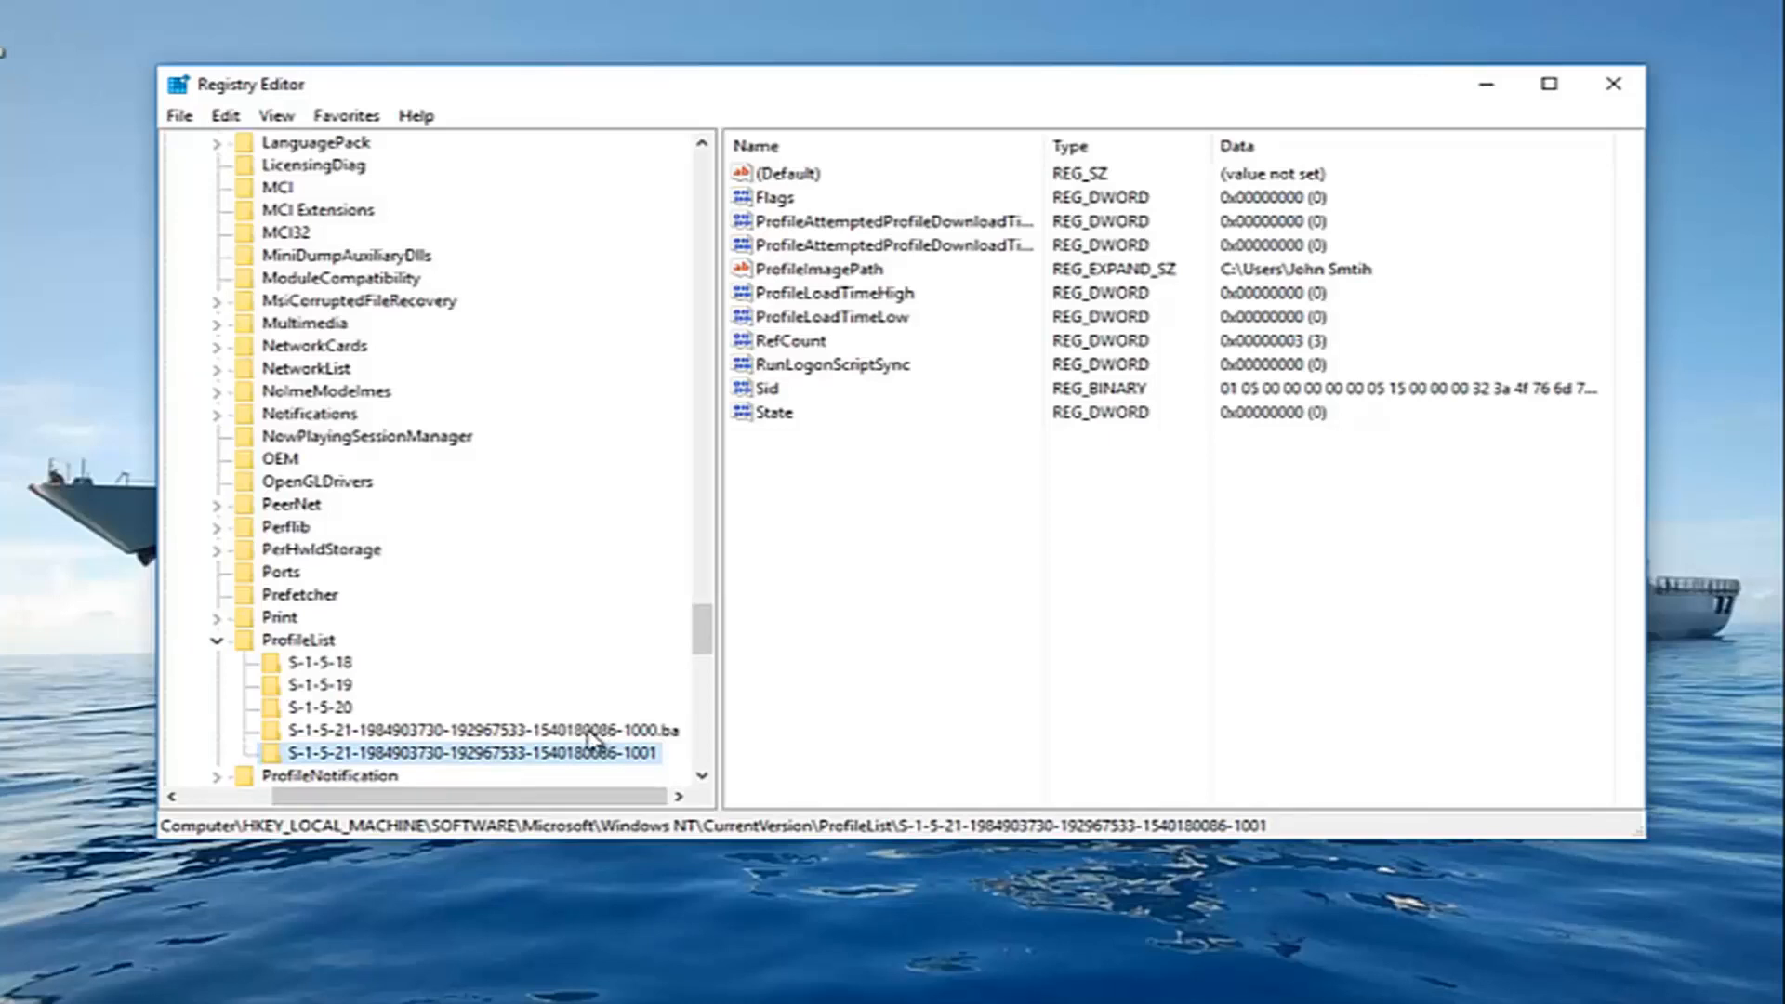
Rename the -1000.ba profile key so its name ends in .bak
right_click(478, 729)
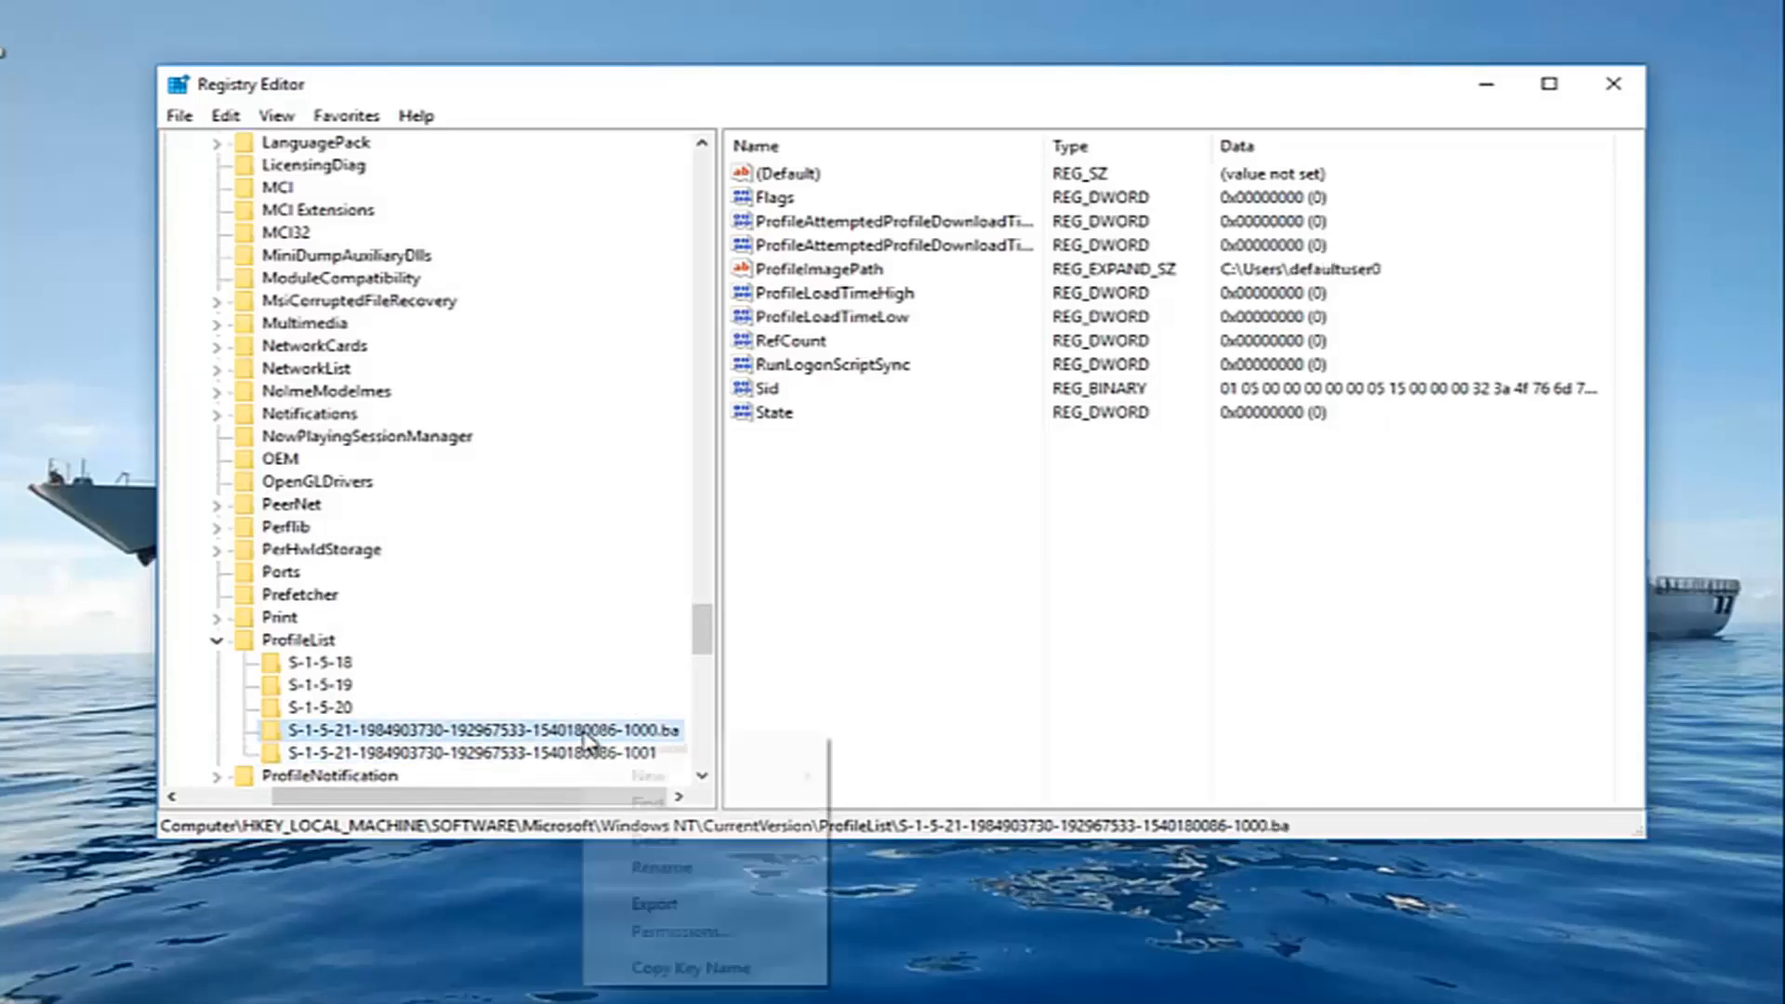
mouse_move(658, 866)
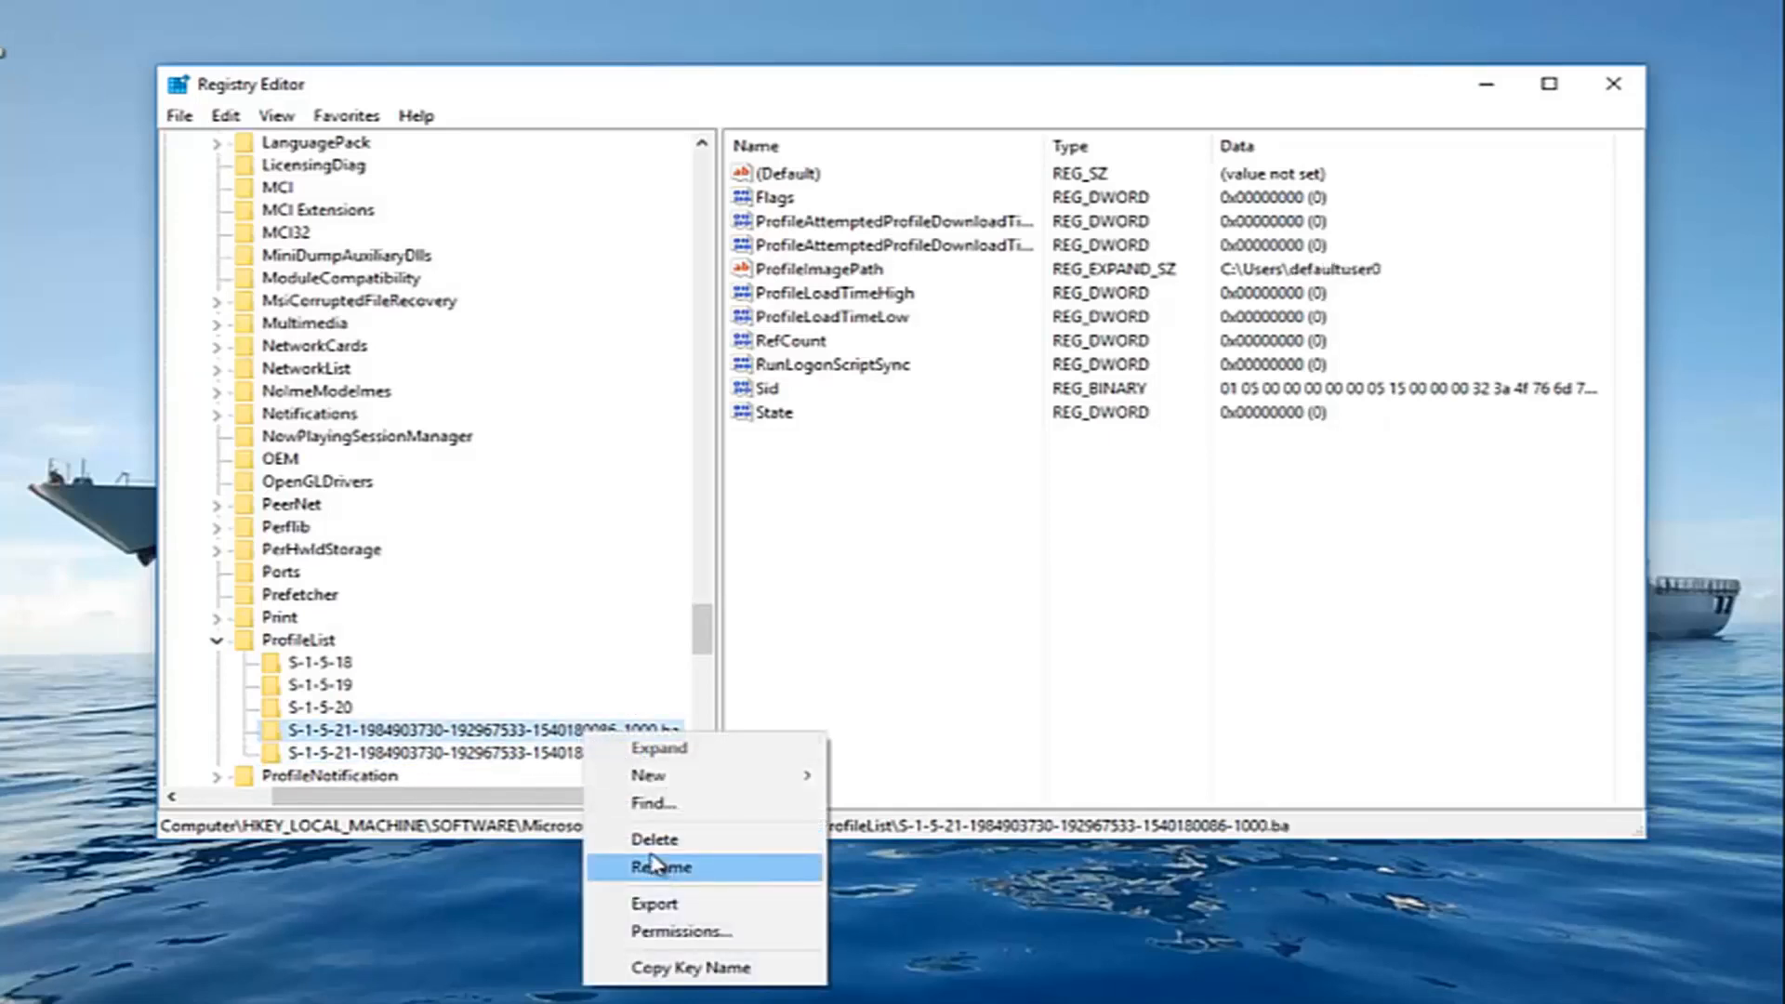
click(660, 866)
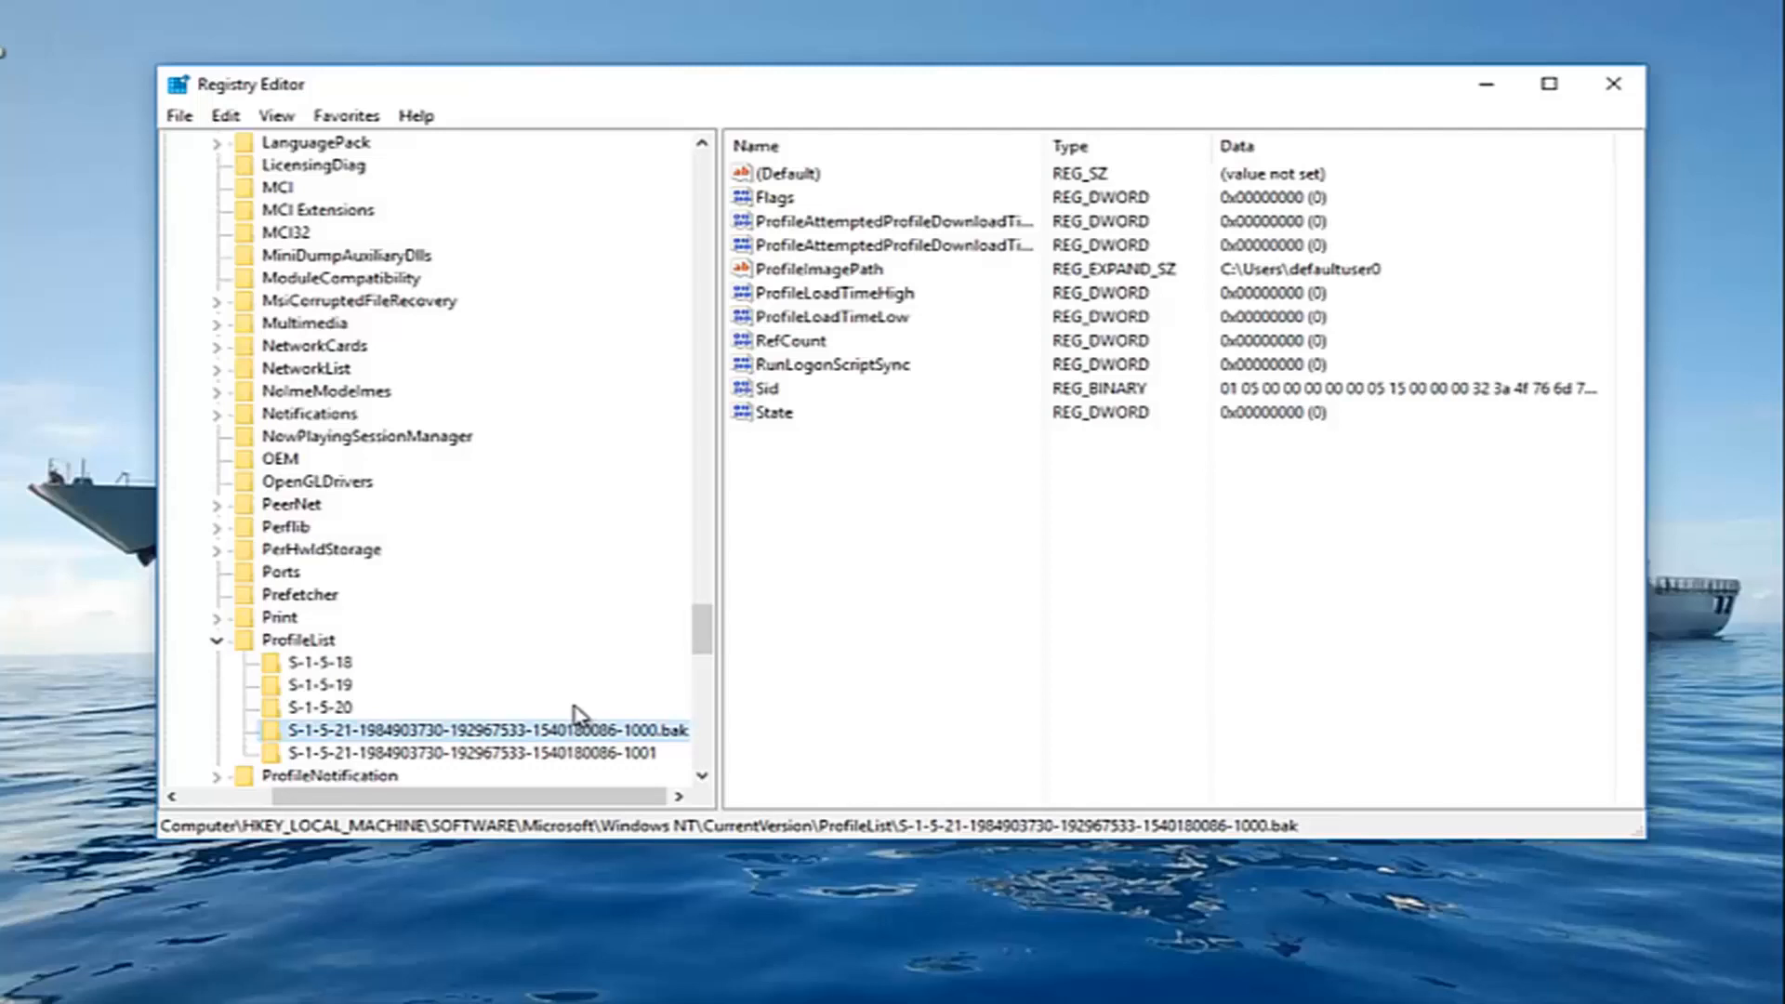
mouse_move(567, 764)
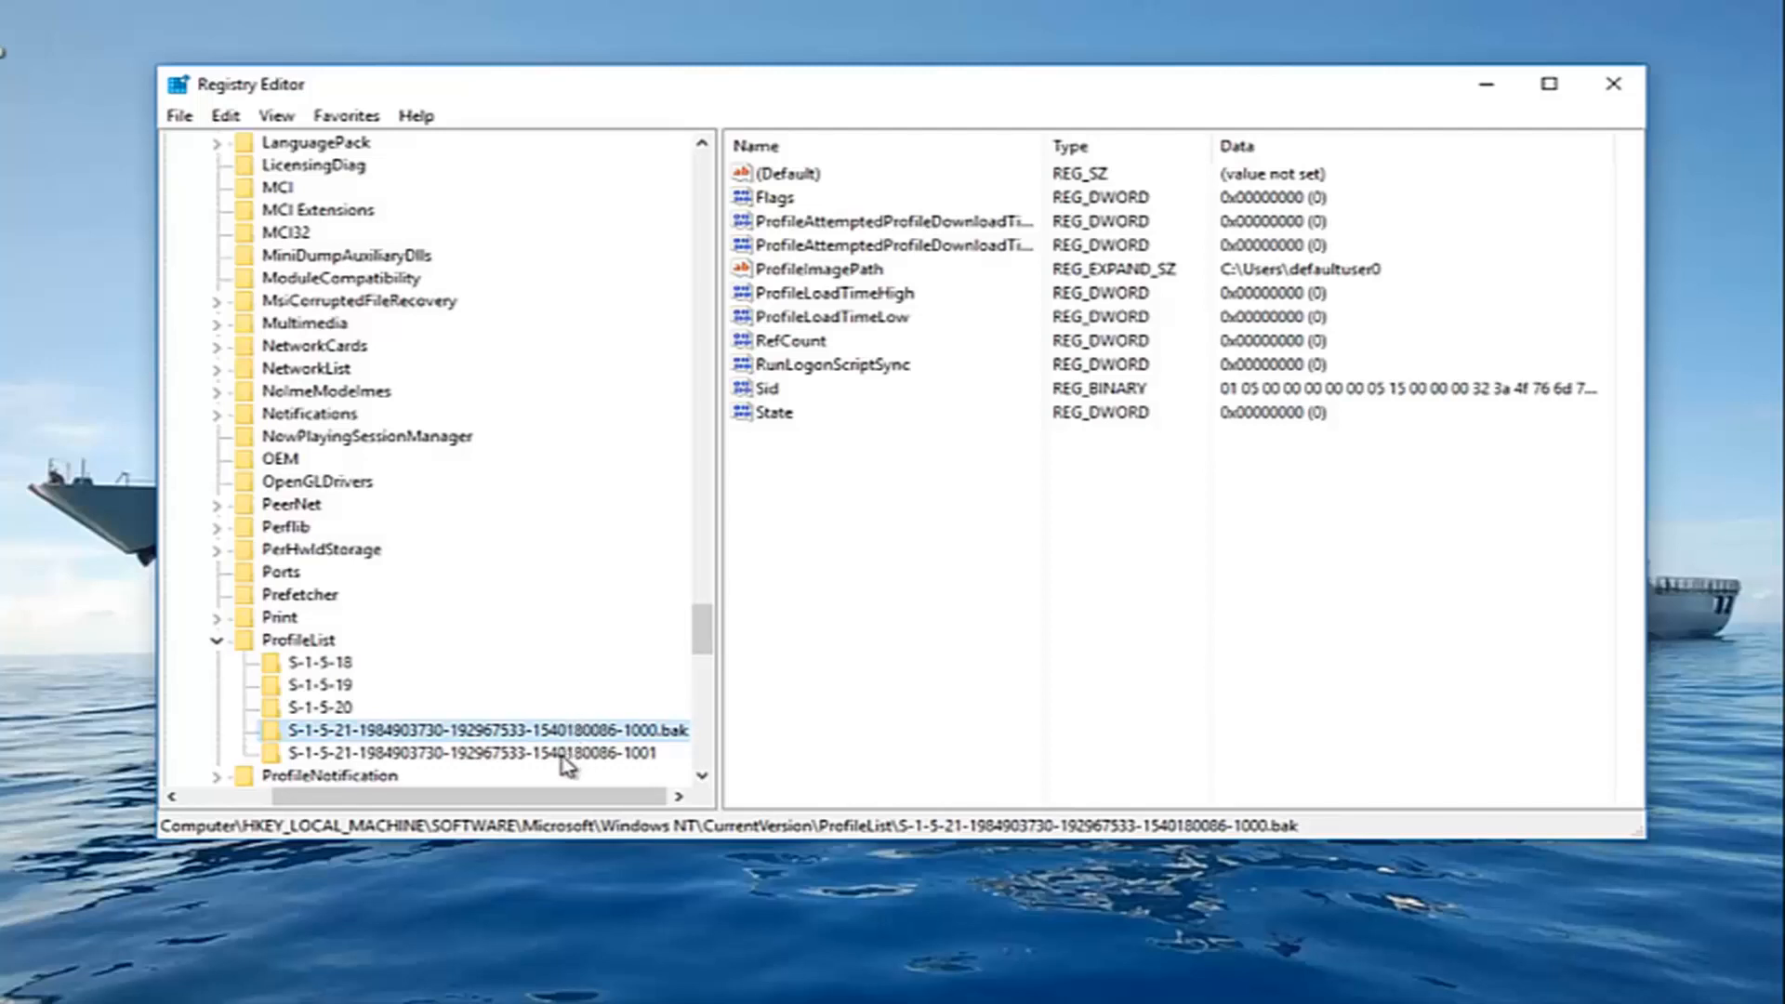
Confirm the -1001 profile key's State DWORD value is 0
click(471, 753)
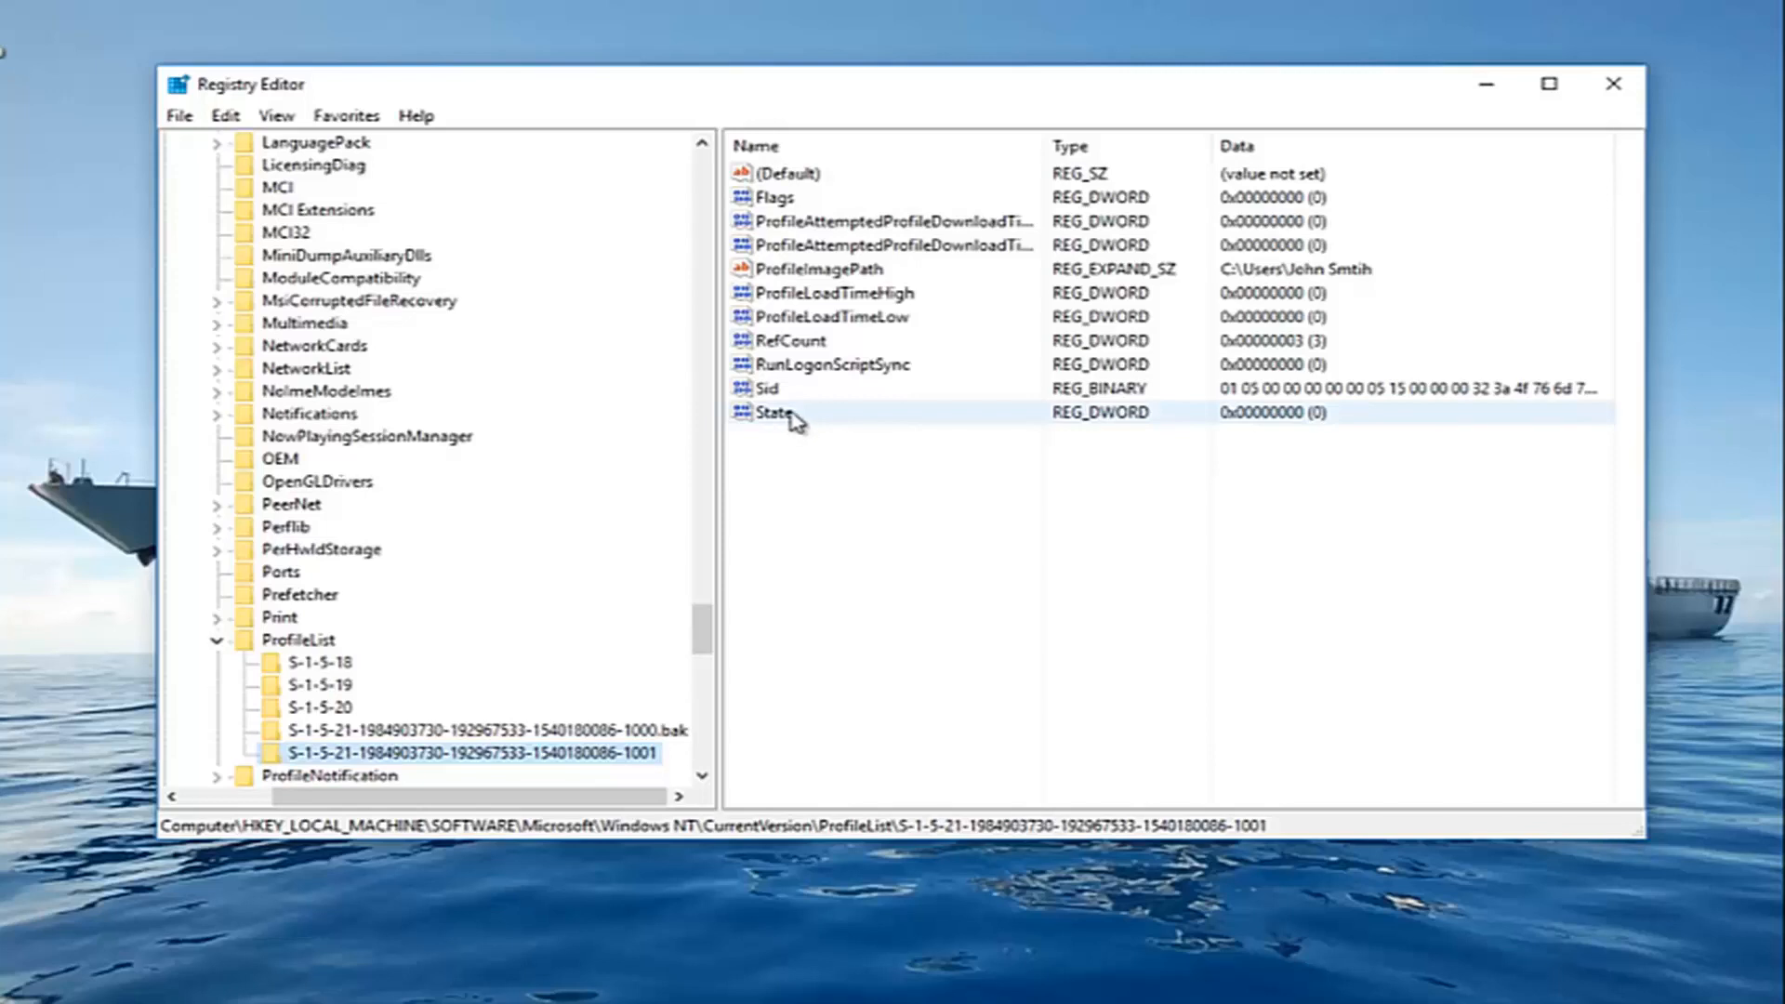
click(774, 413)
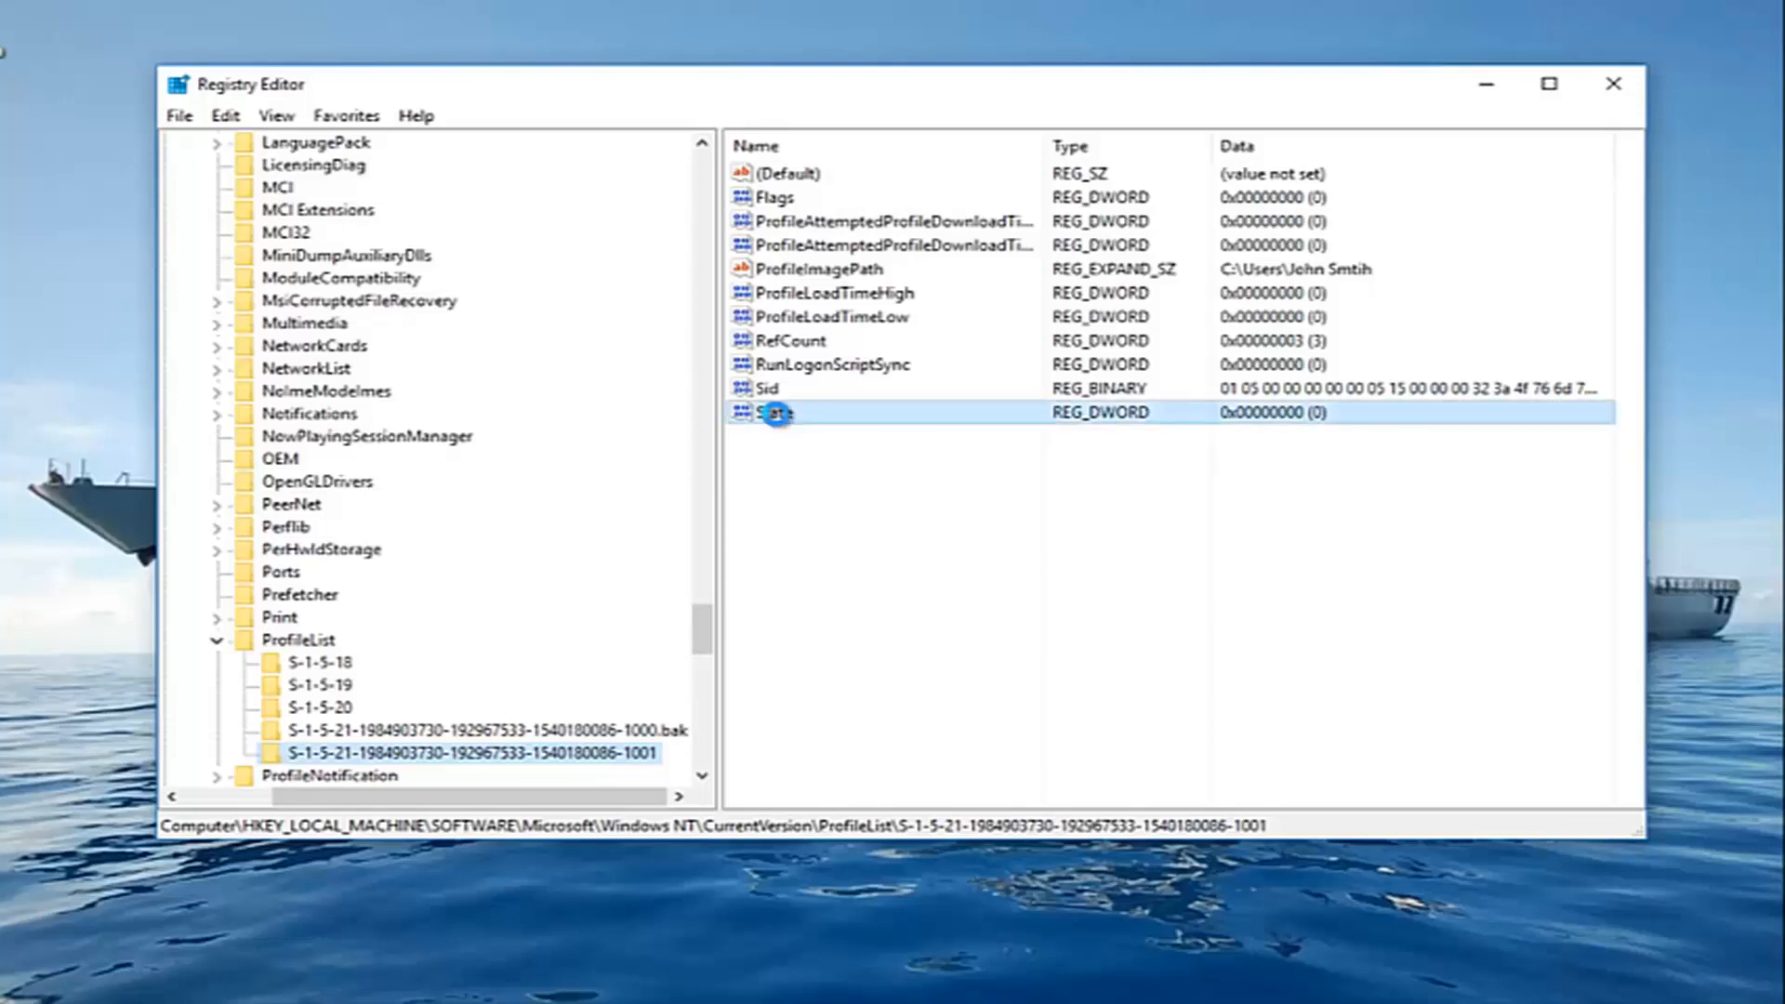
double_click(773, 413)
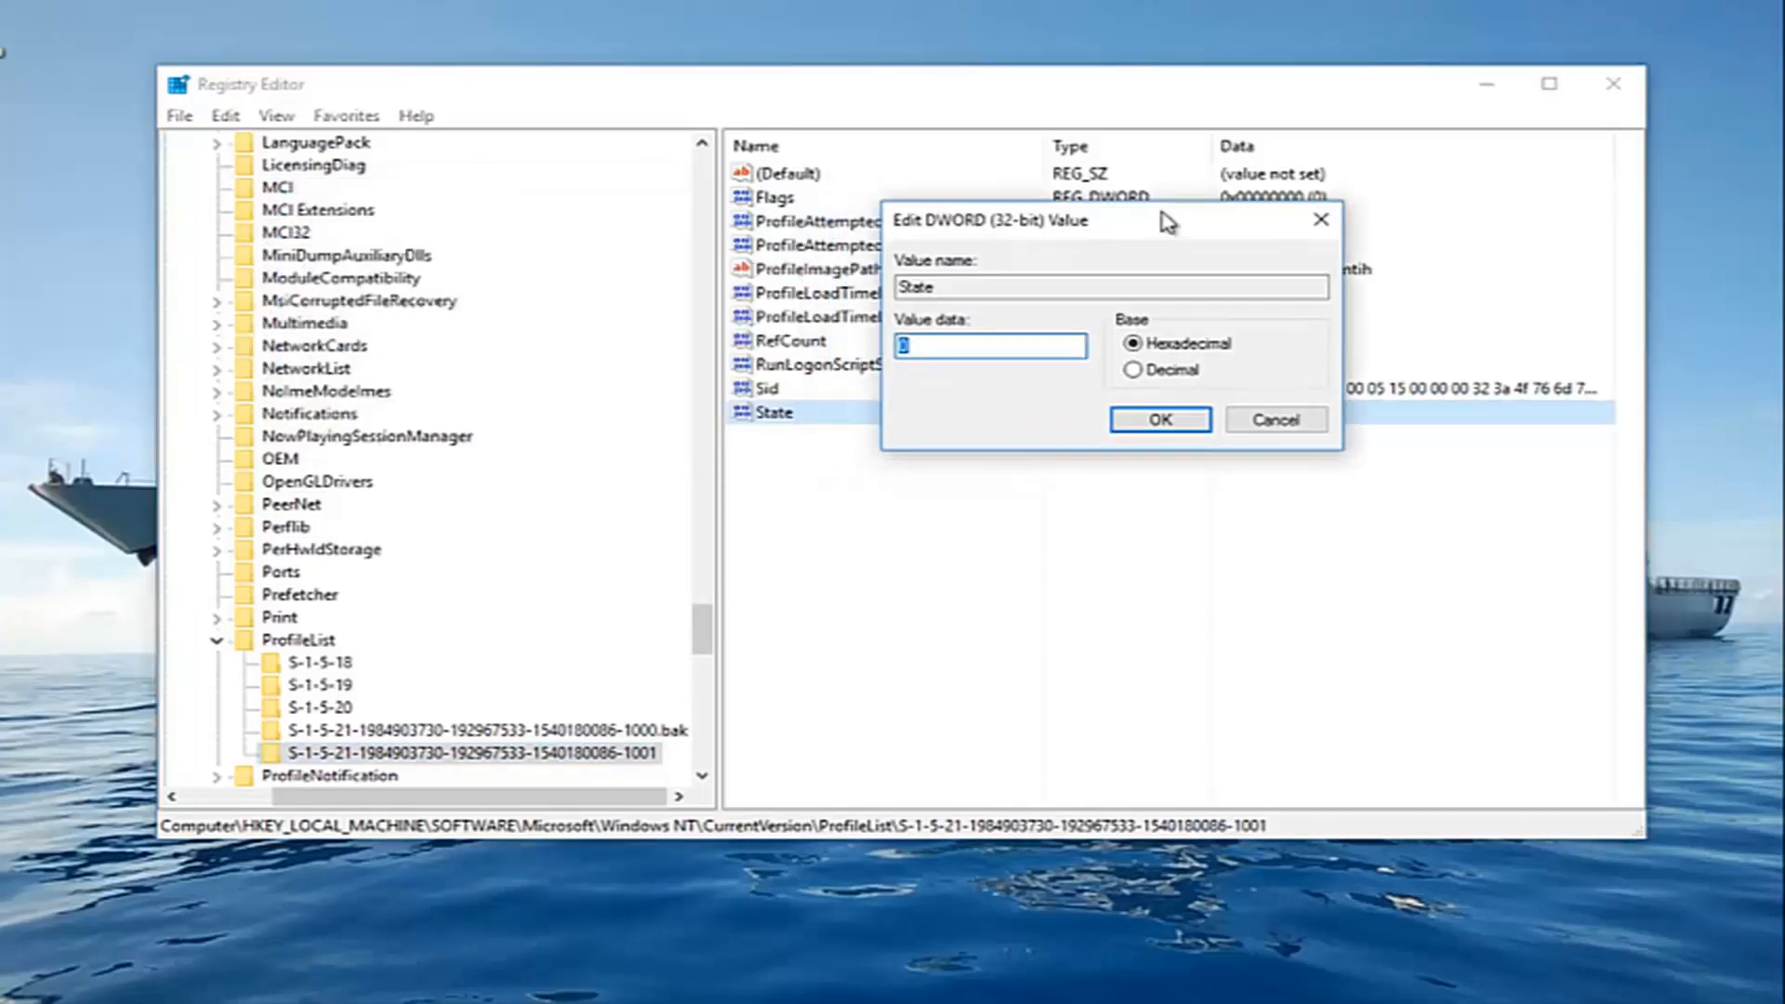
mouse_move(1030, 520)
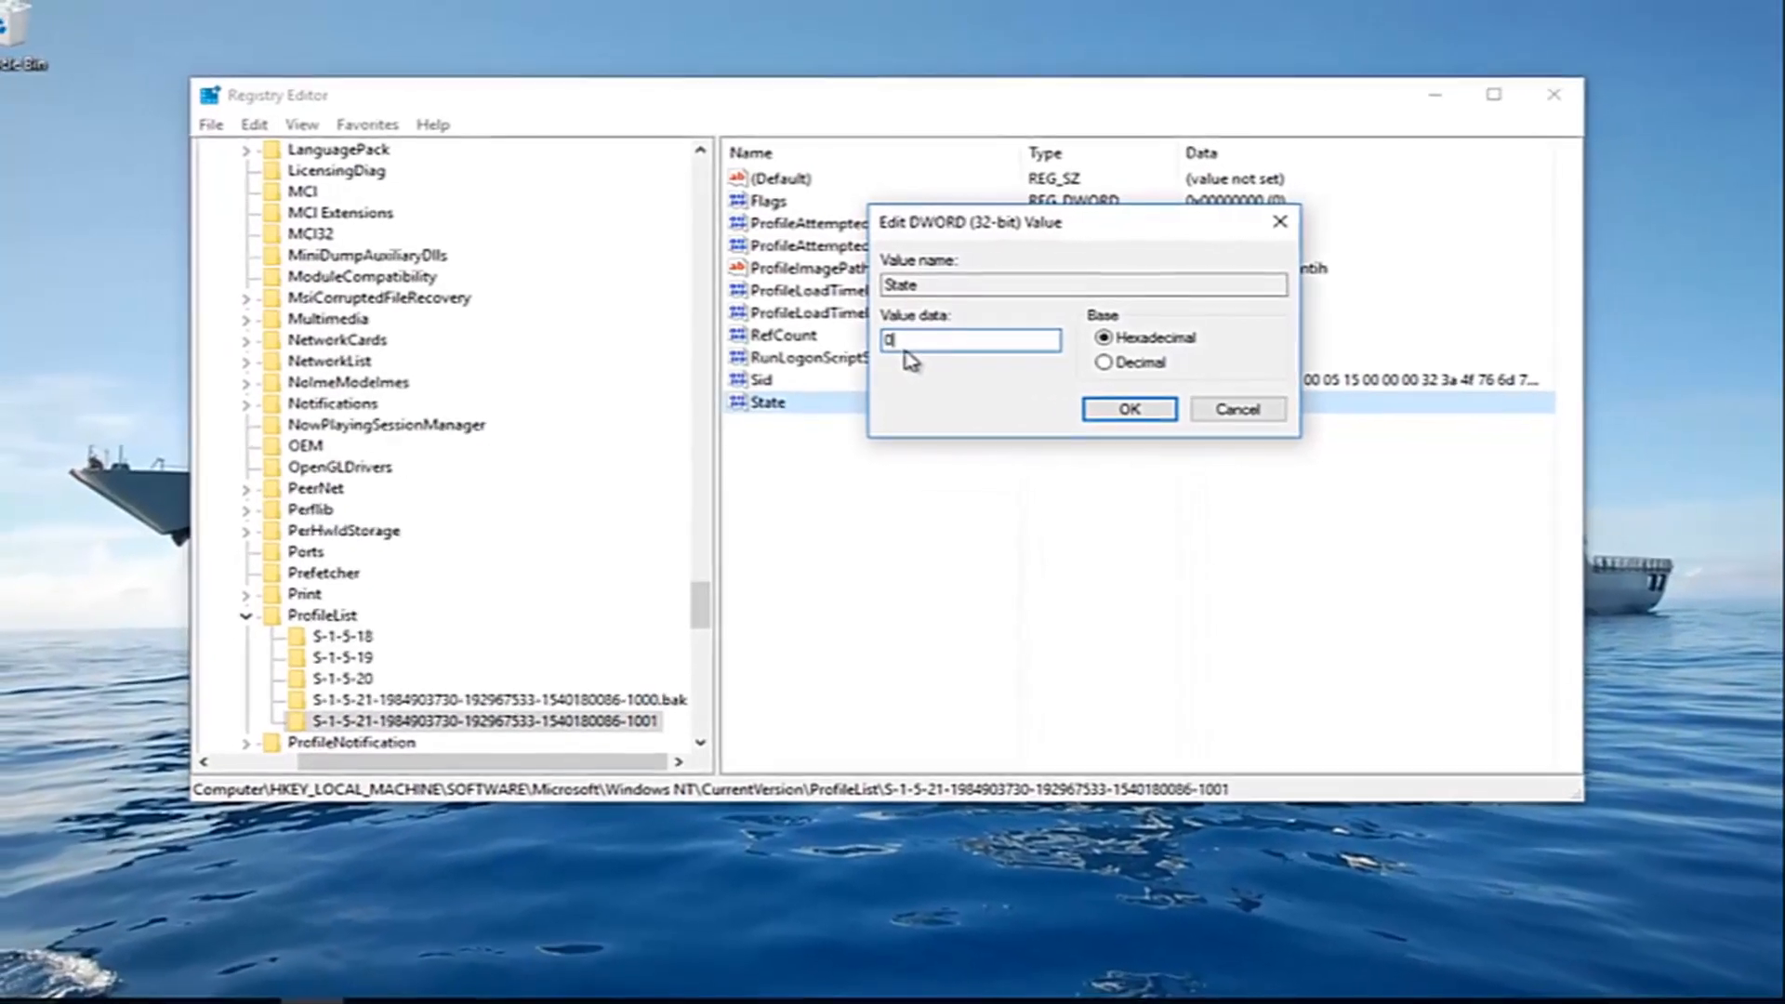
click(1127, 409)
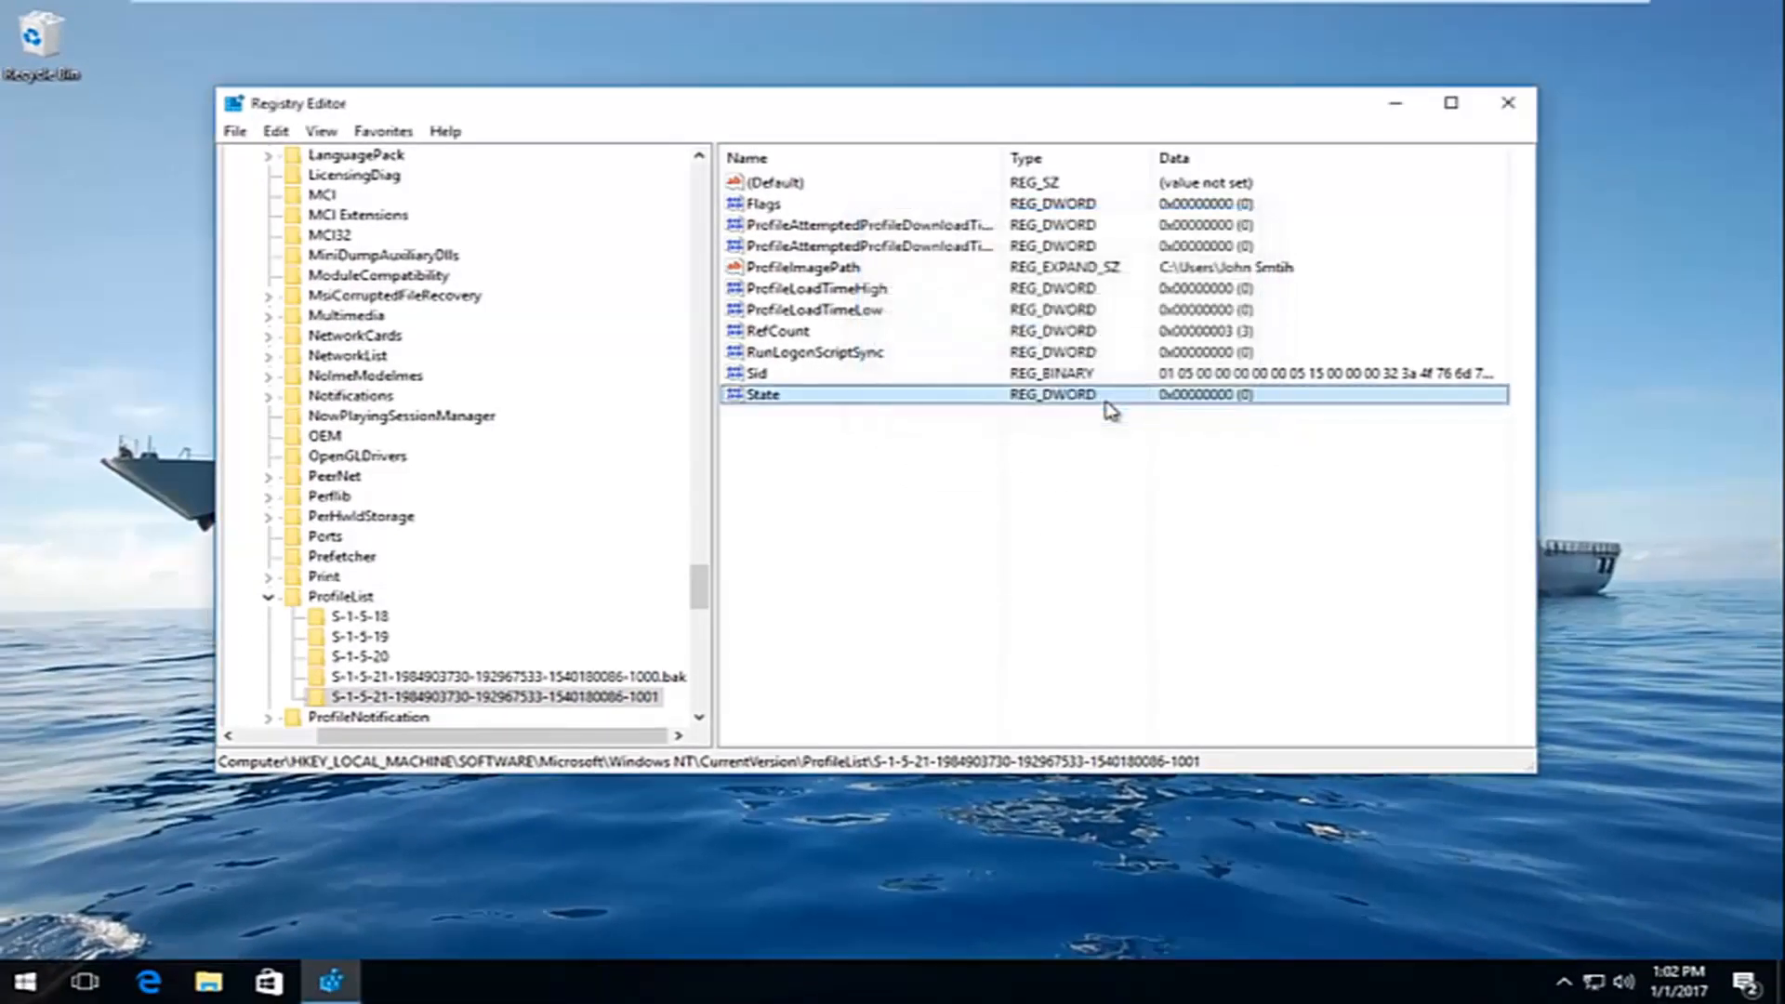
mouse_move(526, 714)
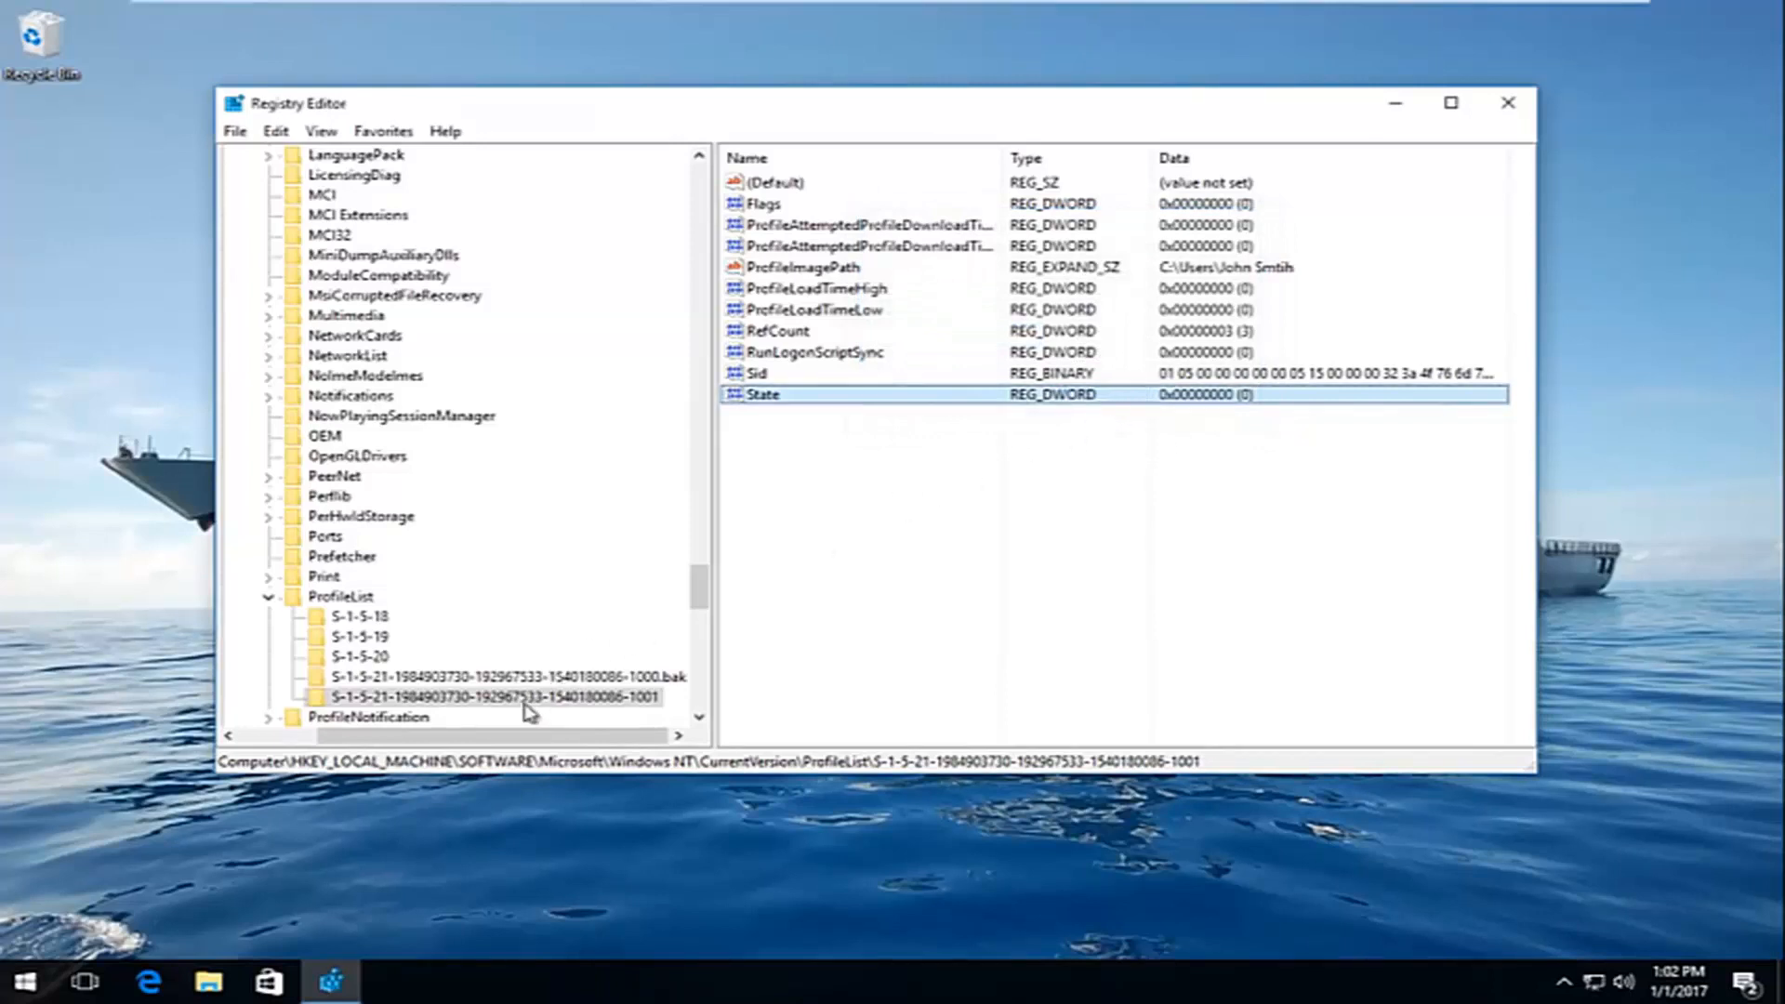
Close Registry Editor, returning to the desktop
click(1508, 103)
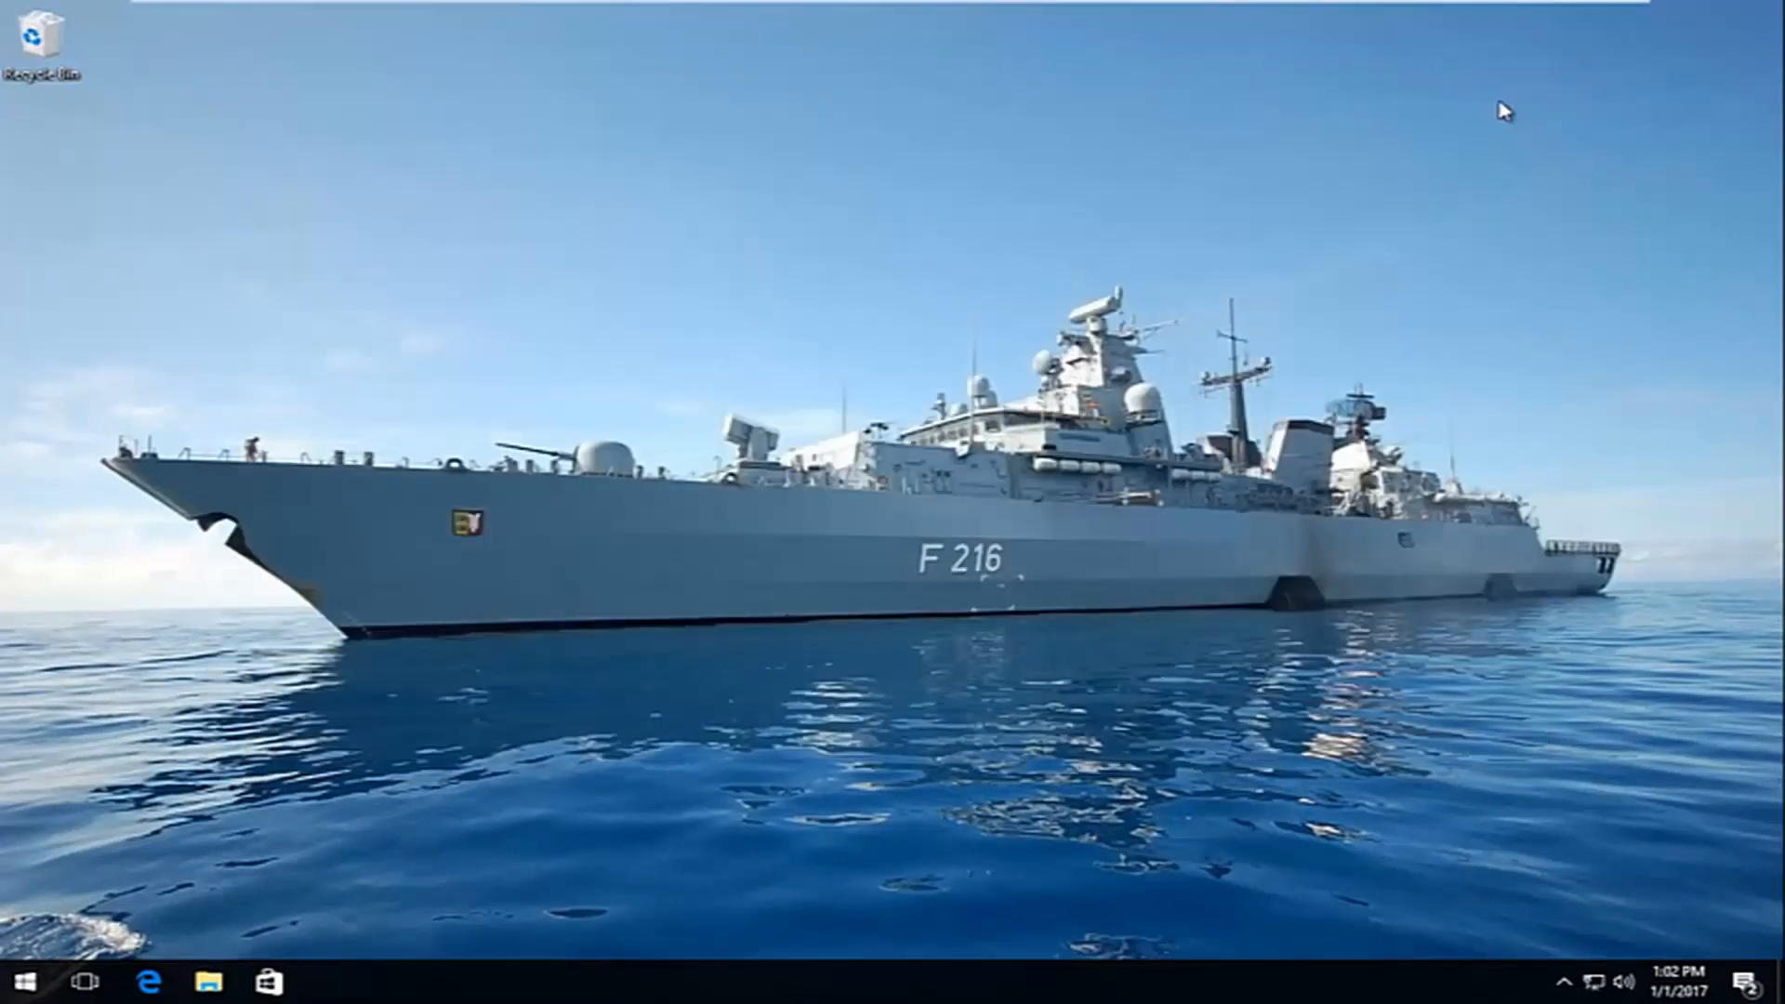
mouse_move(508, 680)
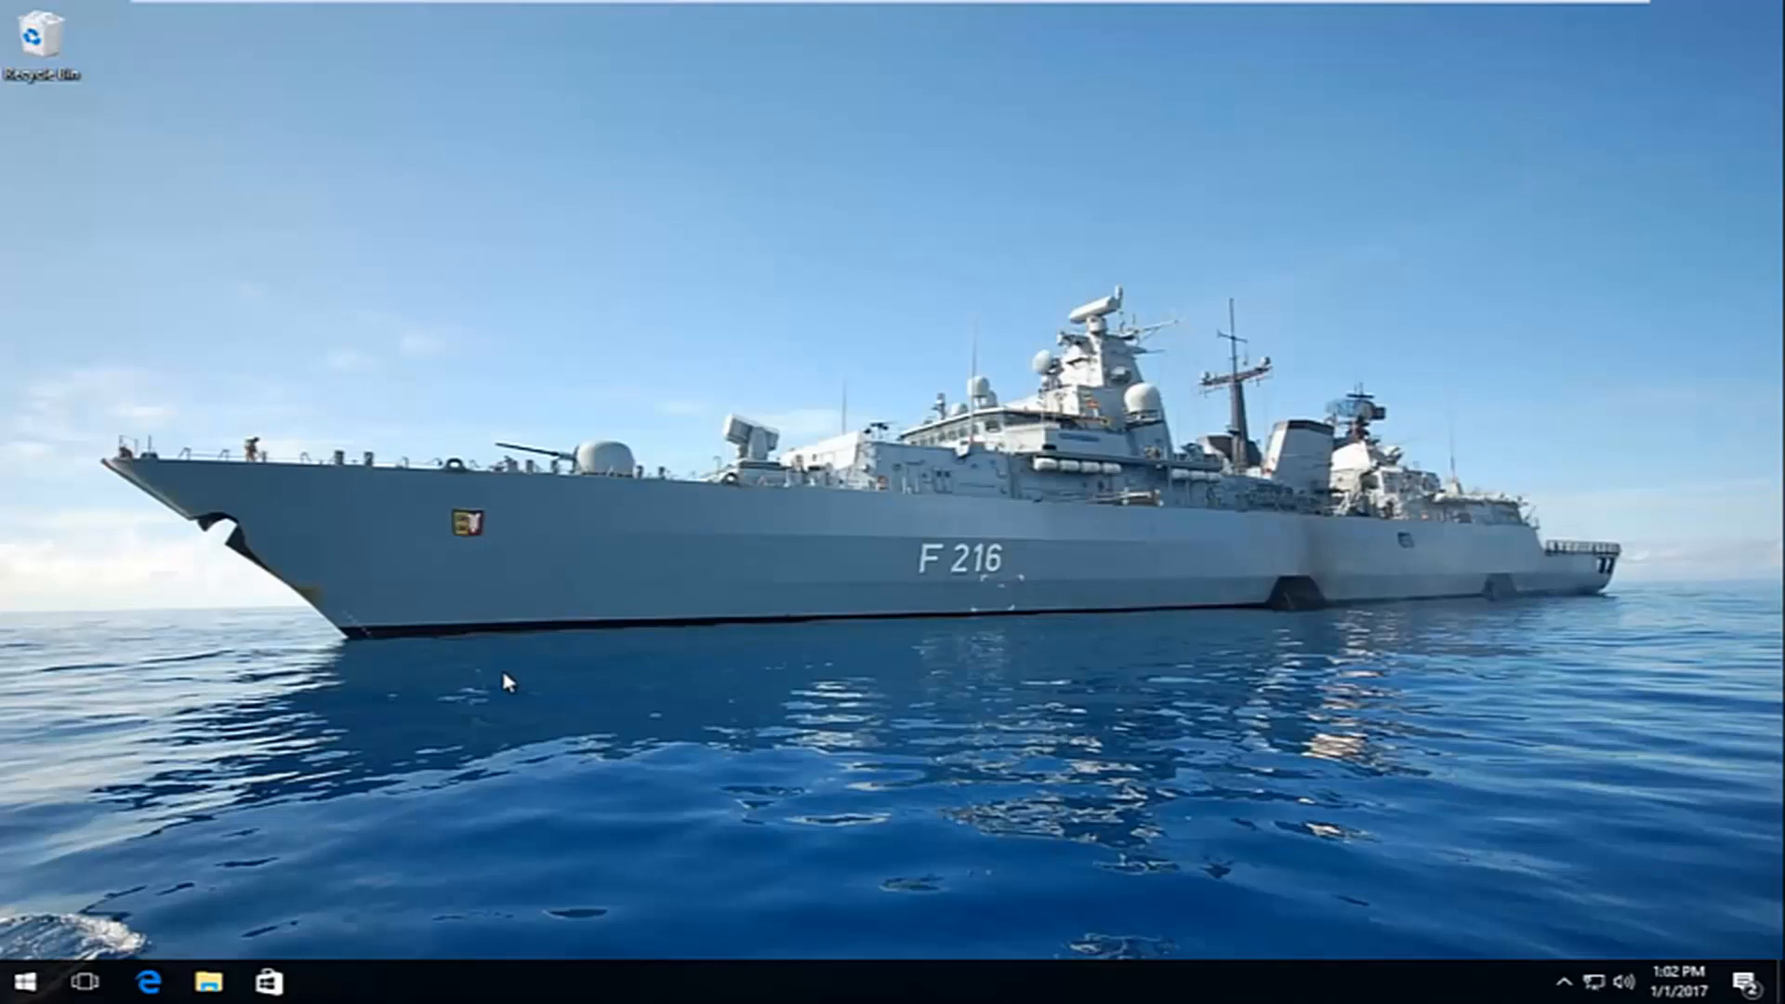